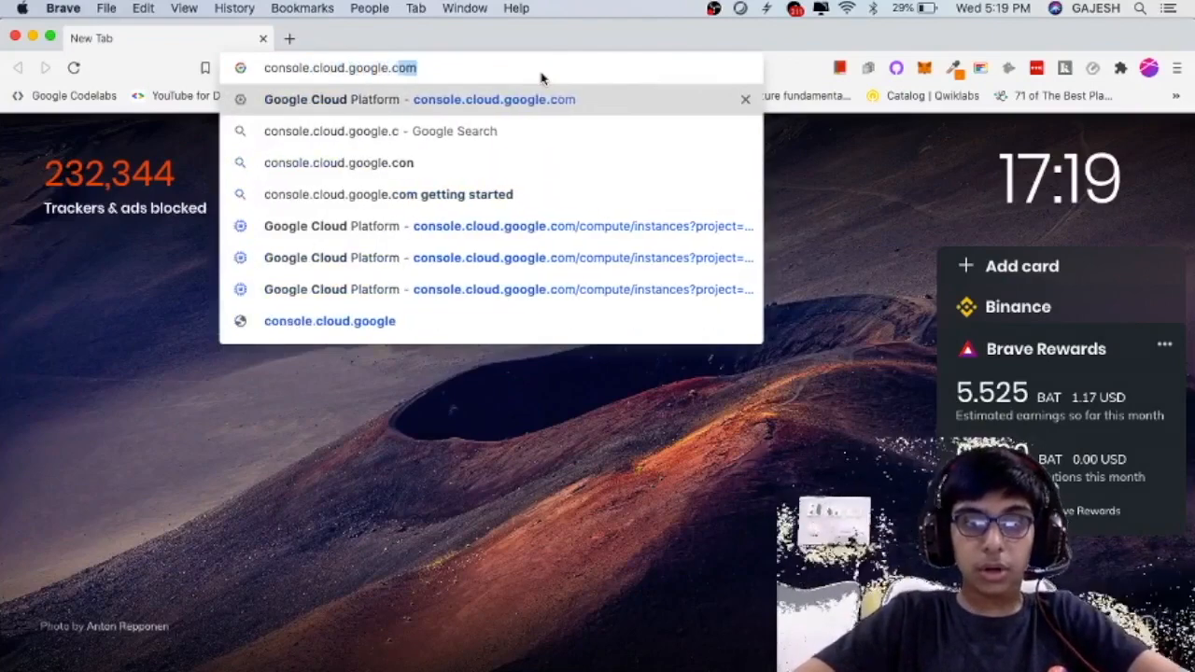
Load console.cloud.google.com from Brave's address bar.
key(Return)
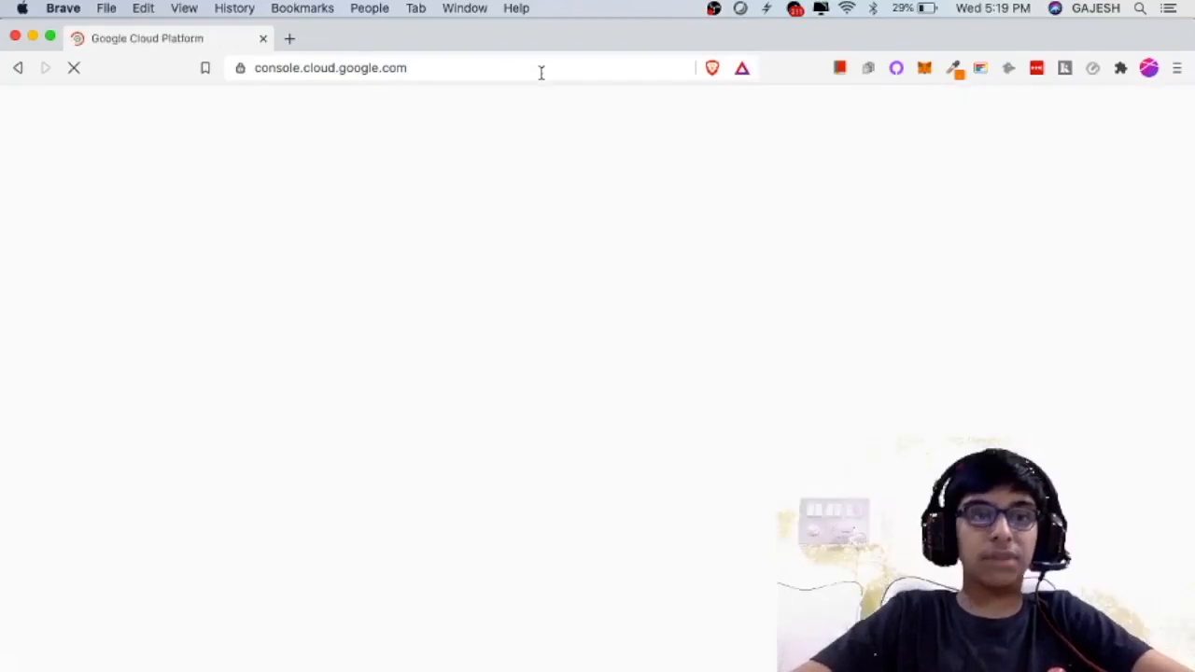
mouse_move(937, 266)
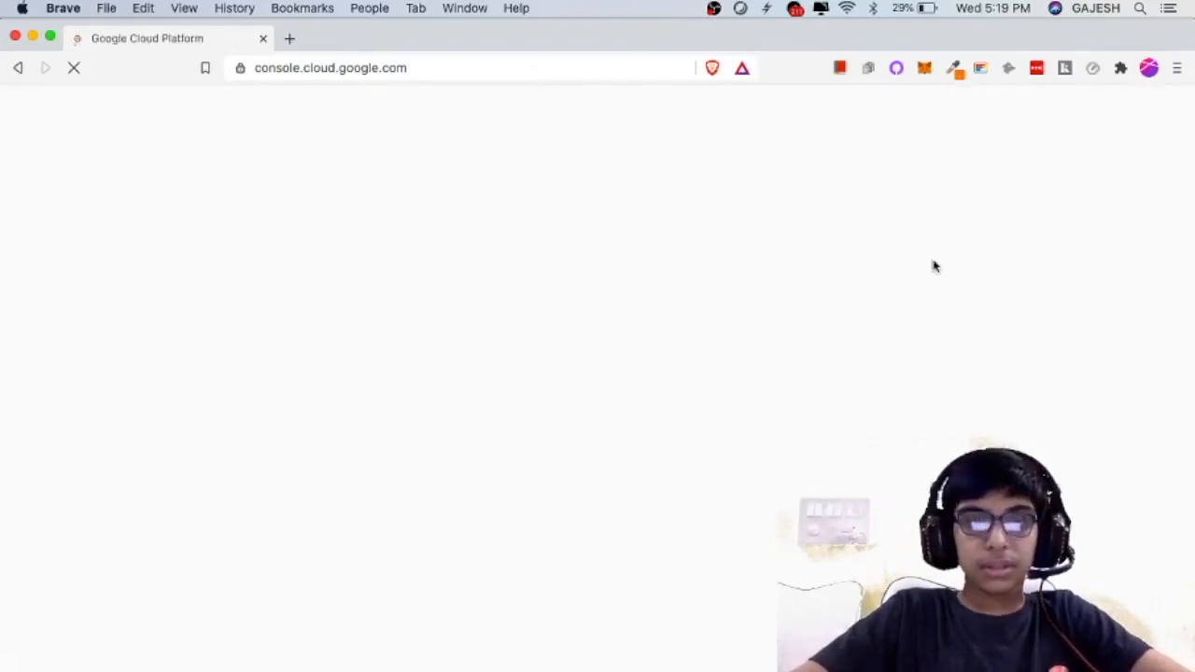
mouse_move(642, 314)
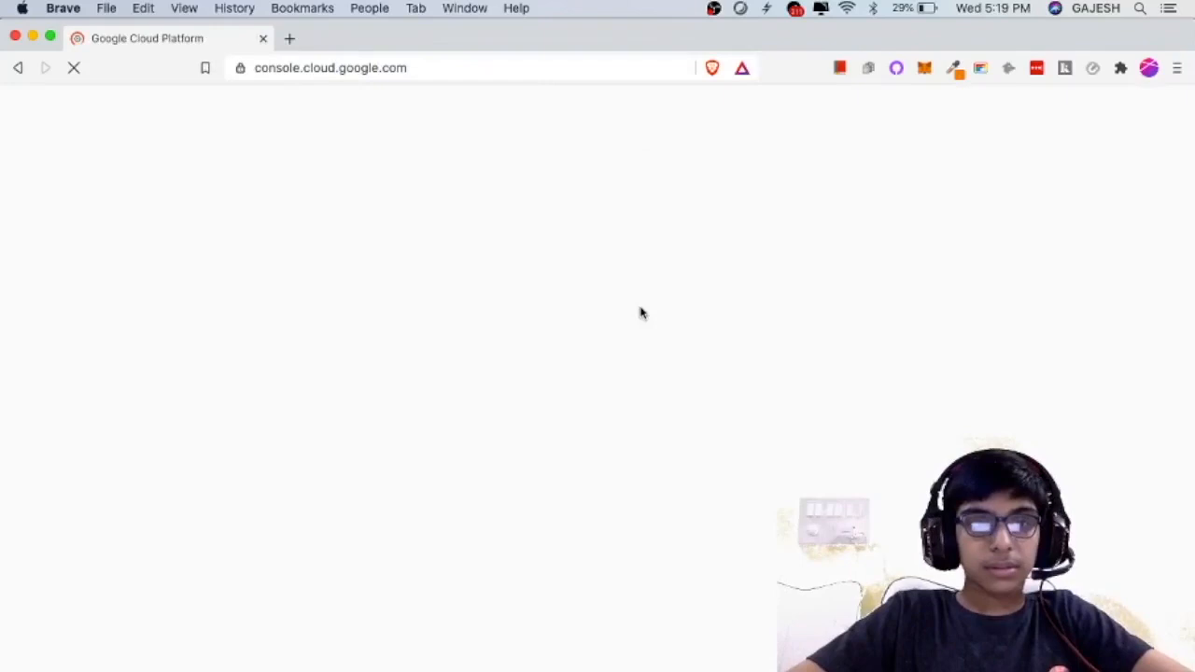
mouse_move(761, 284)
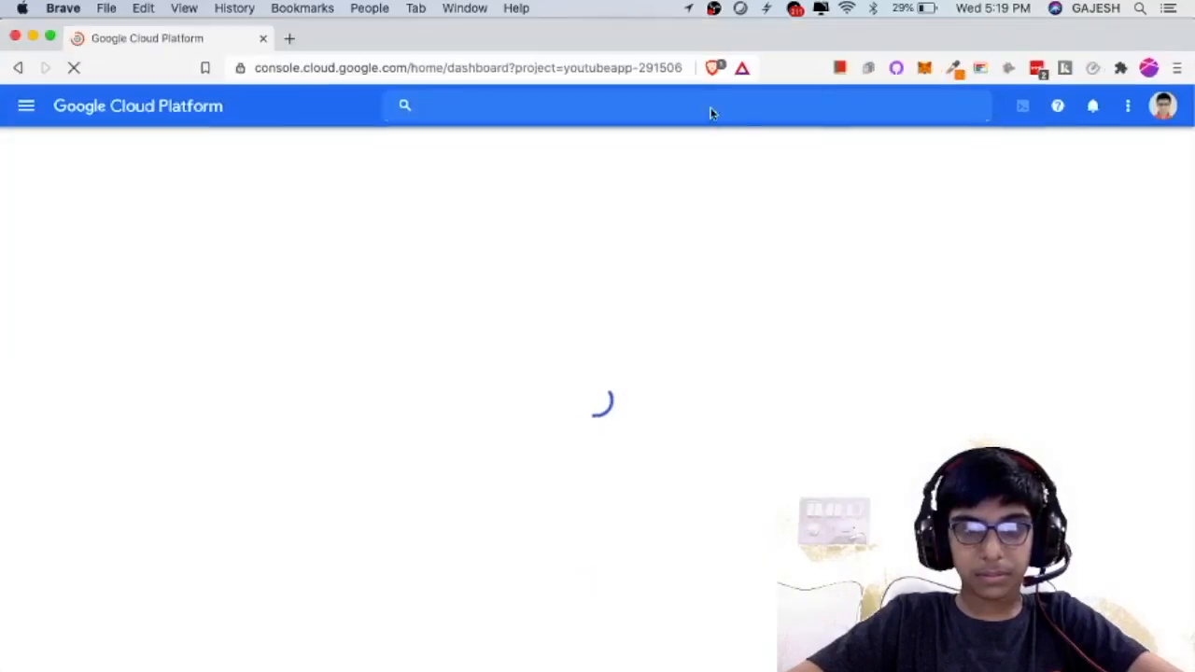
Navigate from the console menu through Compute Engine to the VM instances page.
click(26, 105)
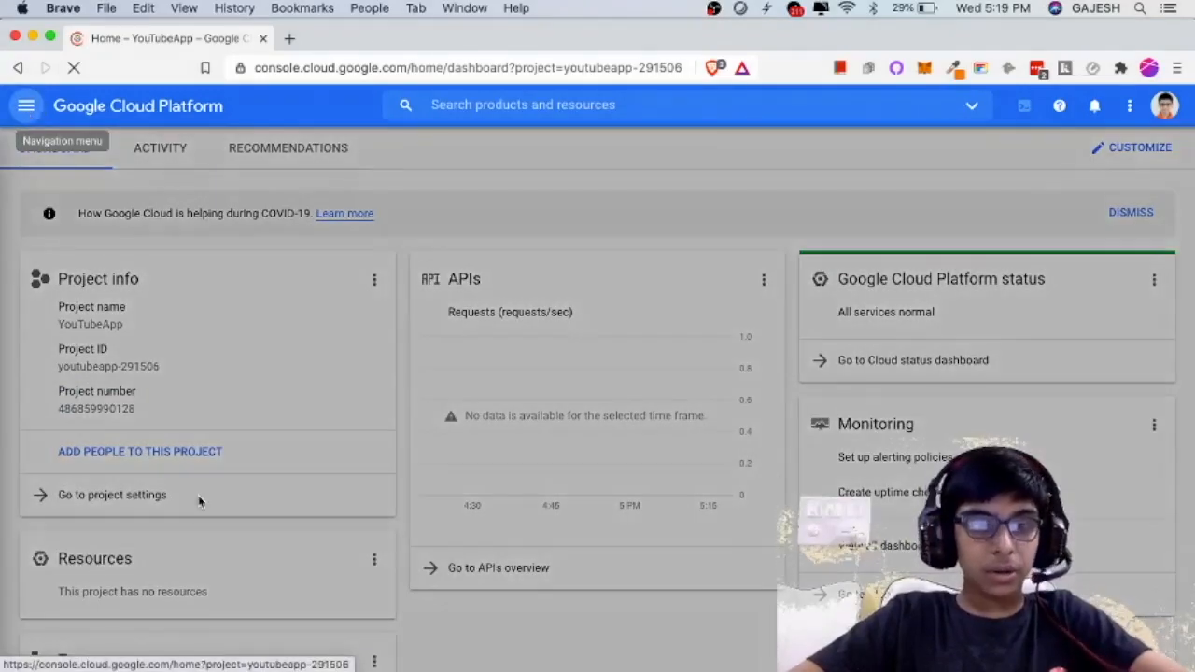
click(27, 104)
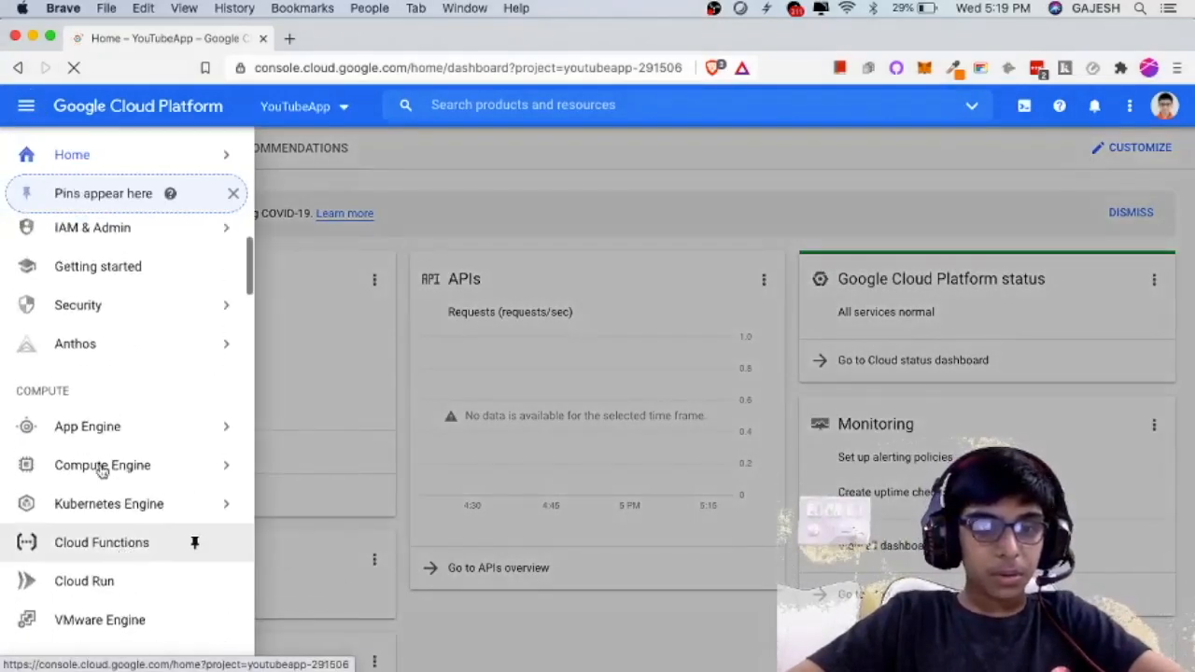
click(102, 464)
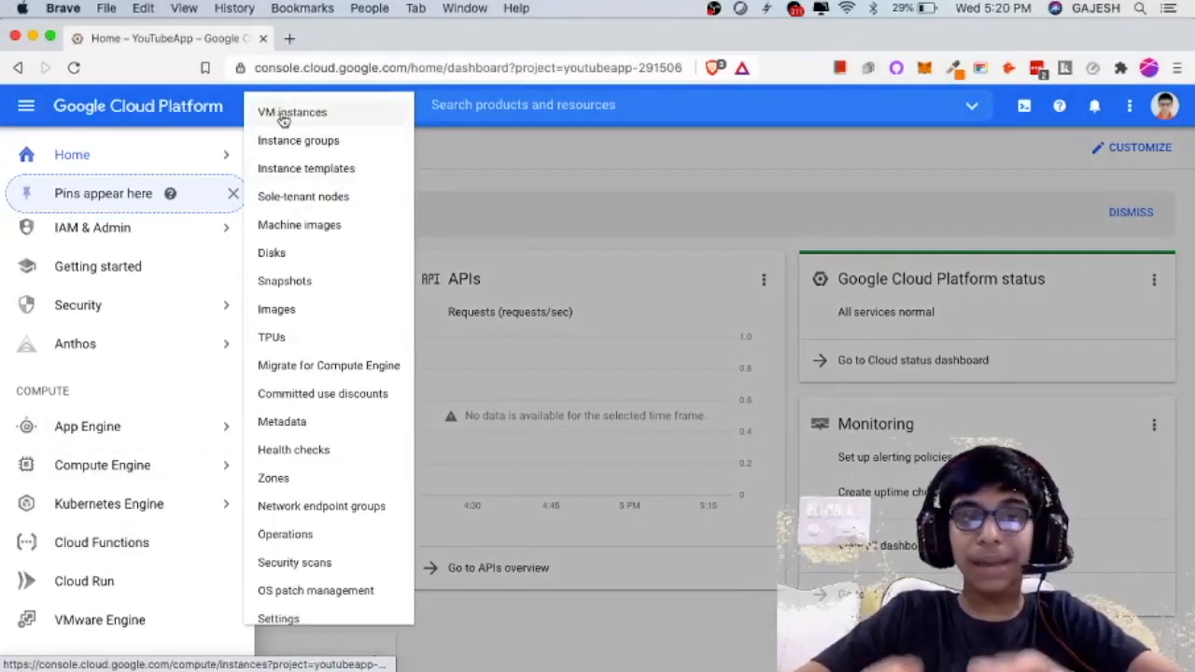
click(291, 113)
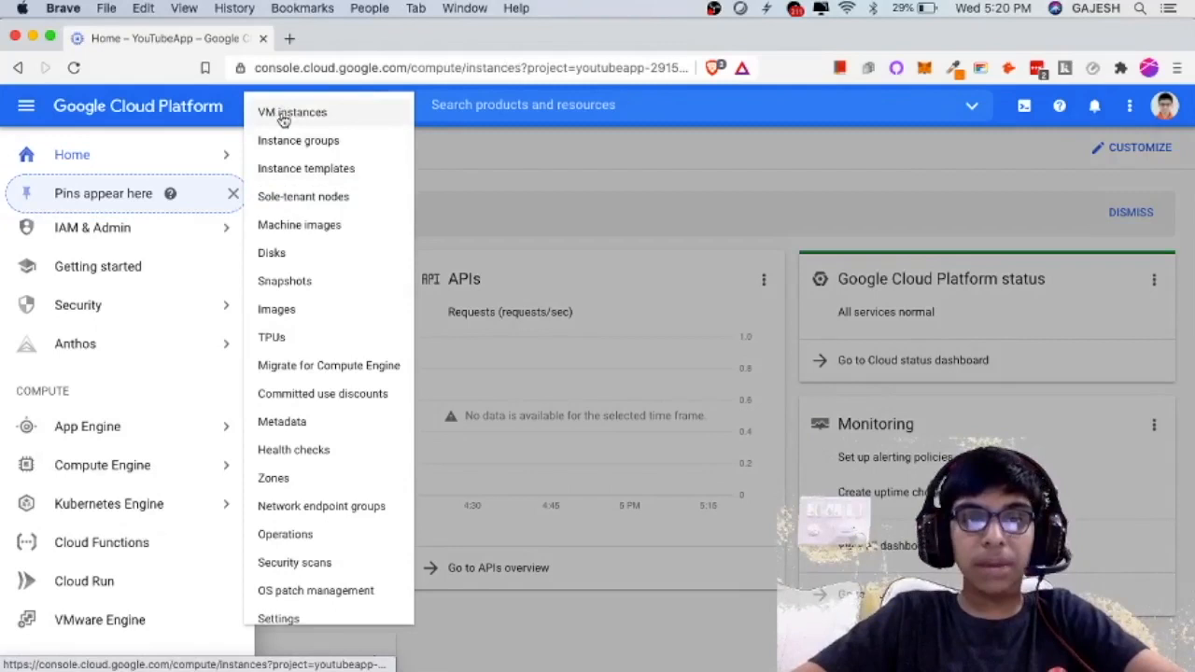
click(291, 112)
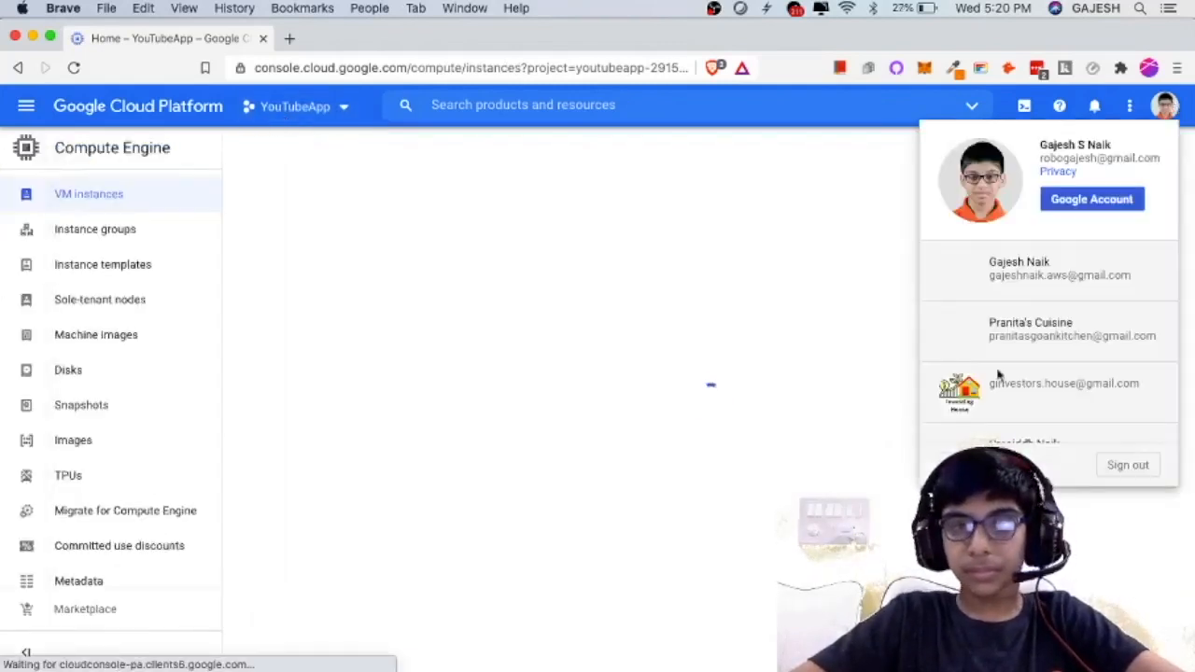
Close the older console tab and dismiss the policy violation warning on the VM instances page.
scroll(down, 3)
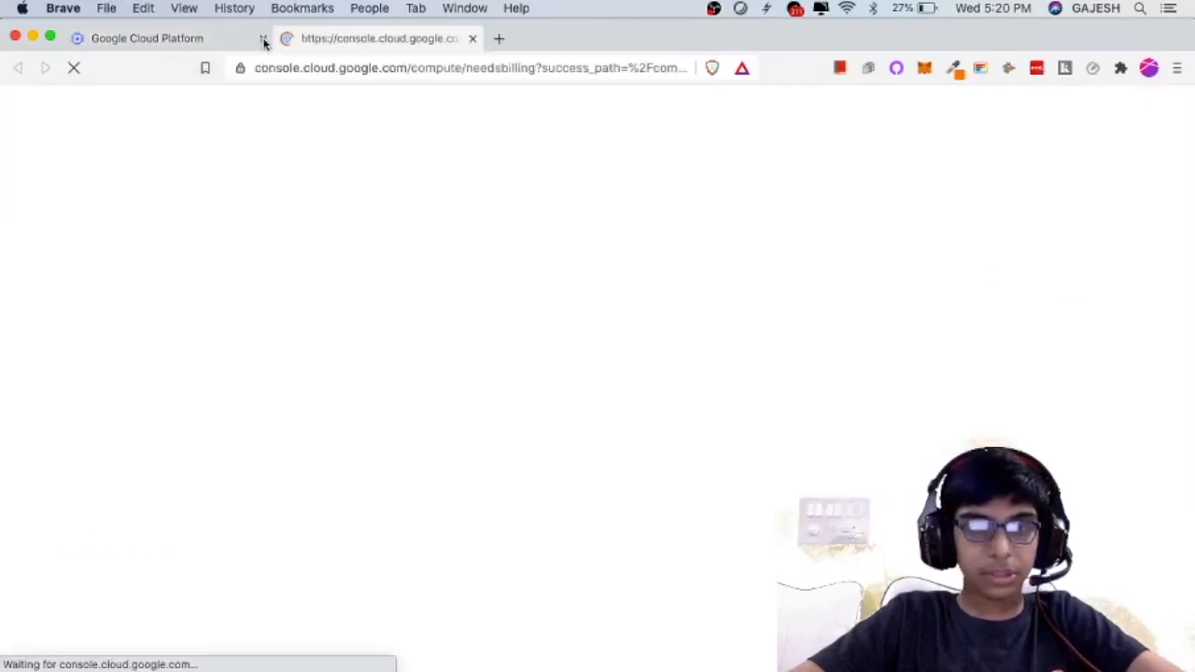
click(472, 37)
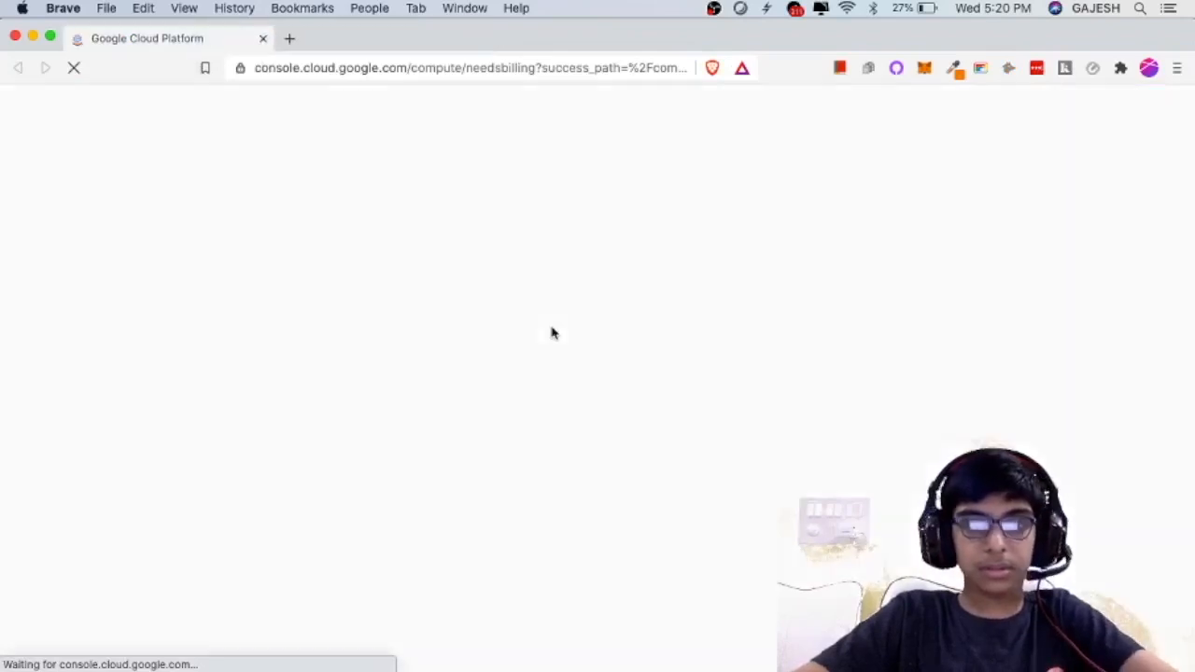
mouse_move(631, 203)
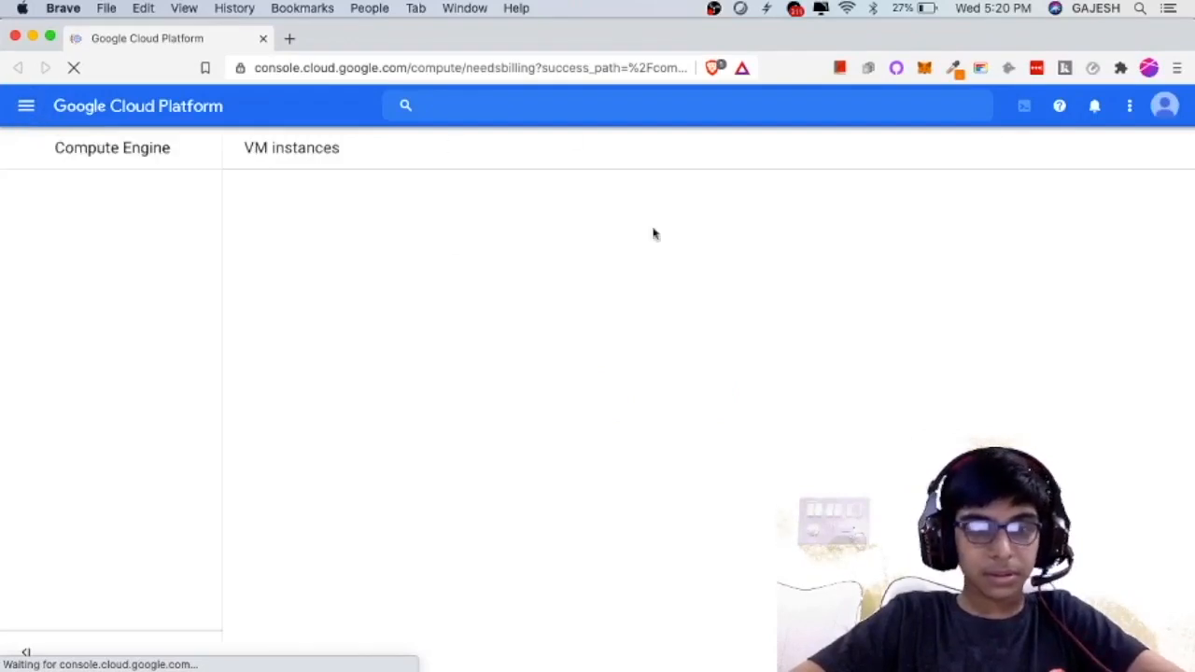
click(27, 104)
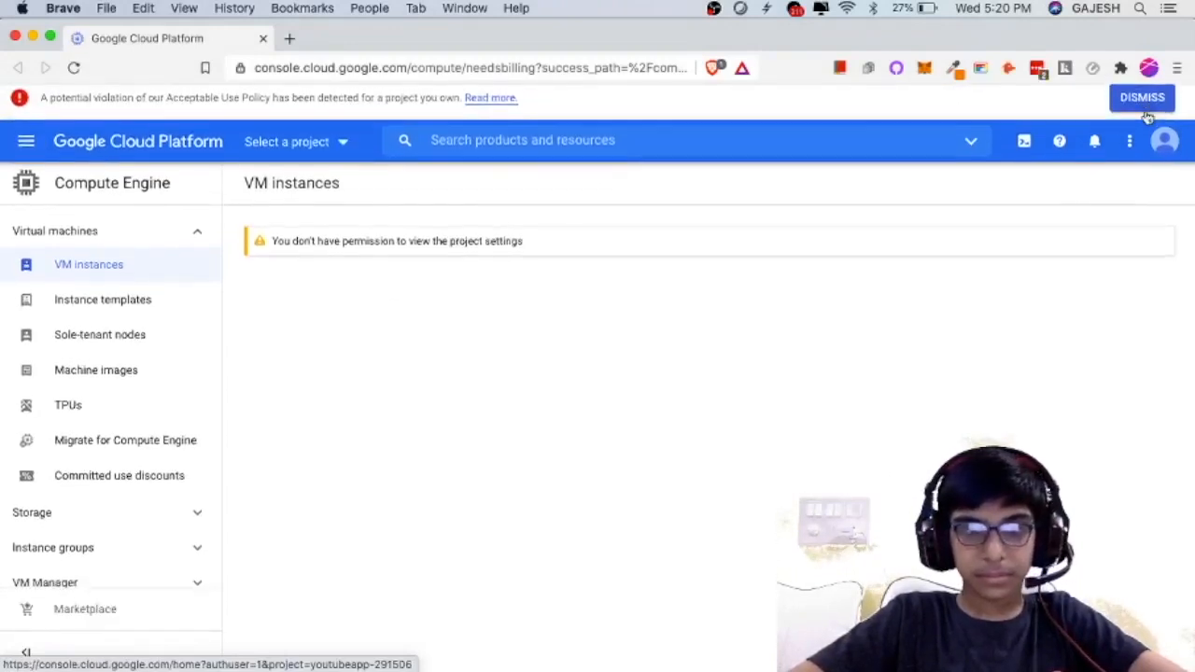
click(1143, 97)
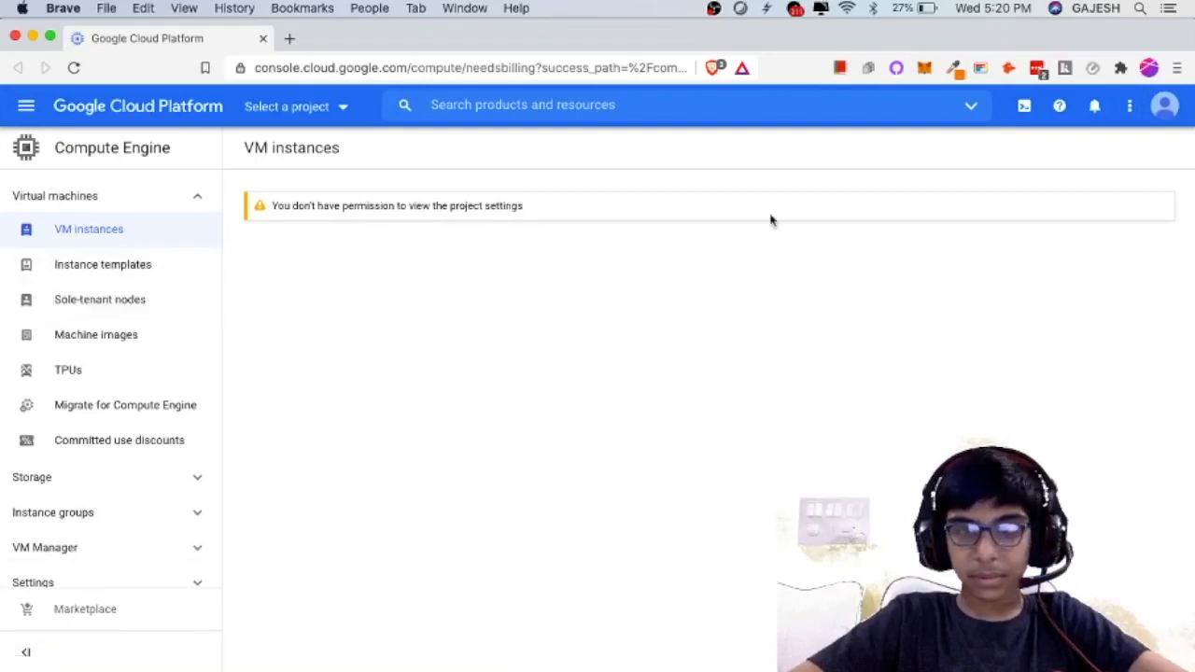
Create a new project named Windows10 from the project selector.
click(295, 105)
text(W)
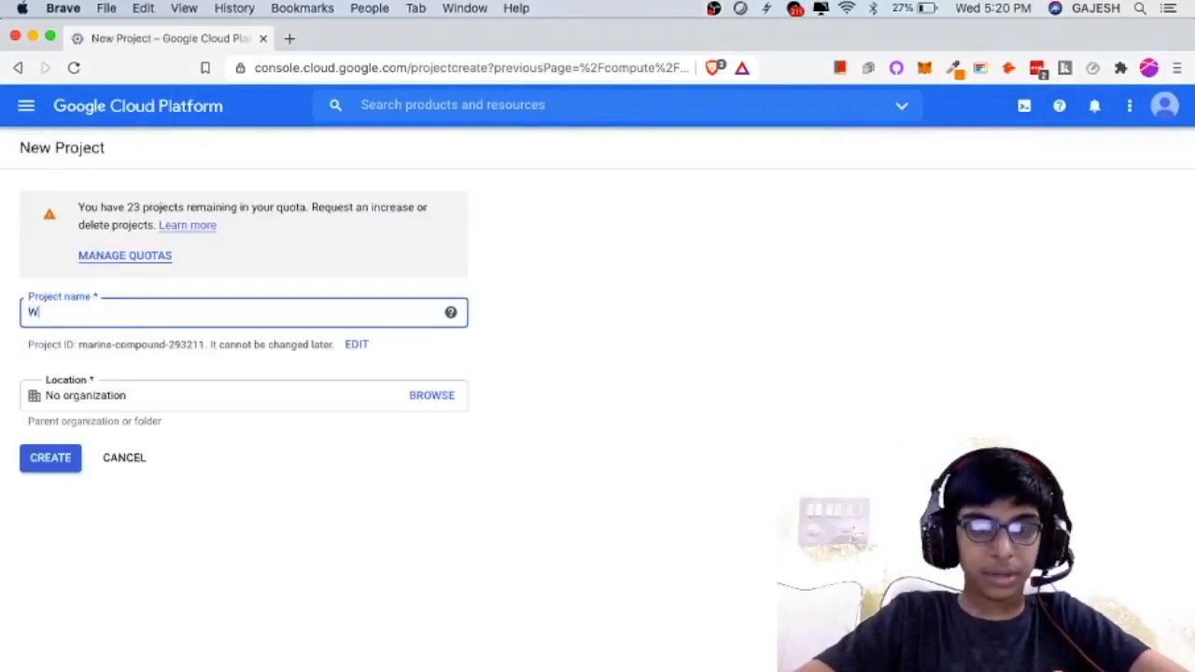
text(indows 0)
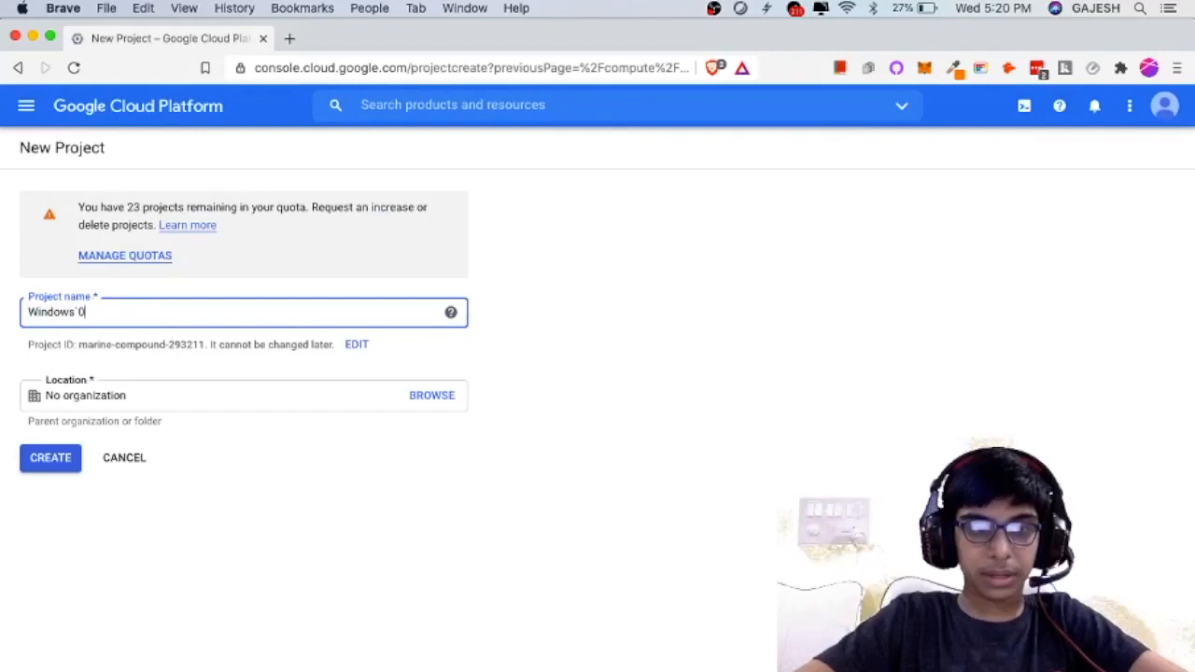
text(10)
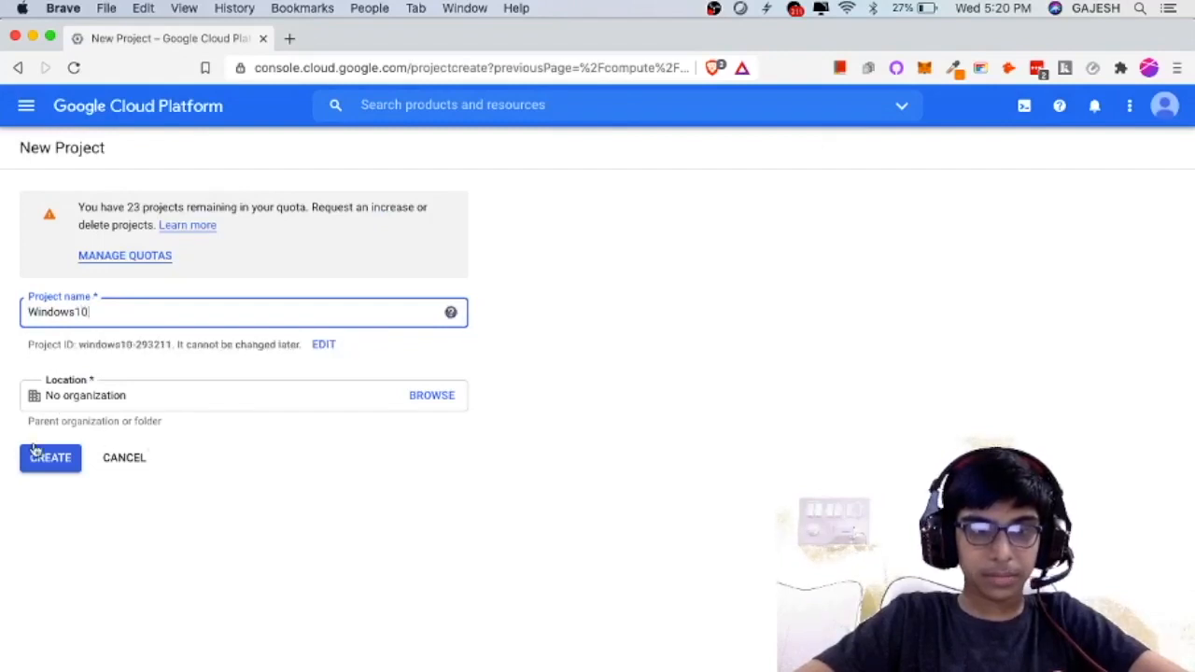
click(50, 458)
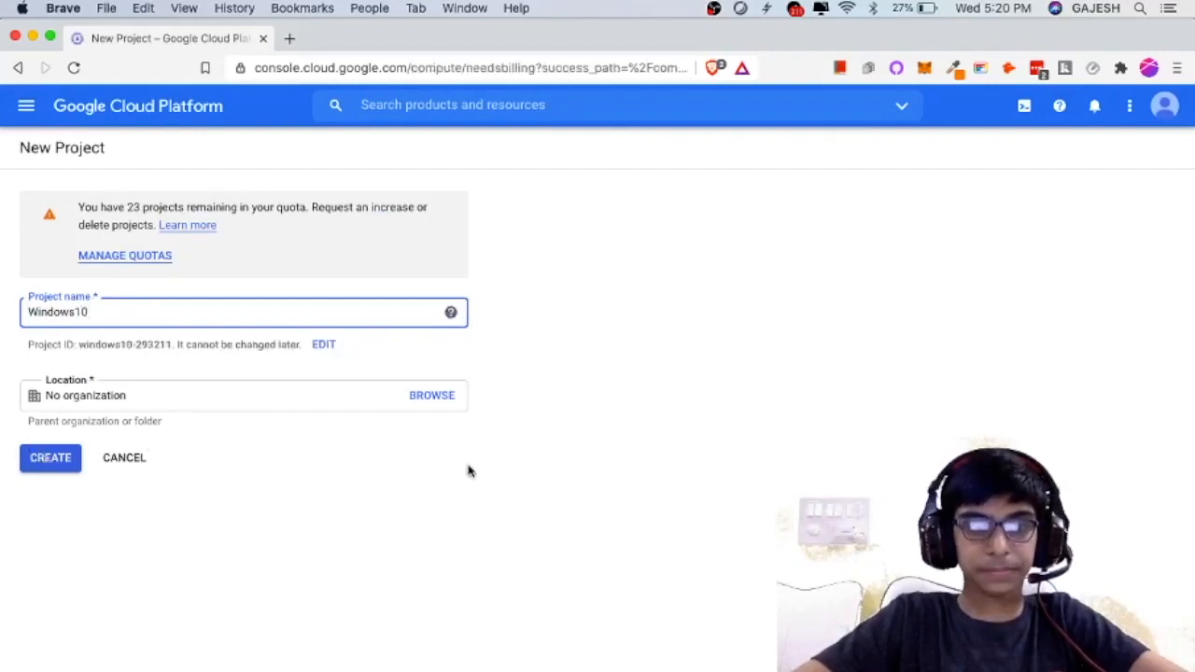
click(1094, 105)
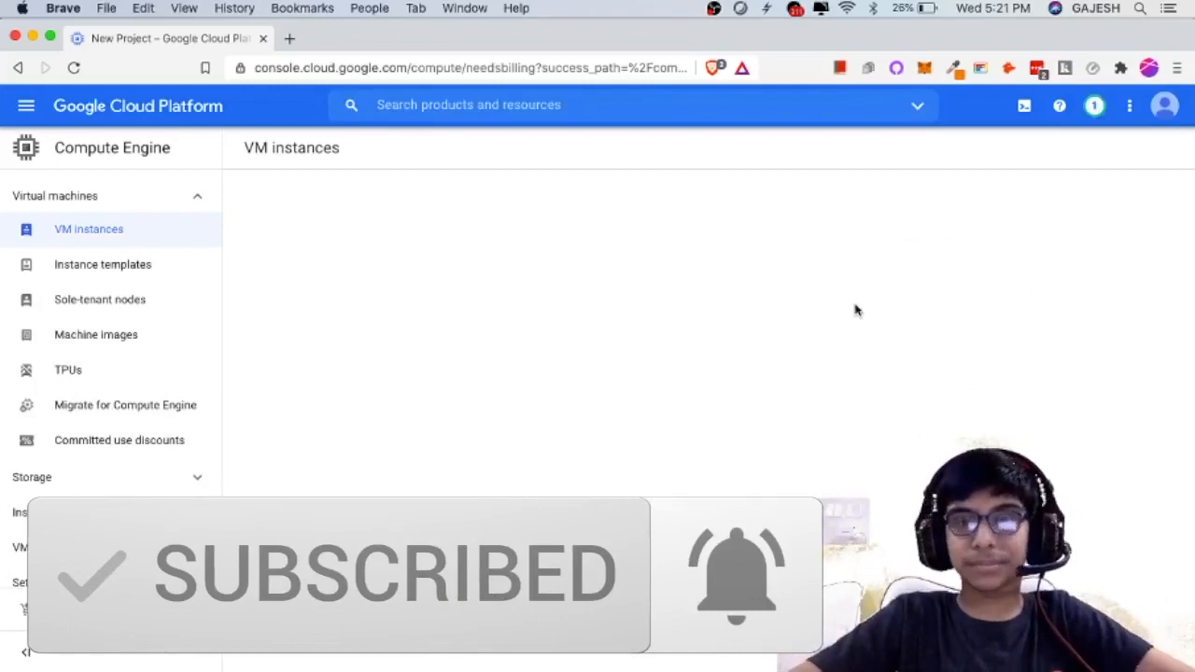
Switch to the Windows10 project and go to its Compute Engine VM instances page.
click(1094, 105)
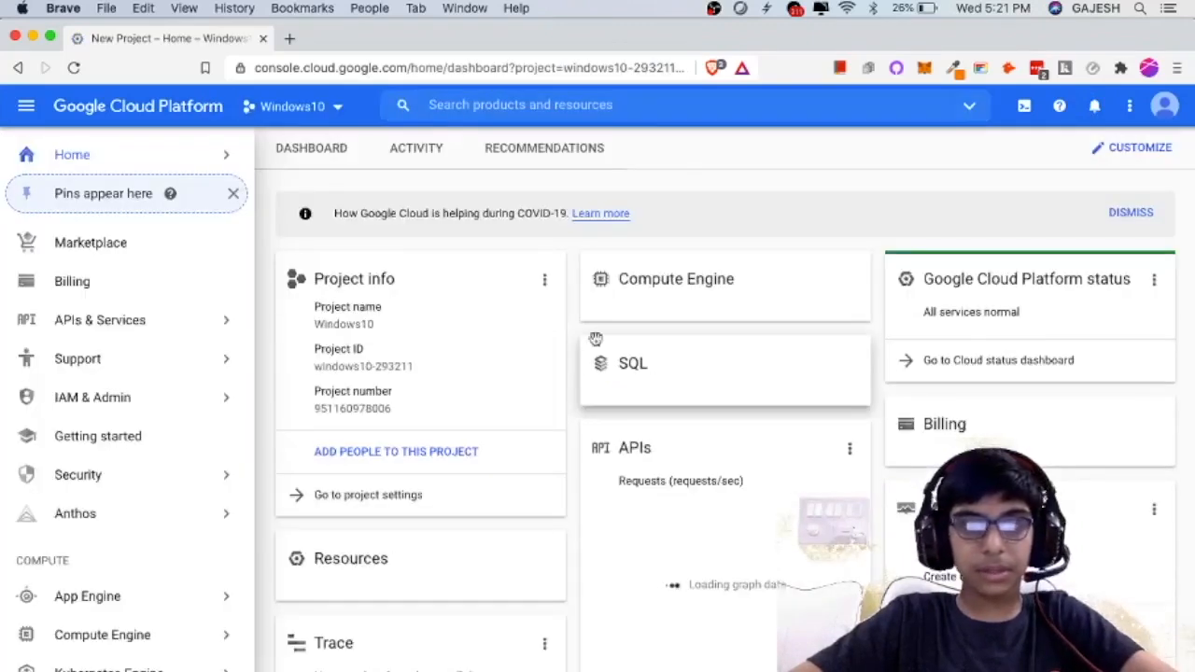
scroll(down, 3)
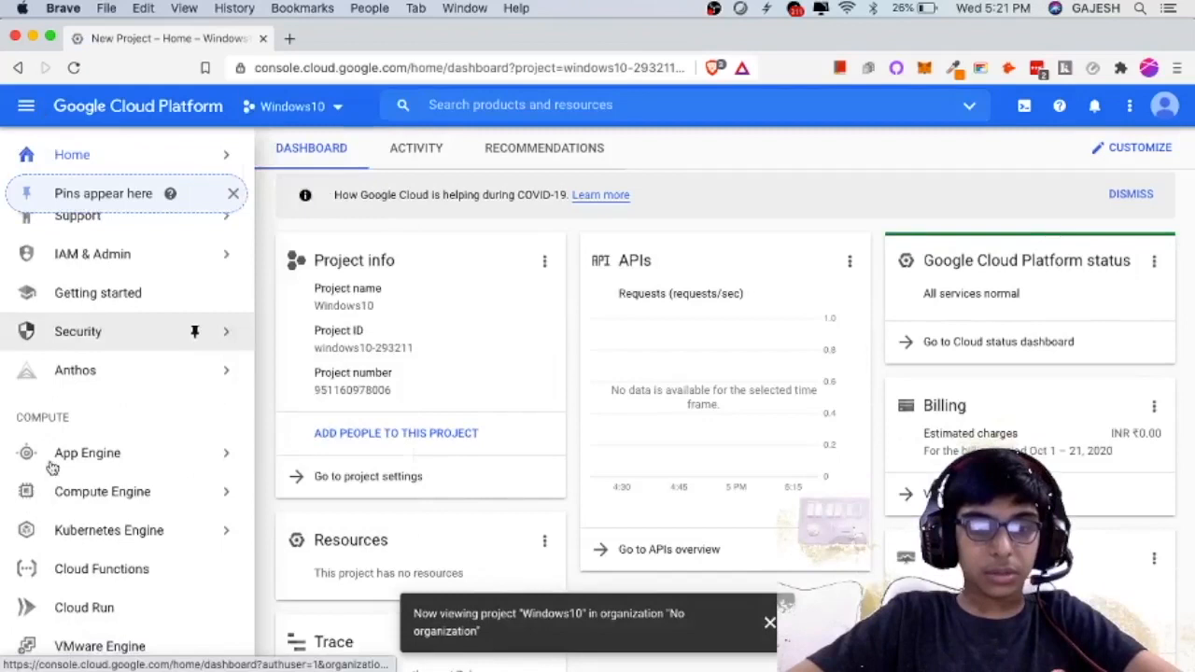
click(101, 489)
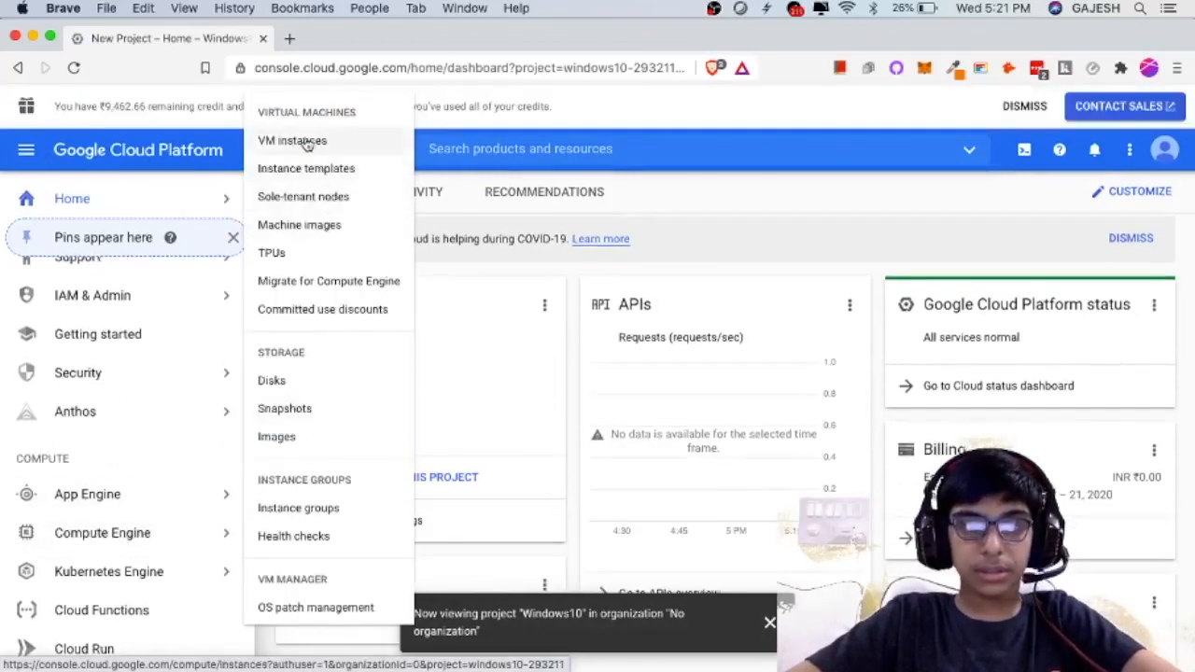
click(292, 140)
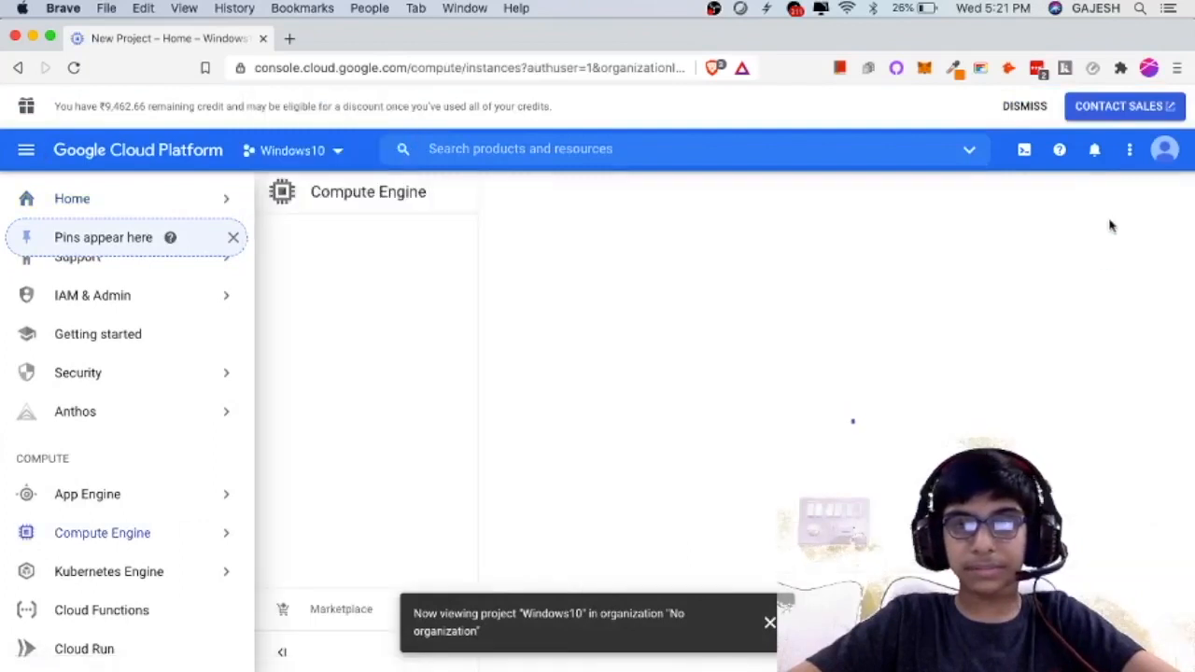
click(101, 532)
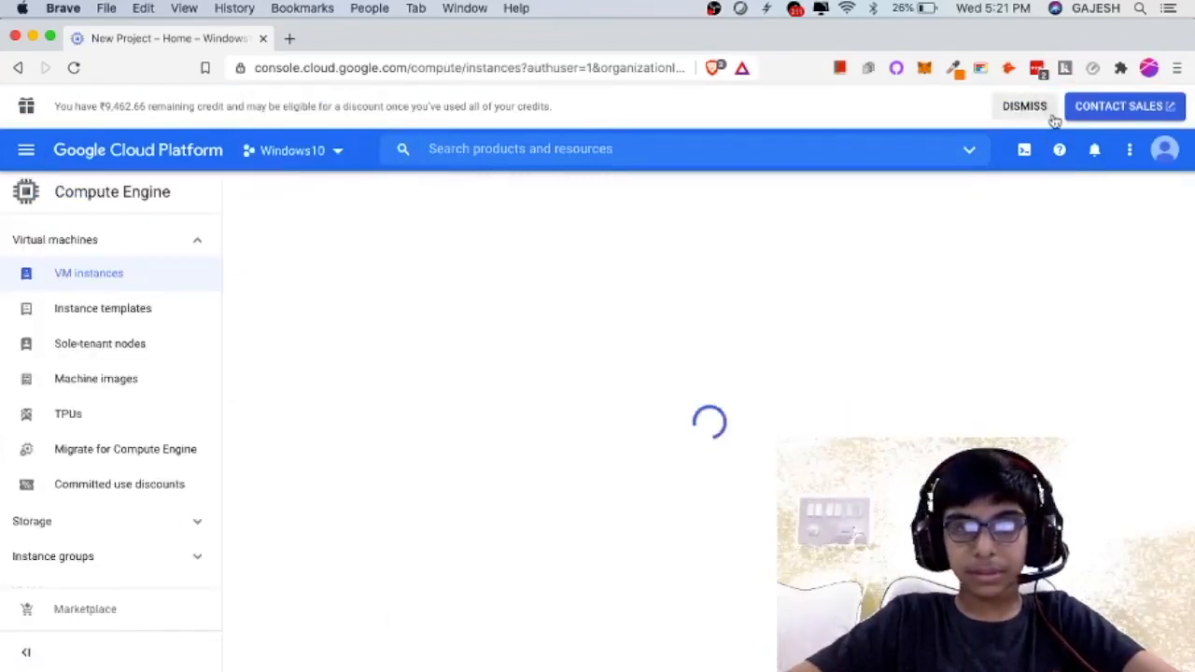
click(1023, 104)
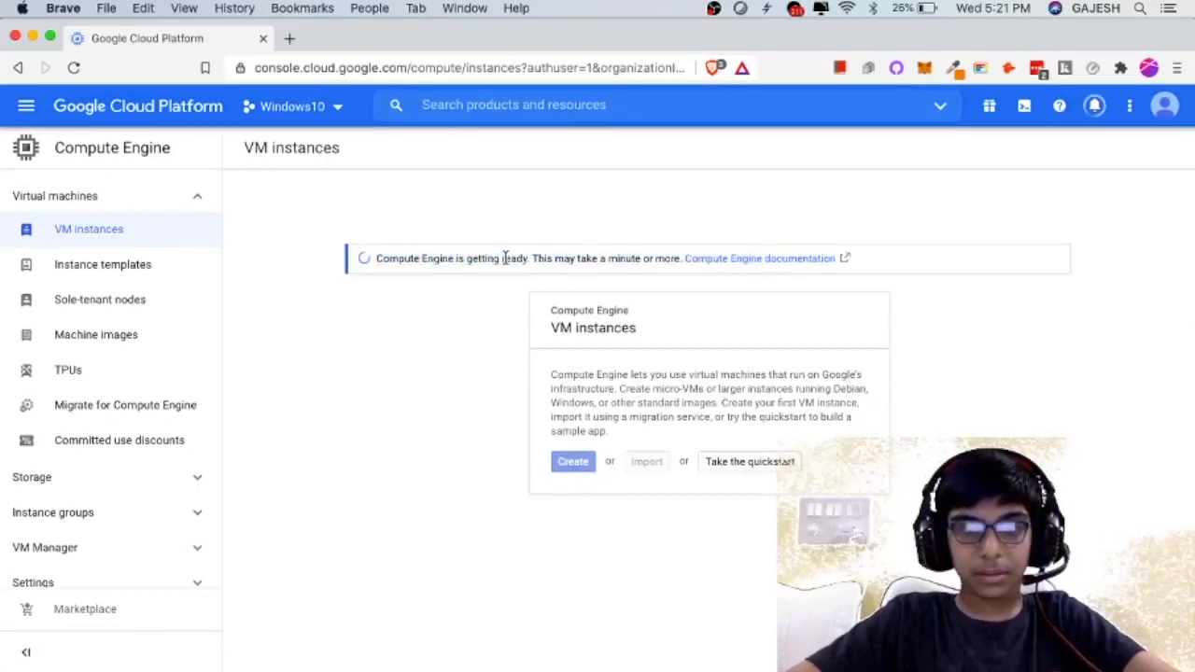
double_click(515, 258)
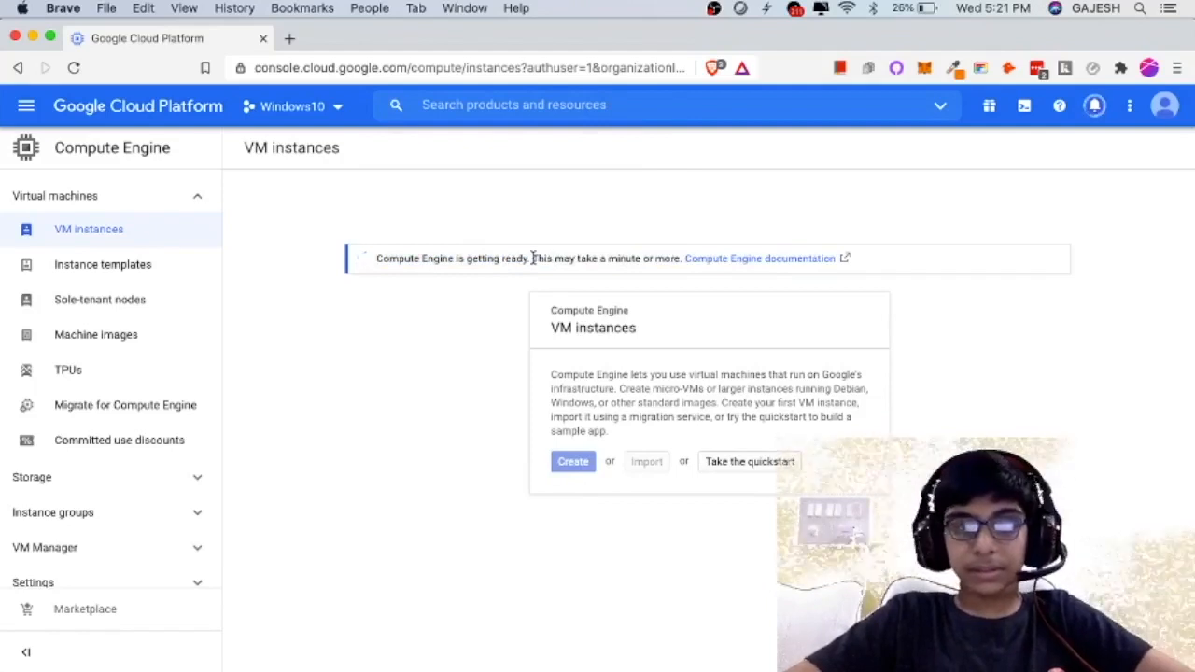
mouse_move(754, 334)
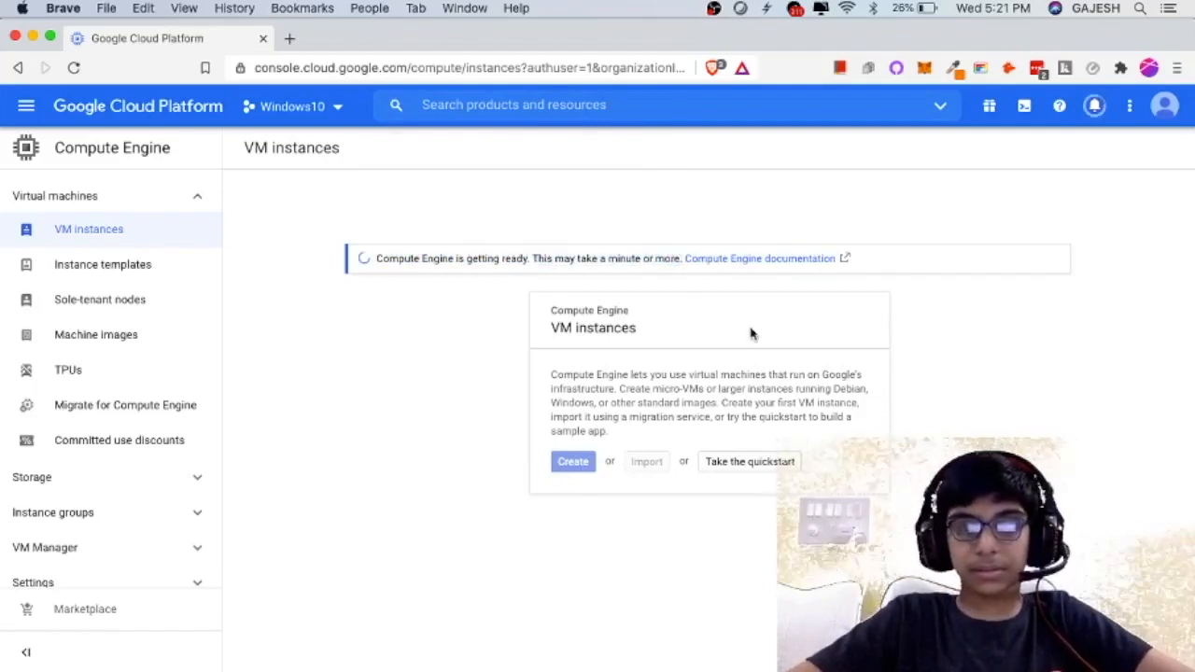
mouse_move(874, 266)
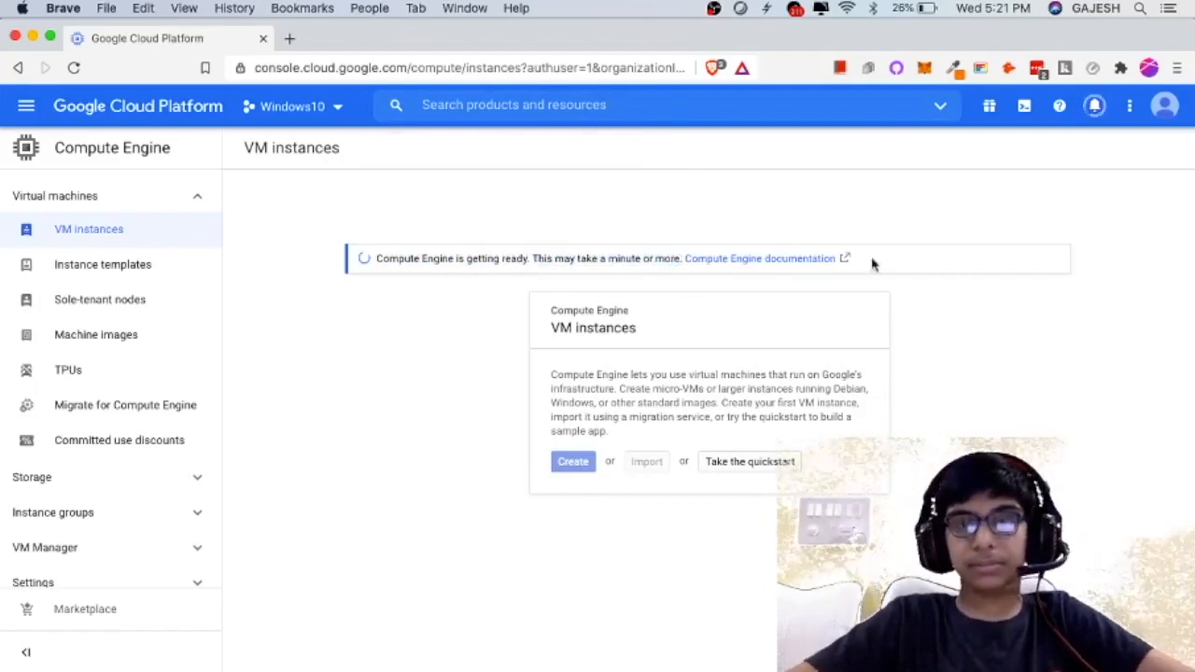
Check Compute Engine setup progress in notifications, then start creating a new VM instance.
click(1094, 104)
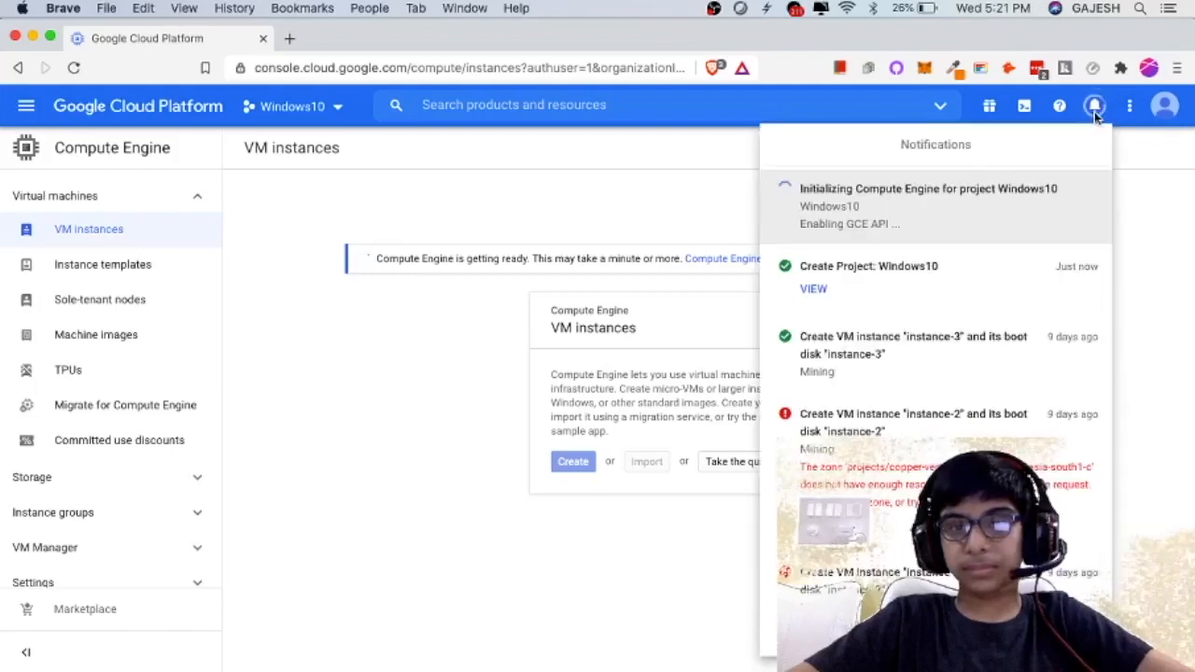
mouse_move(719, 181)
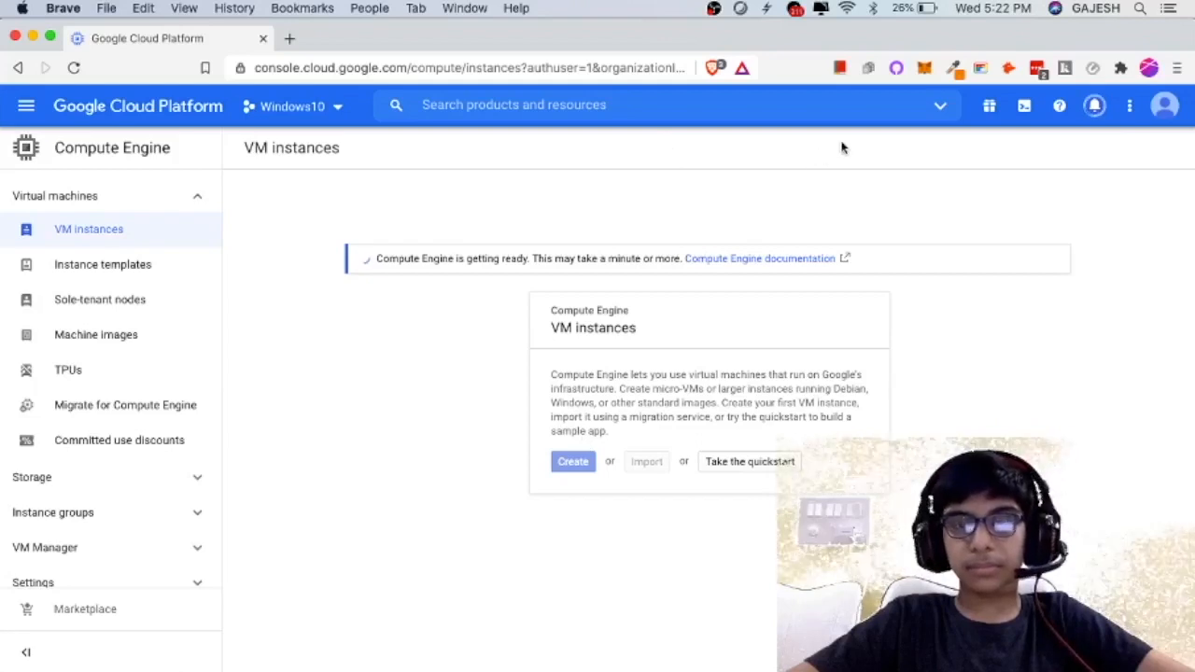
mouse_move(894, 82)
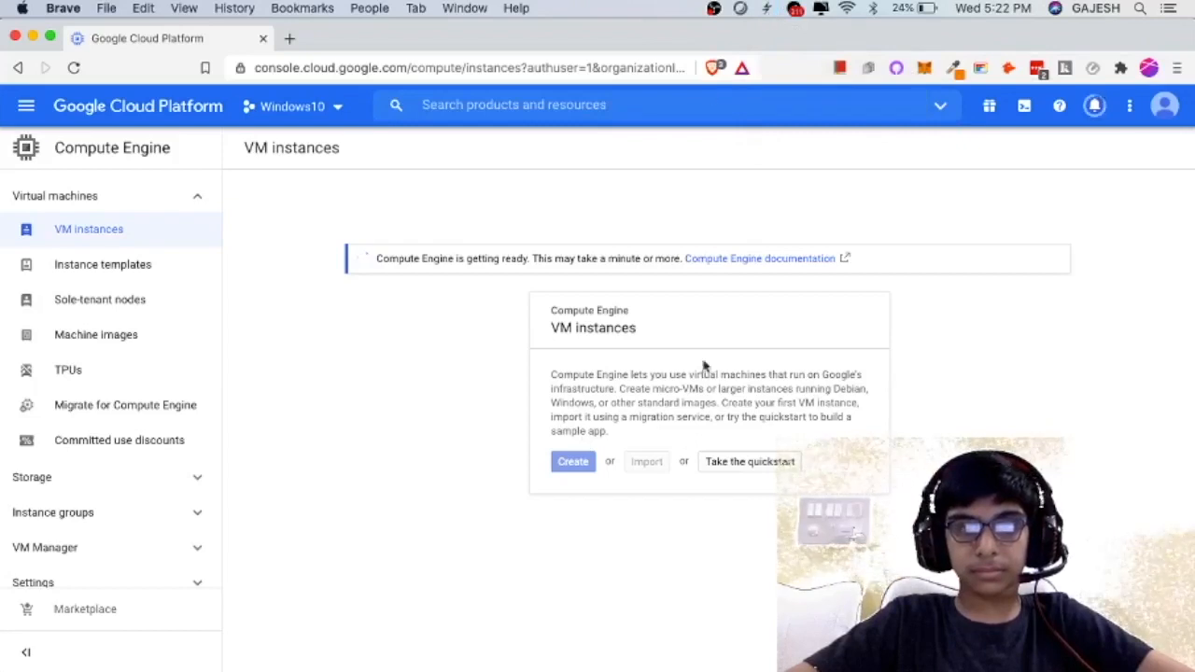
mouse_move(508, 439)
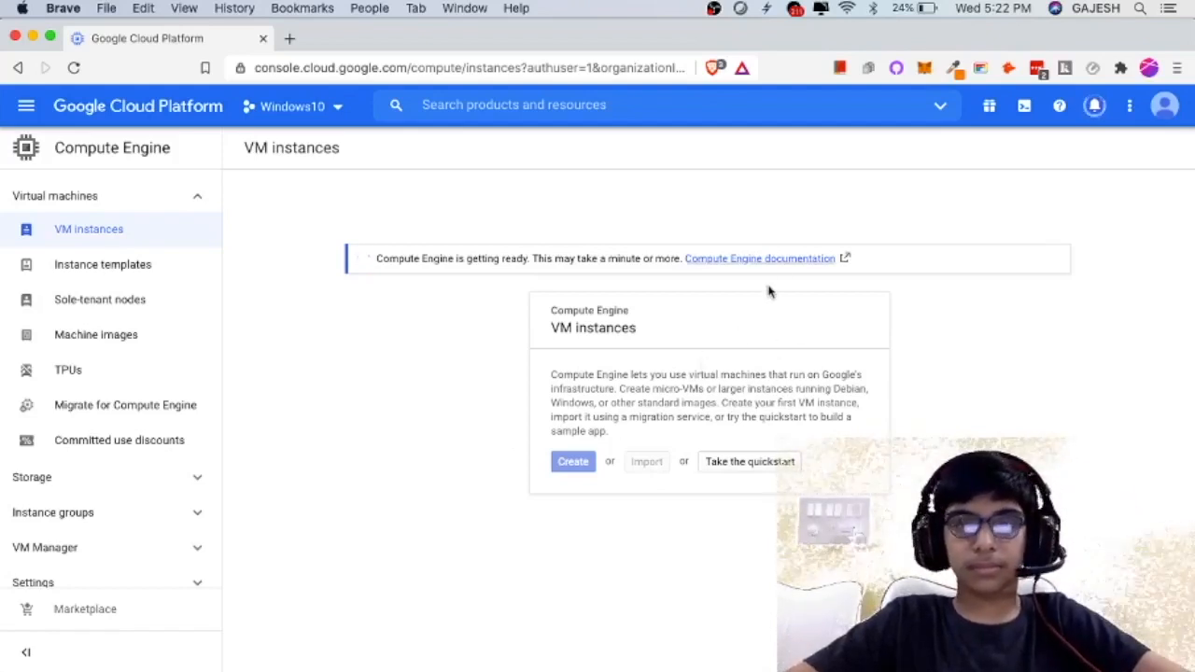
click(715, 8)
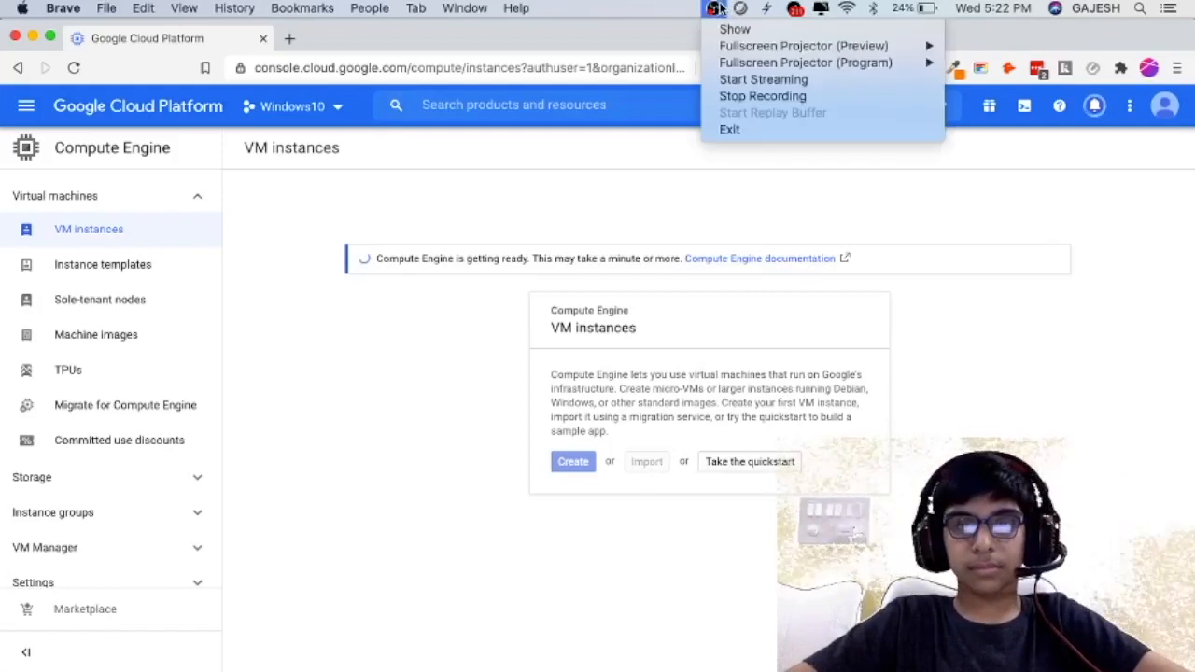
mouse_move(859, 97)
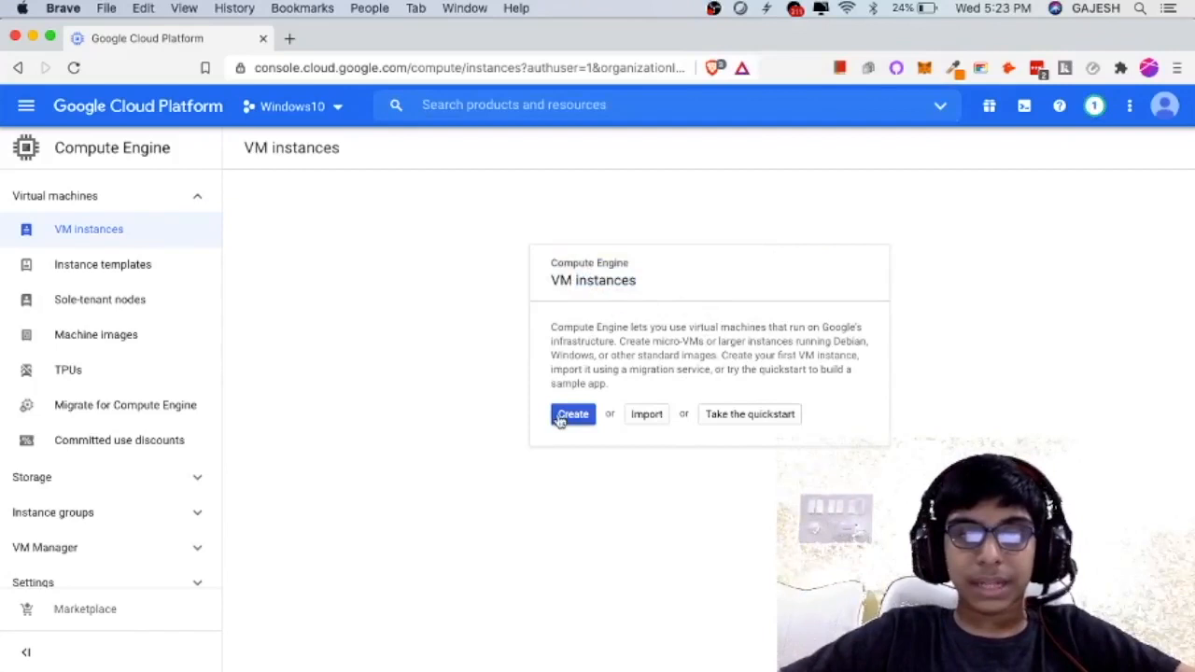
click(571, 415)
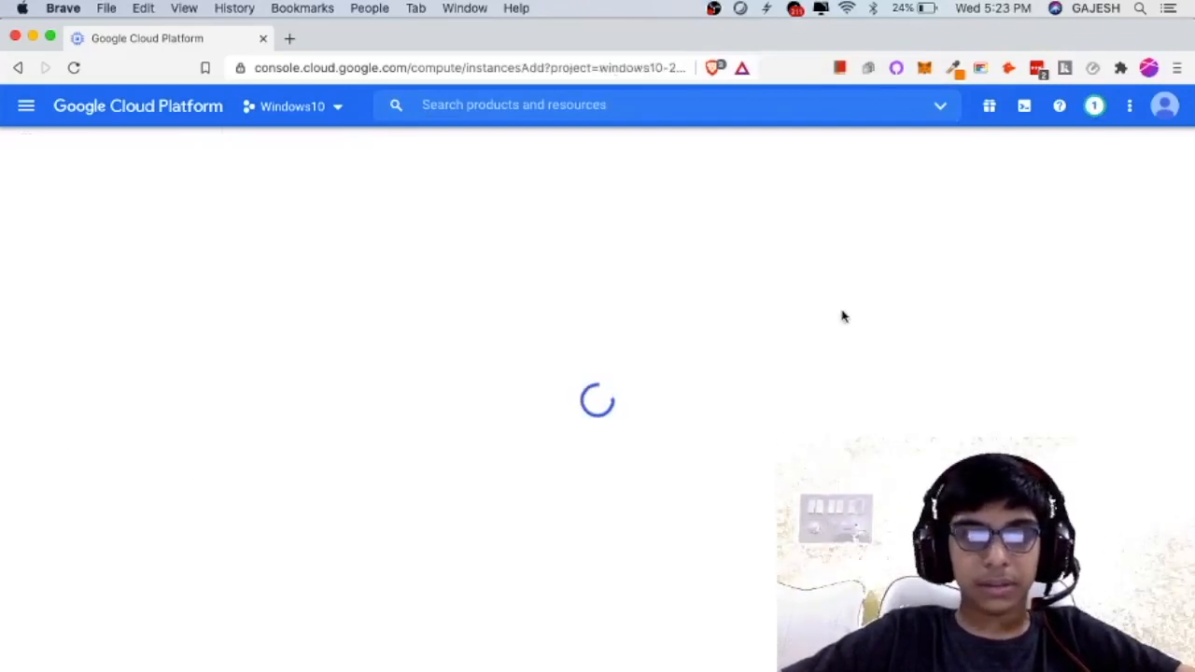
mouse_move(683, 482)
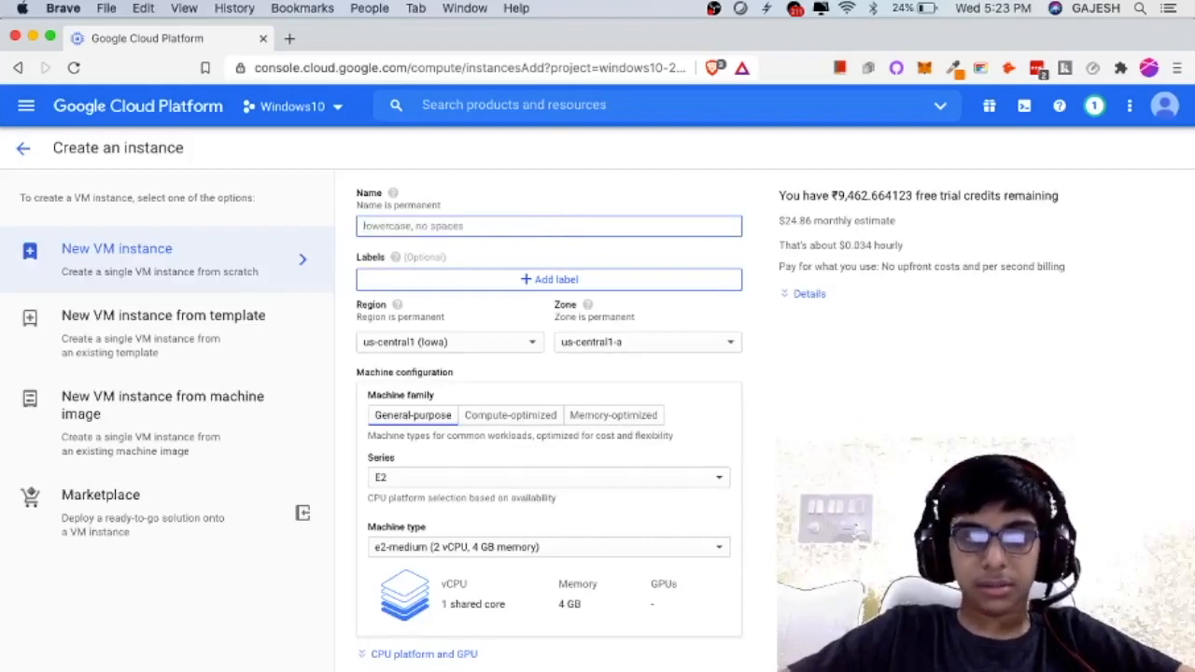
Enter windows10-vm as the instance name in the Create an instance form.
text(windows)
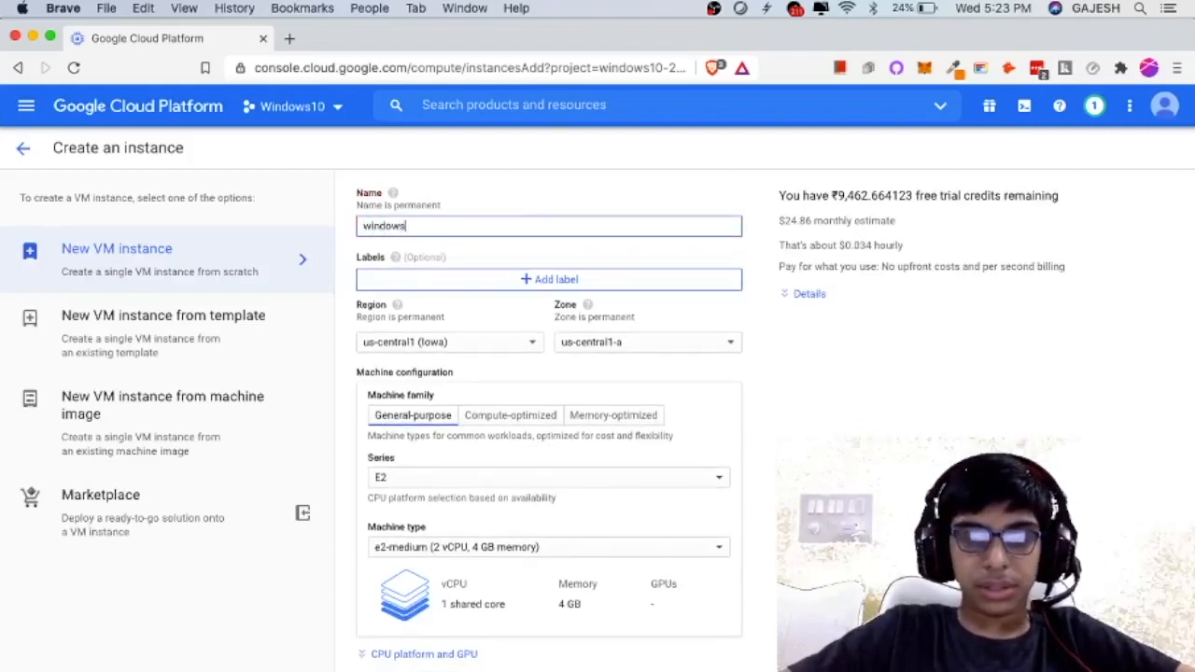
text(10-vm)
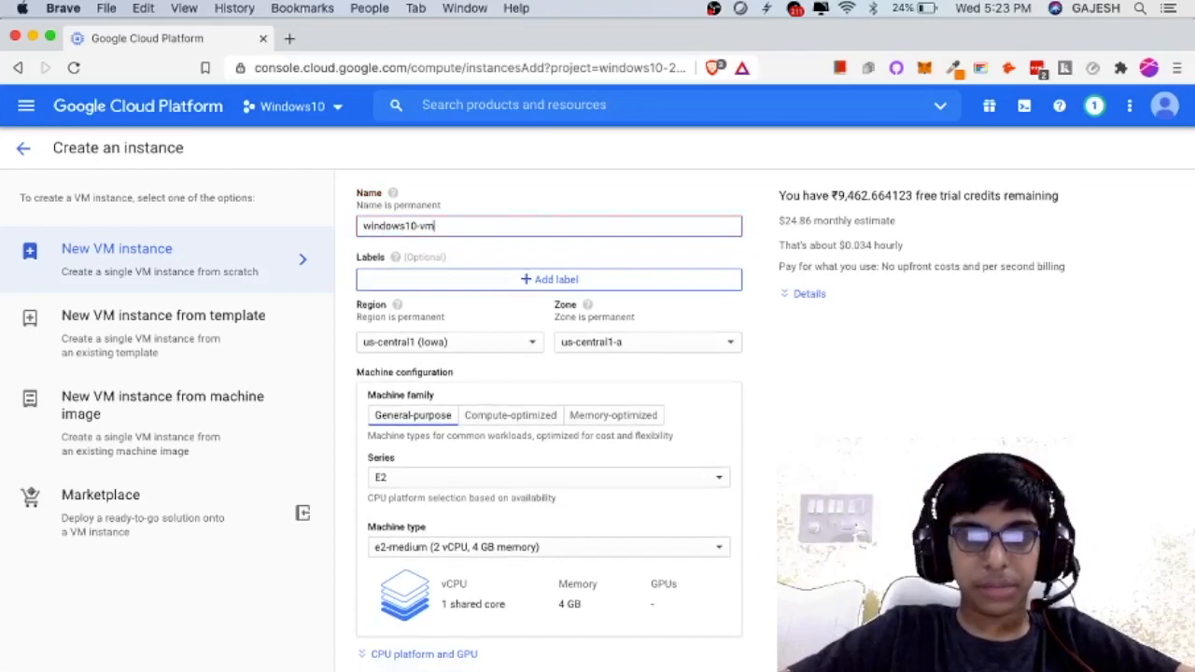
scroll(down, 3)
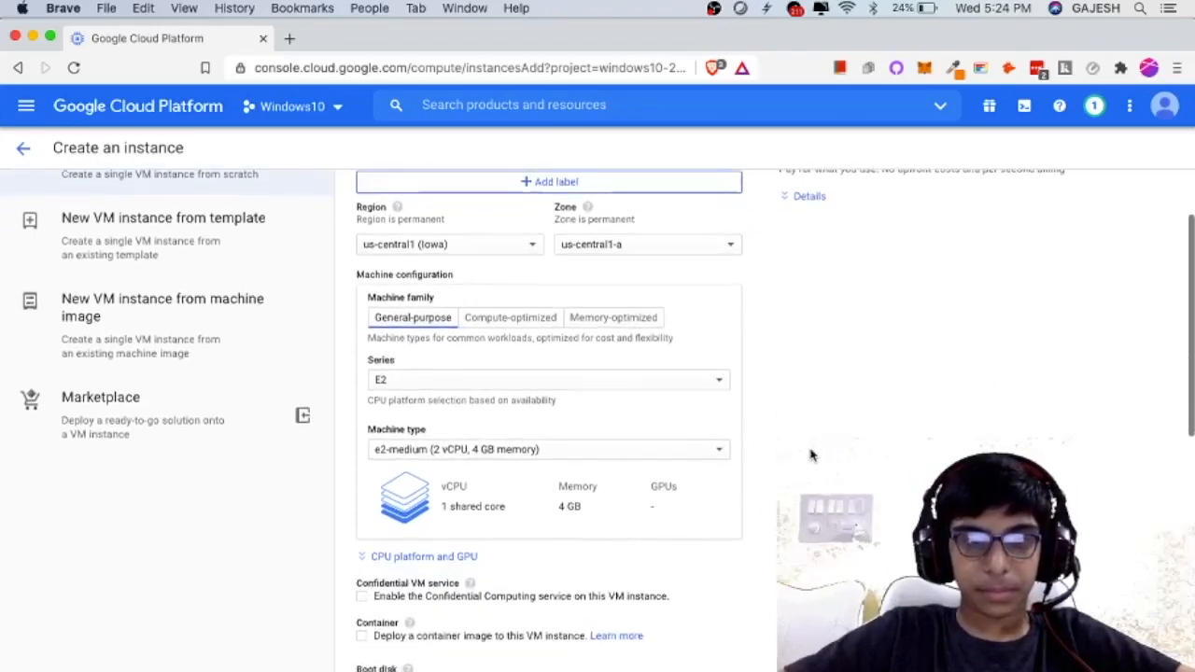
scroll(up, 3)
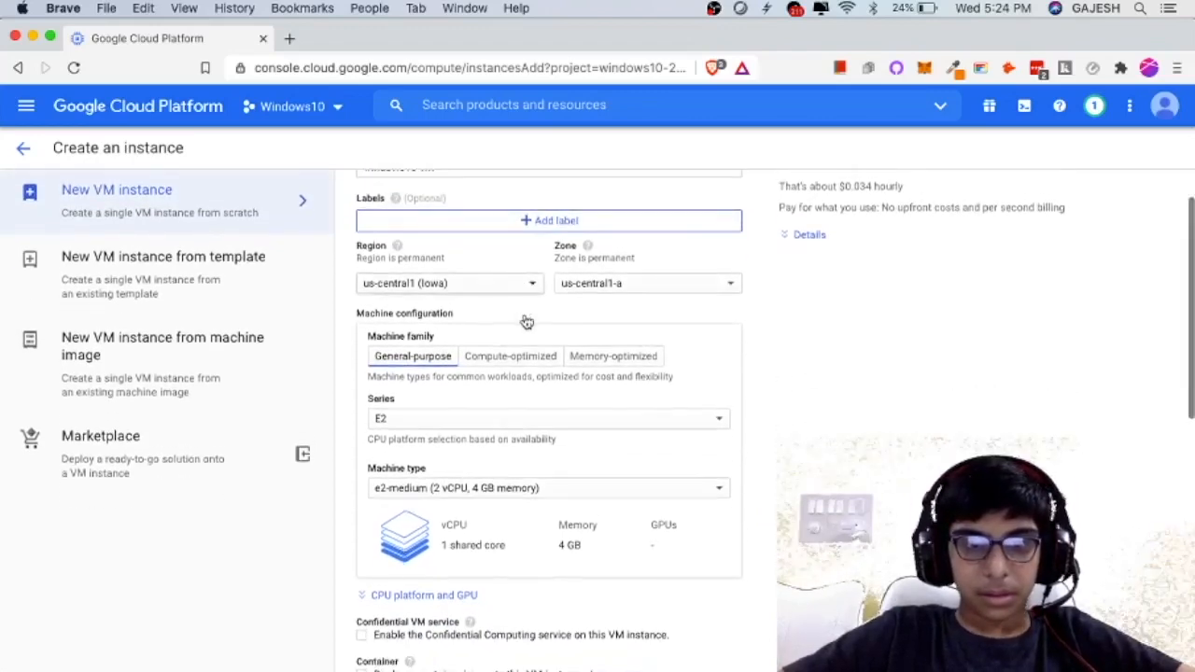
click(448, 284)
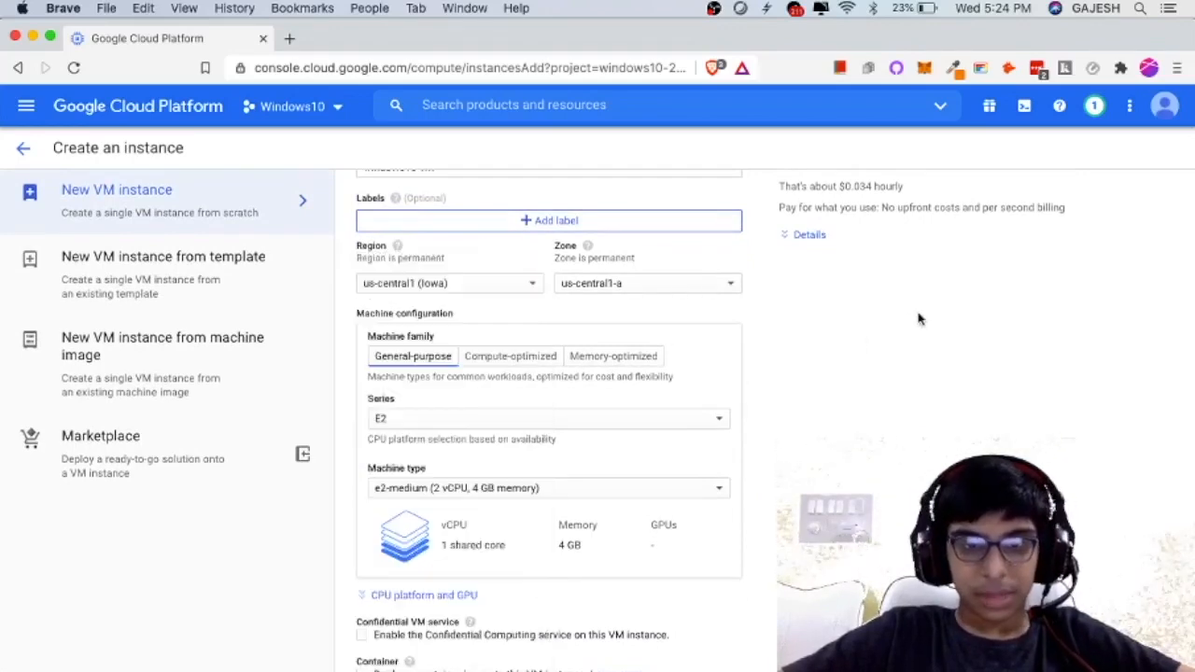
Set the region to asia-south1 (Mumbai) and the zone to asia-south1-a.
click(448, 283)
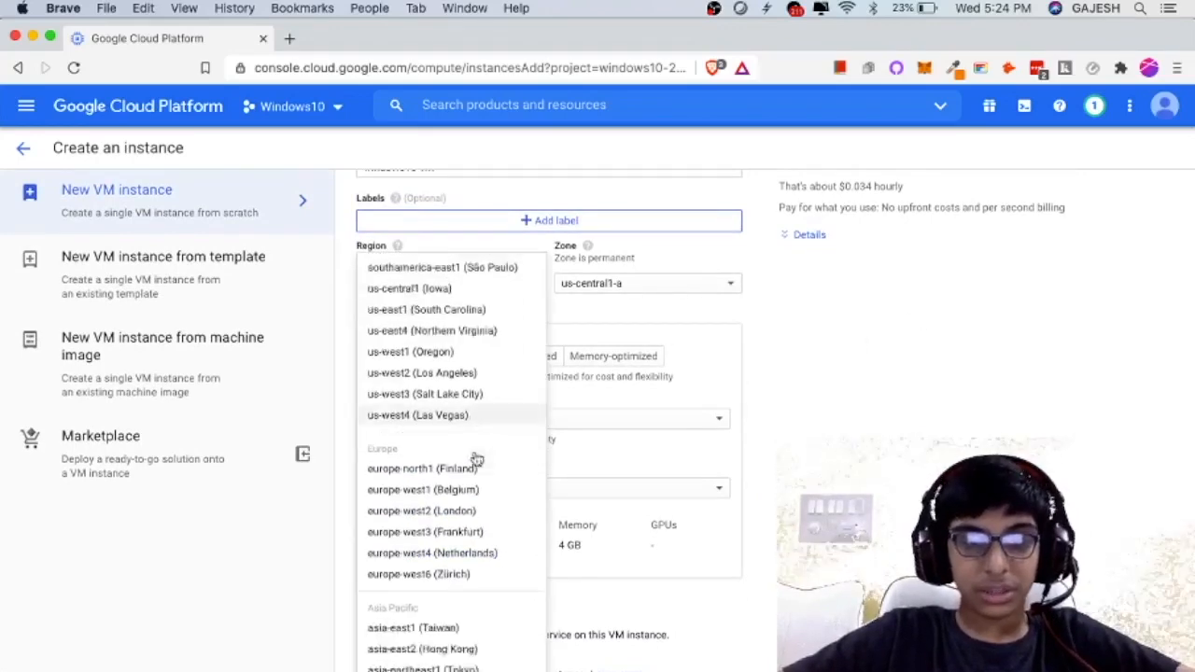
scroll(up, 3)
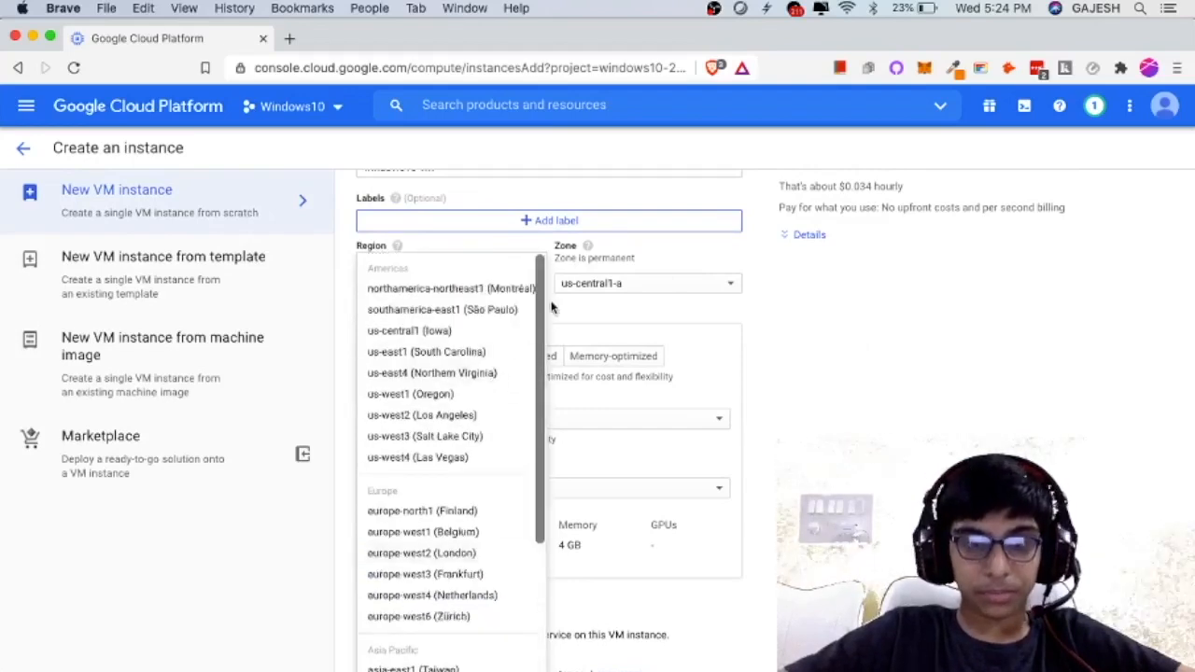
scroll(down, 3)
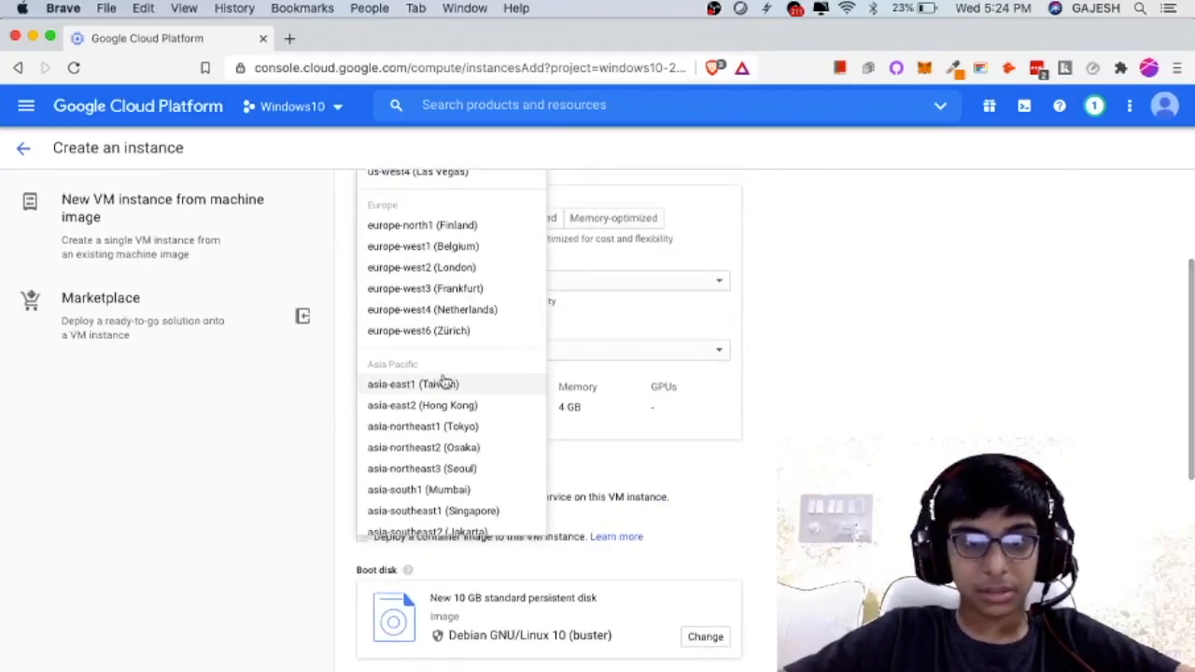
scroll(up, 3)
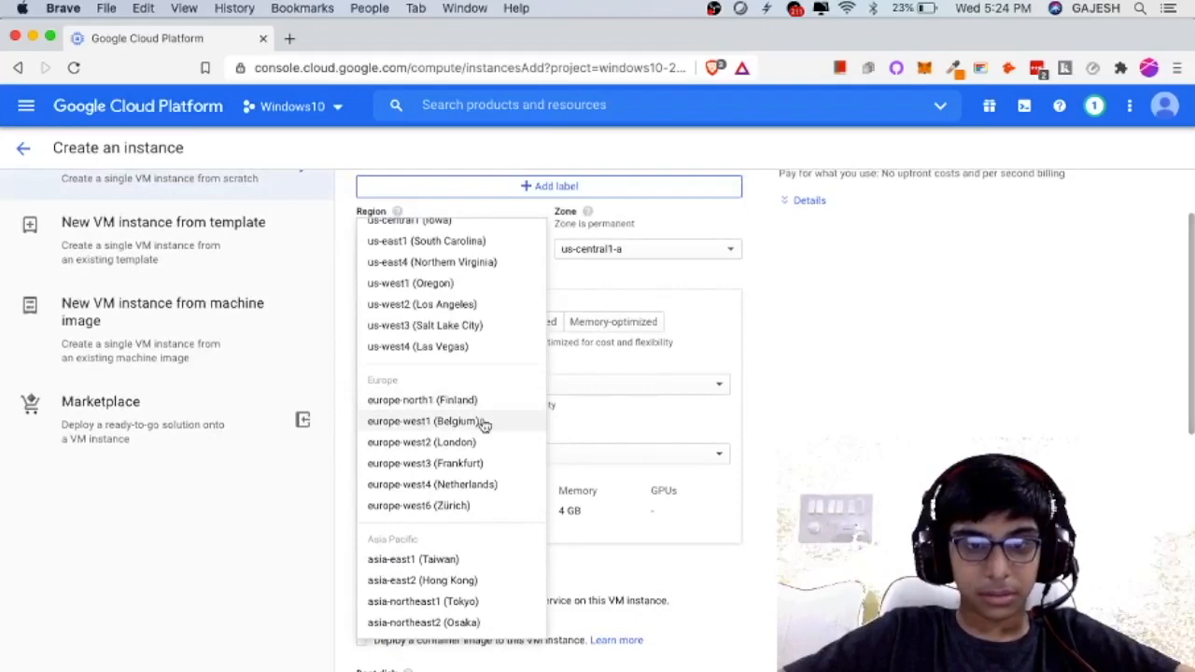
scroll(down, 3)
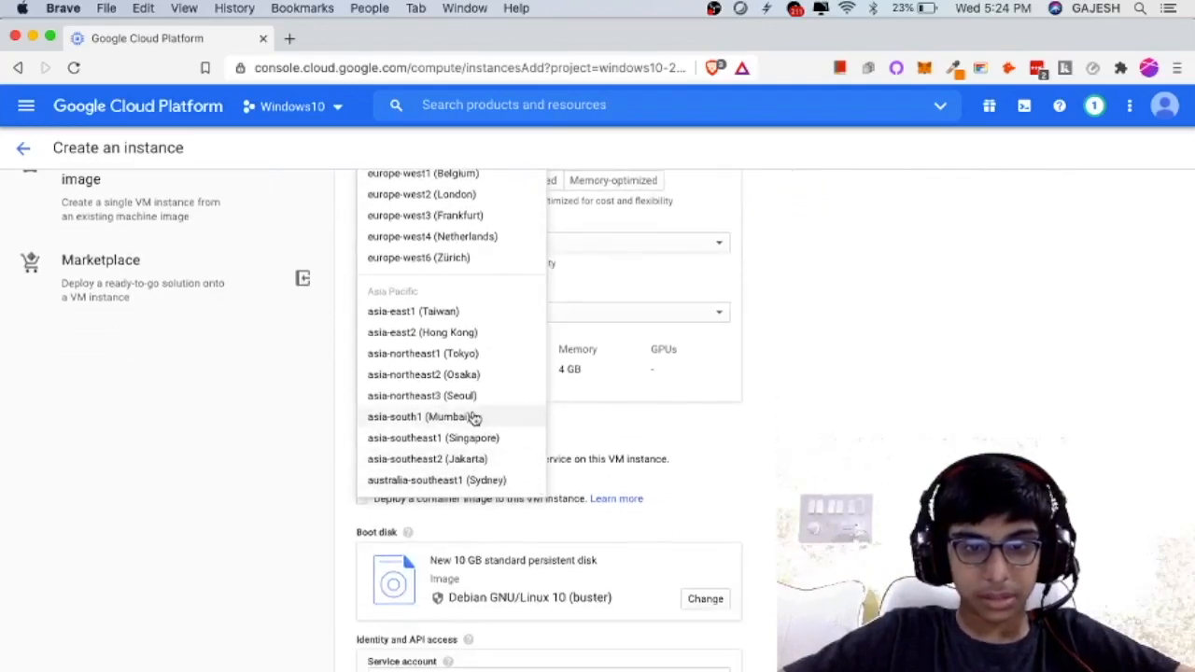
click(425, 416)
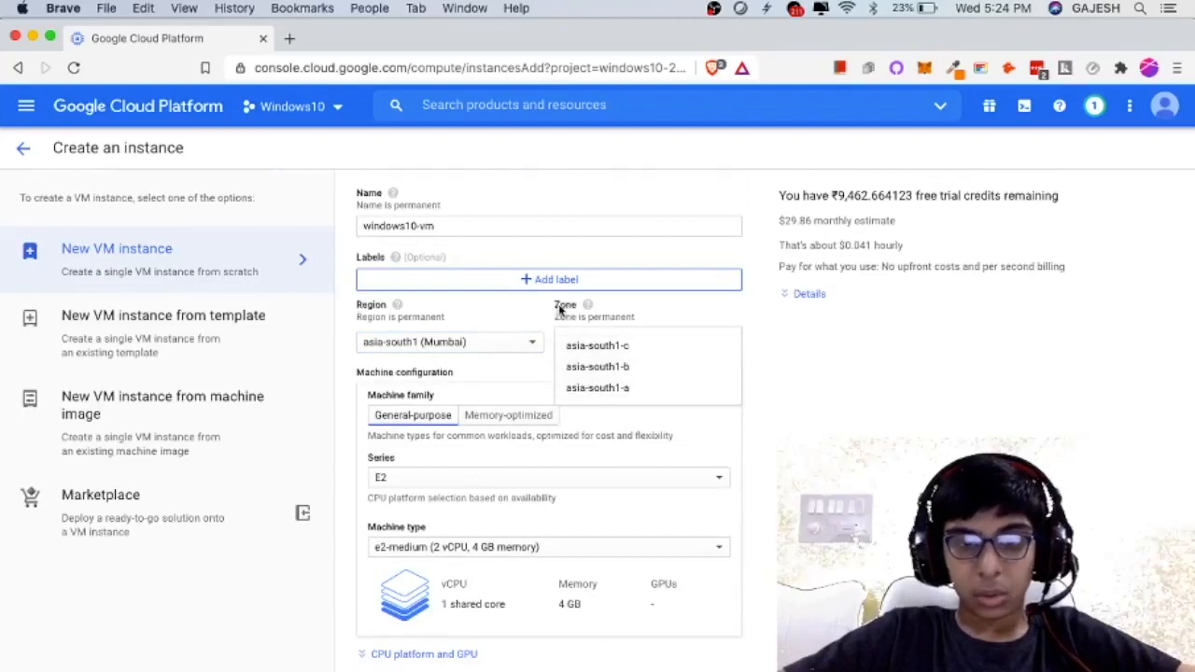
mouse_move(668, 351)
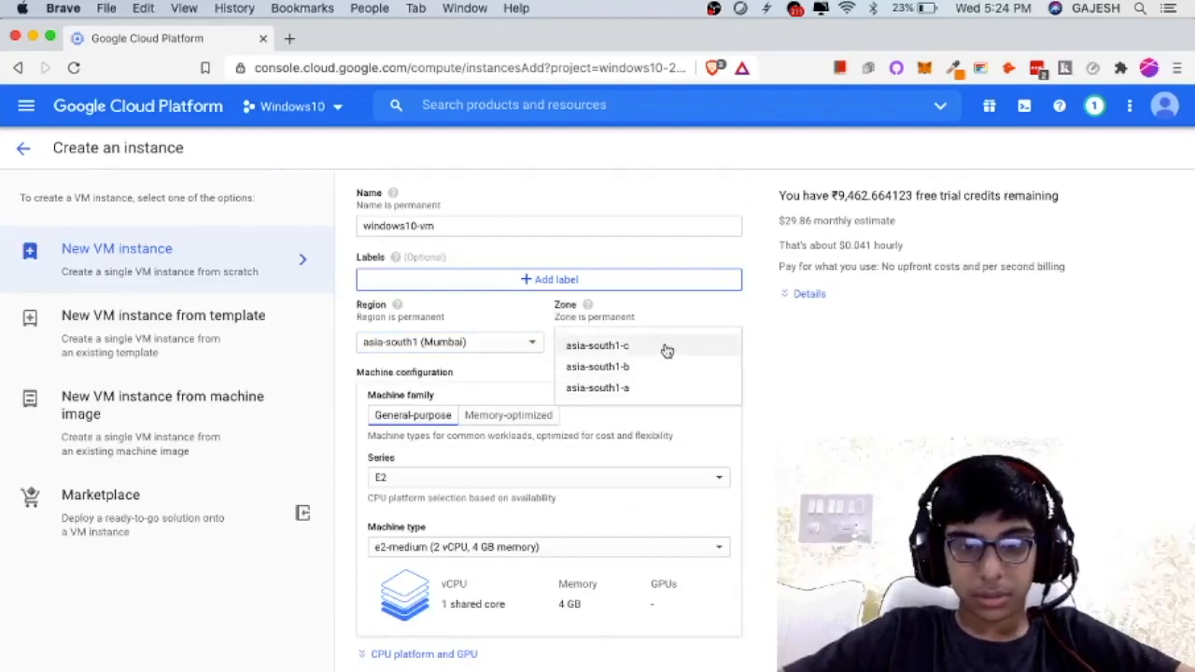
click(597, 386)
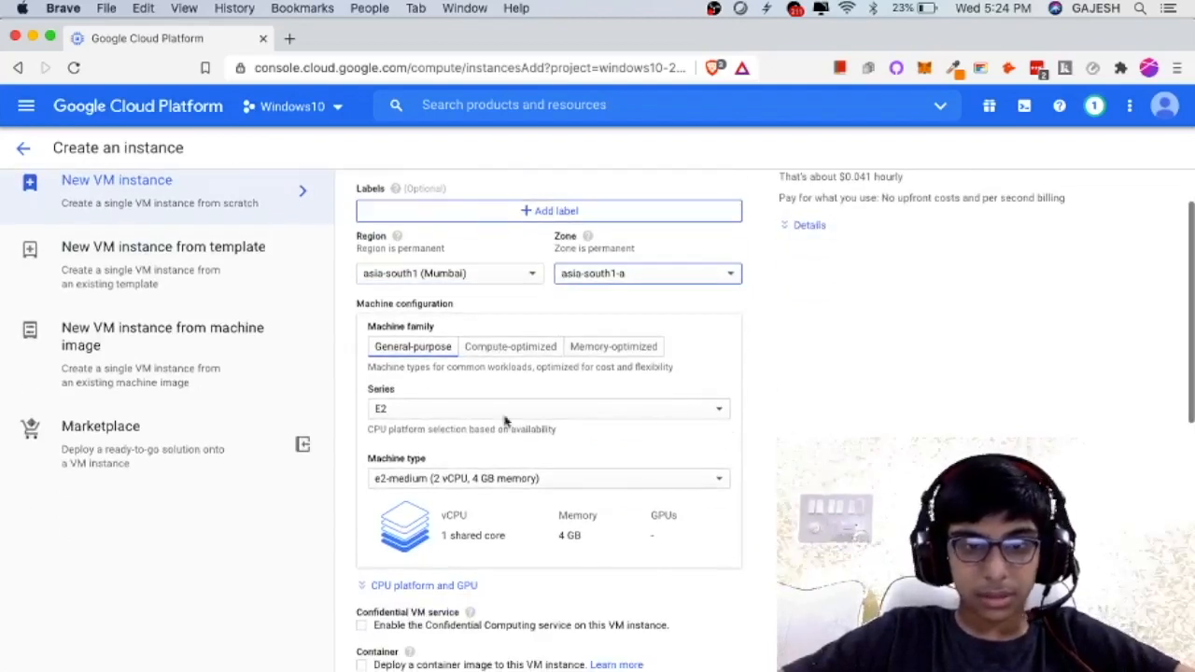
scroll(down, 3)
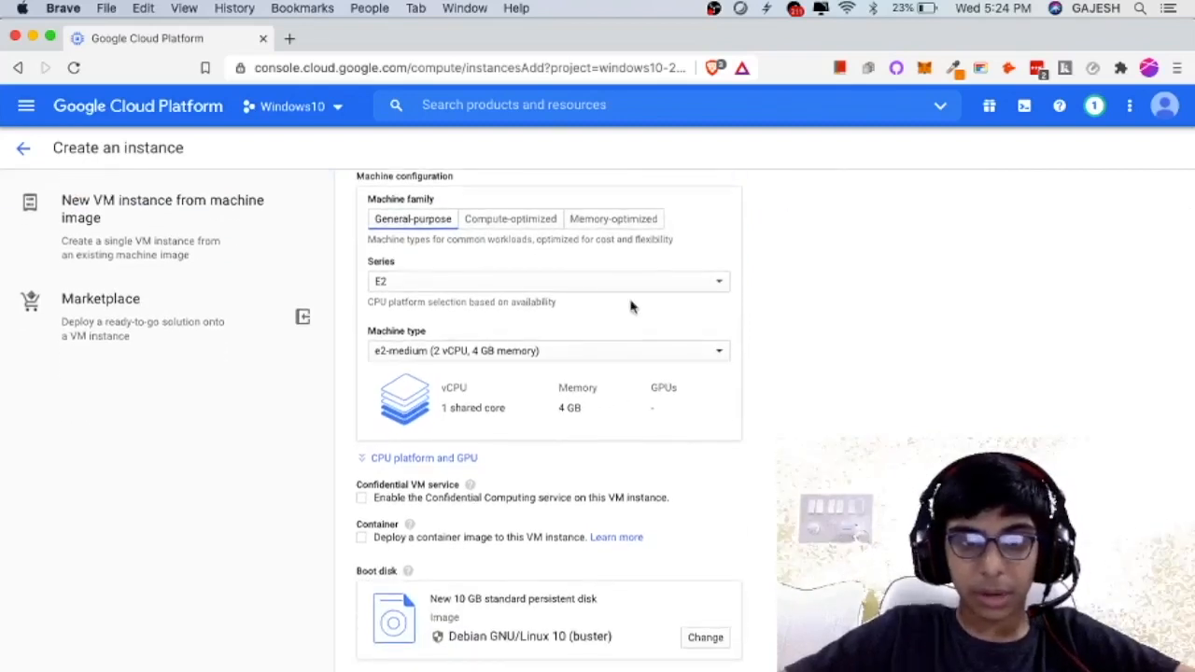
mouse_move(534, 357)
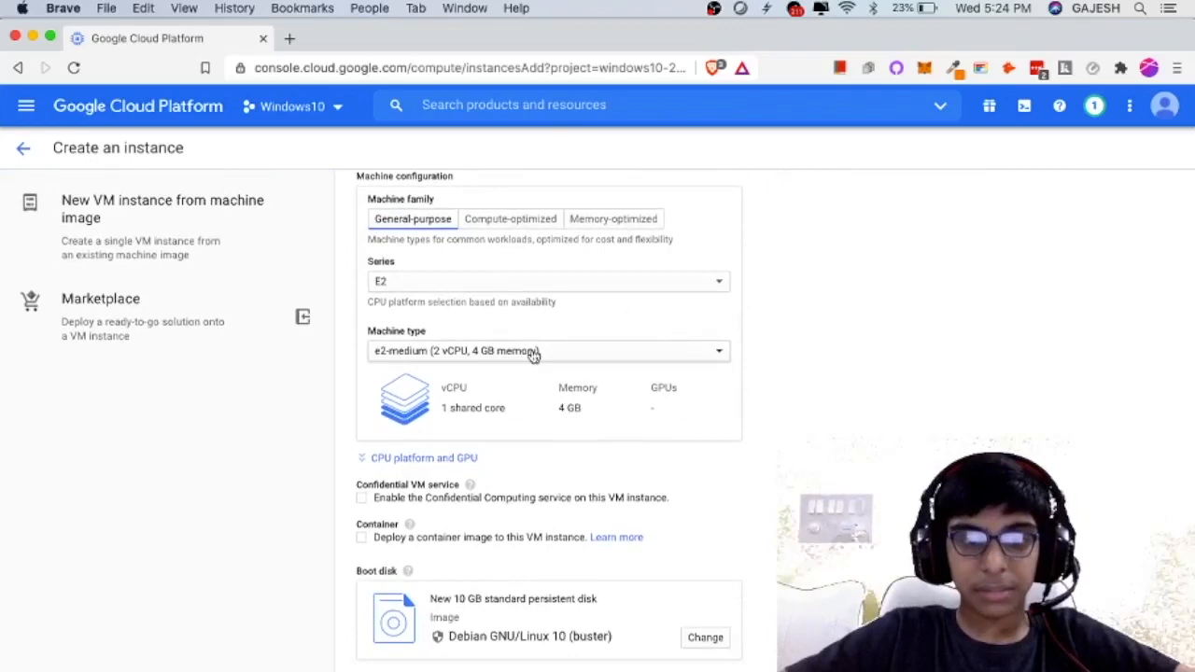
scroll(down, 3)
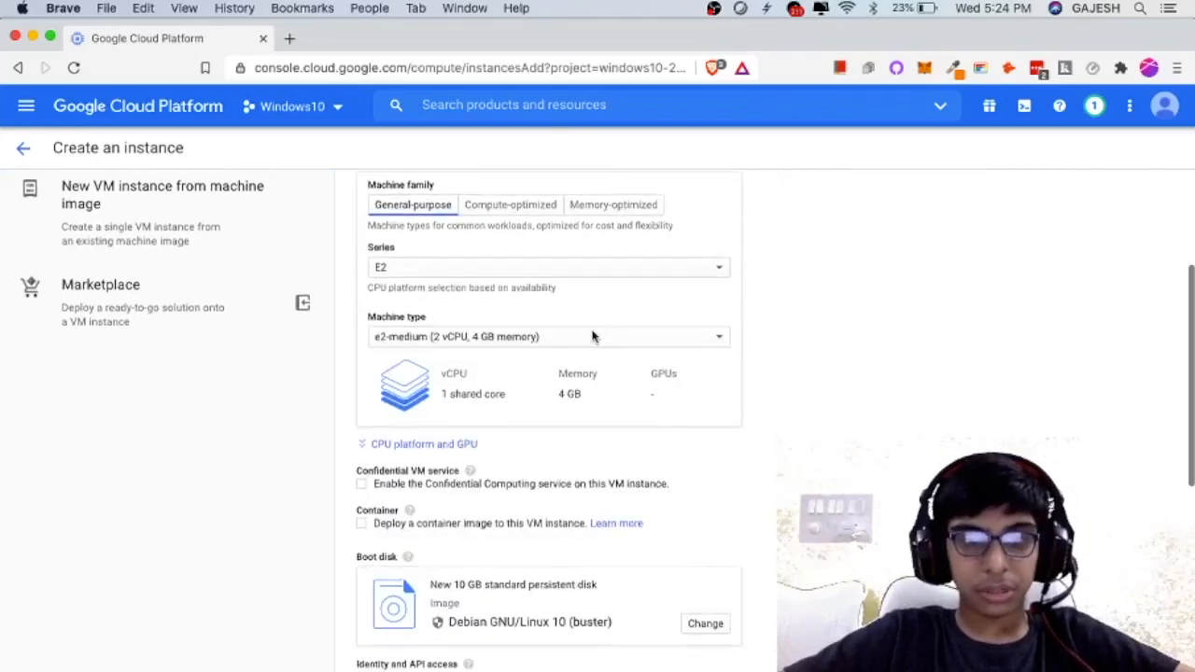
mouse_move(547, 459)
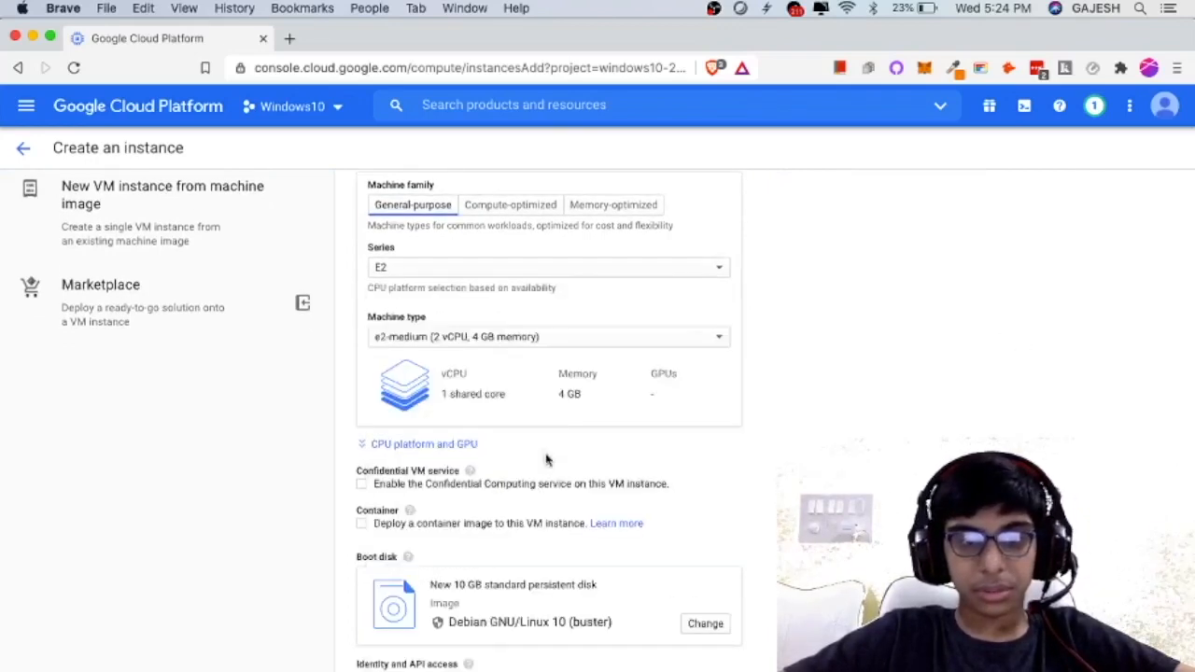
scroll(down, 3)
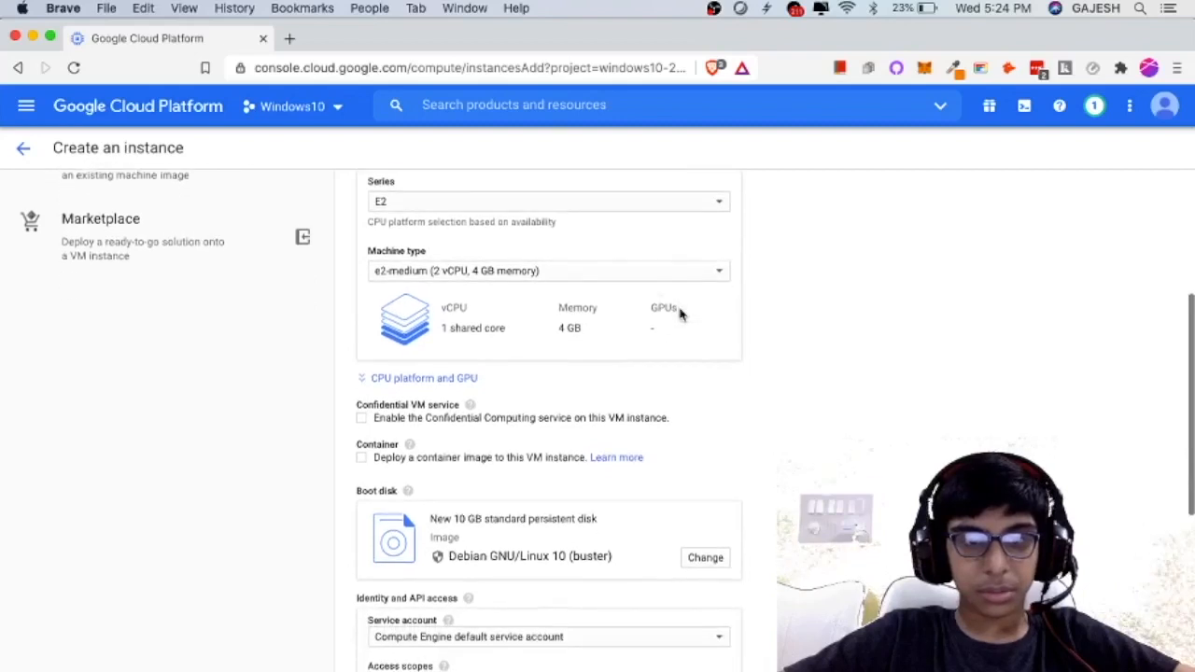
scroll(down, 3)
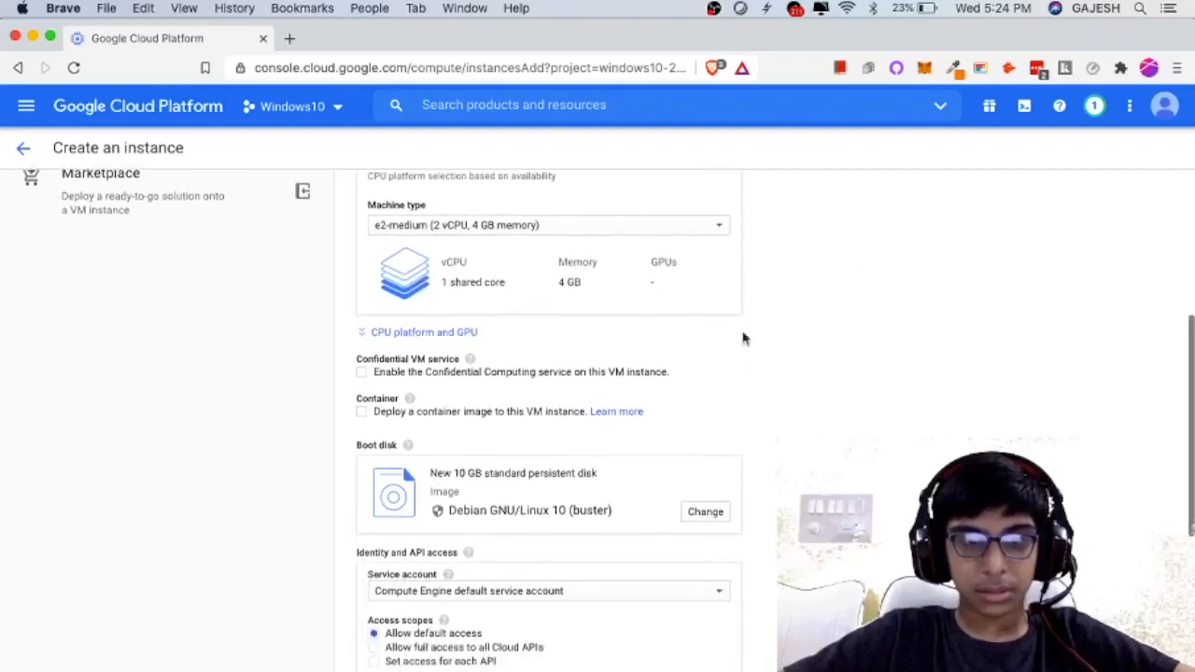
scroll(down, 3)
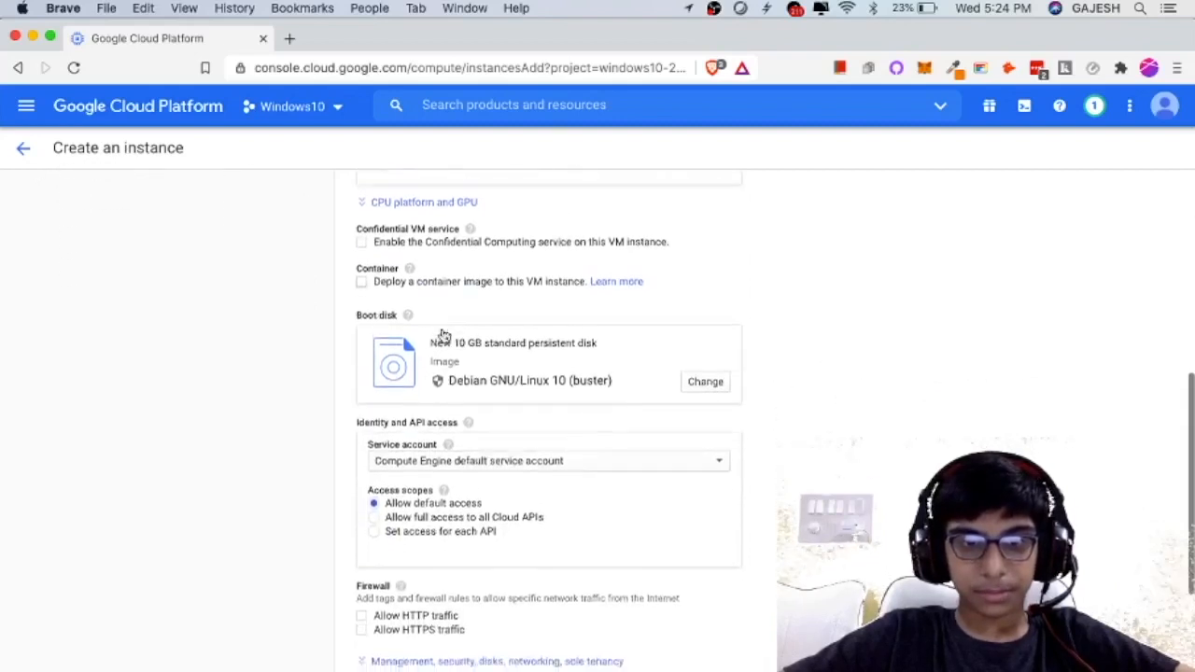
scroll(down, 3)
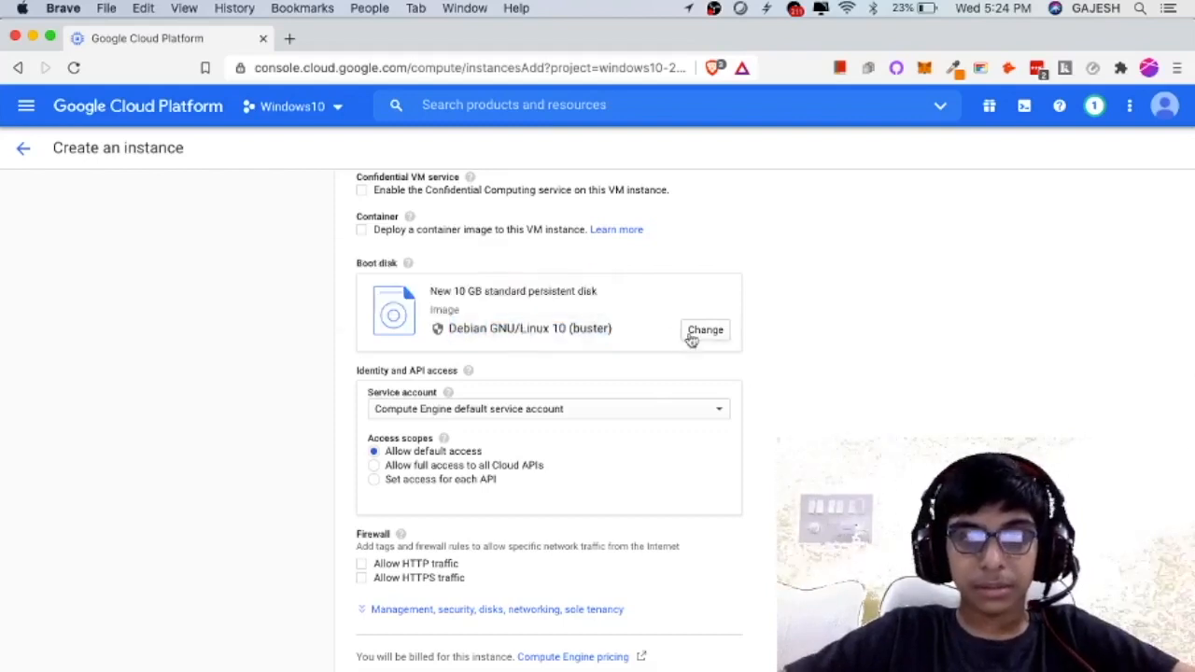
click(706, 328)
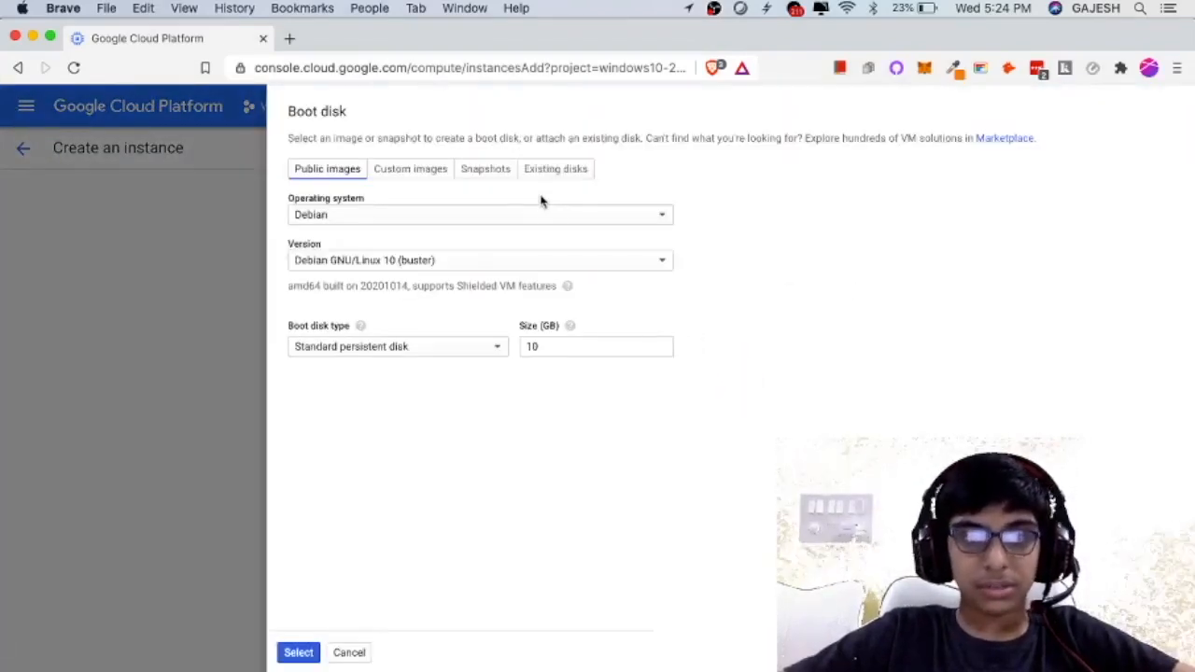
Choose Windows Server 2019 Datacenter as the boot disk operating system.
click(478, 214)
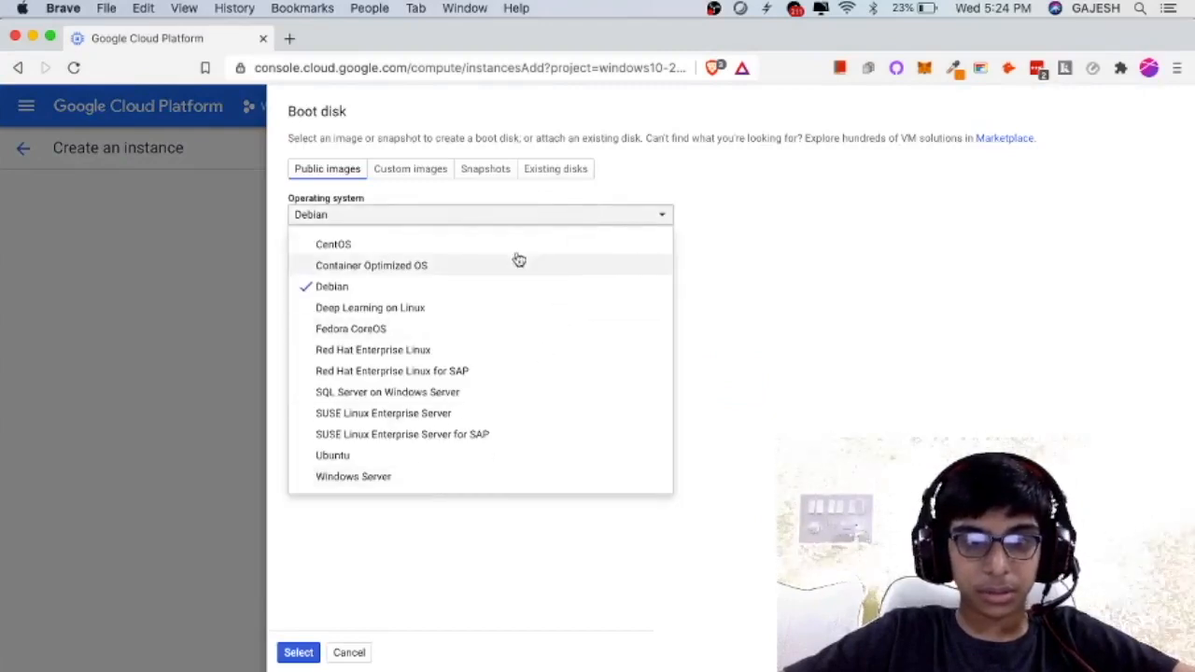
mouse_move(353, 477)
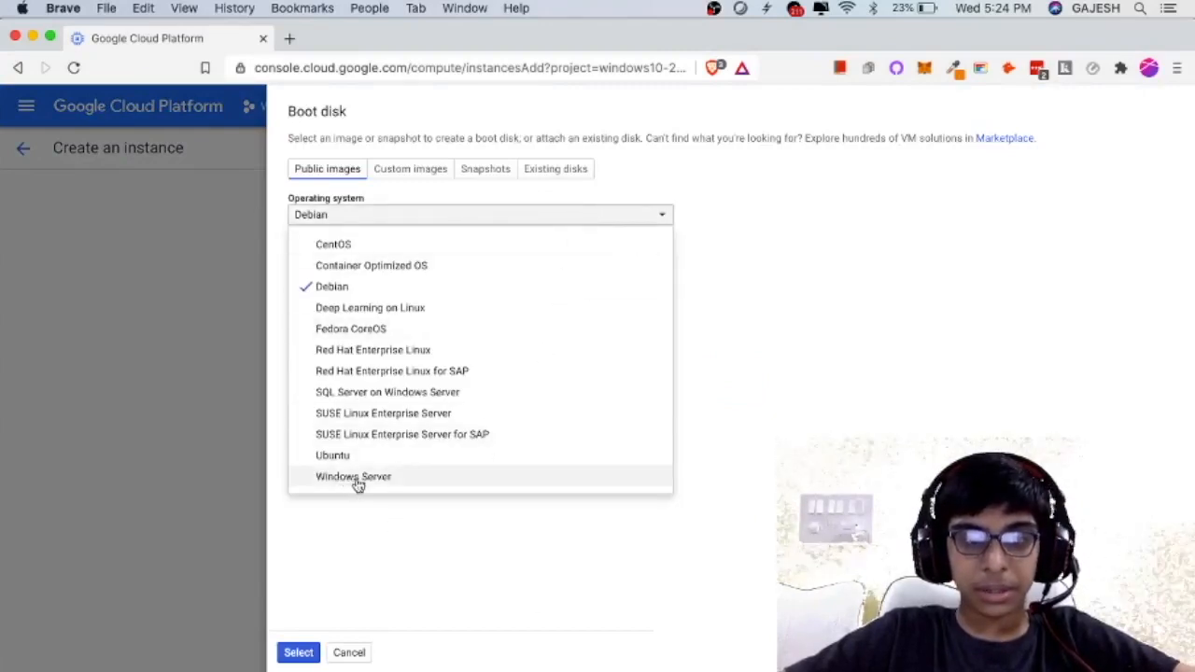
click(353, 476)
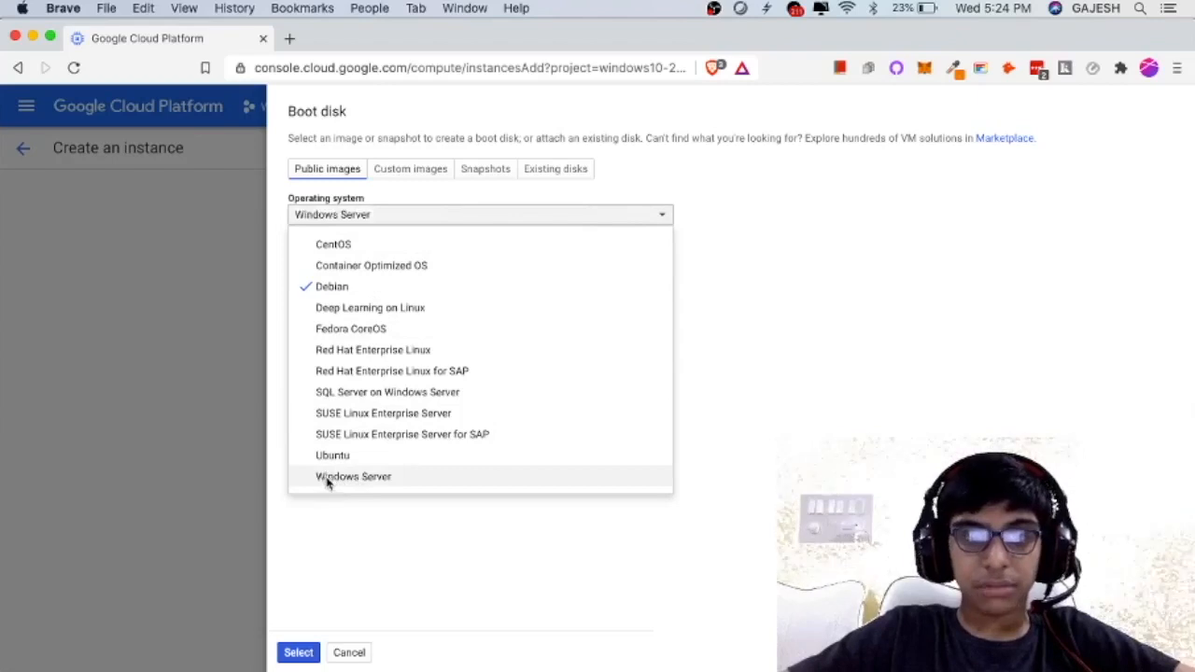
click(354, 476)
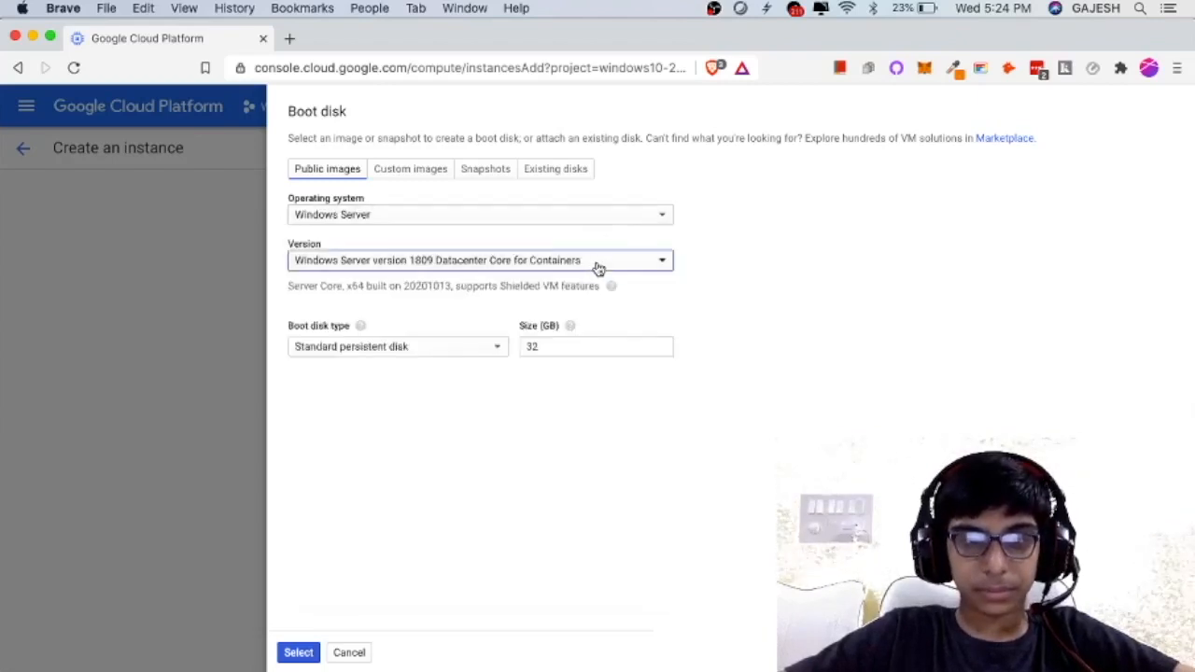
click(478, 259)
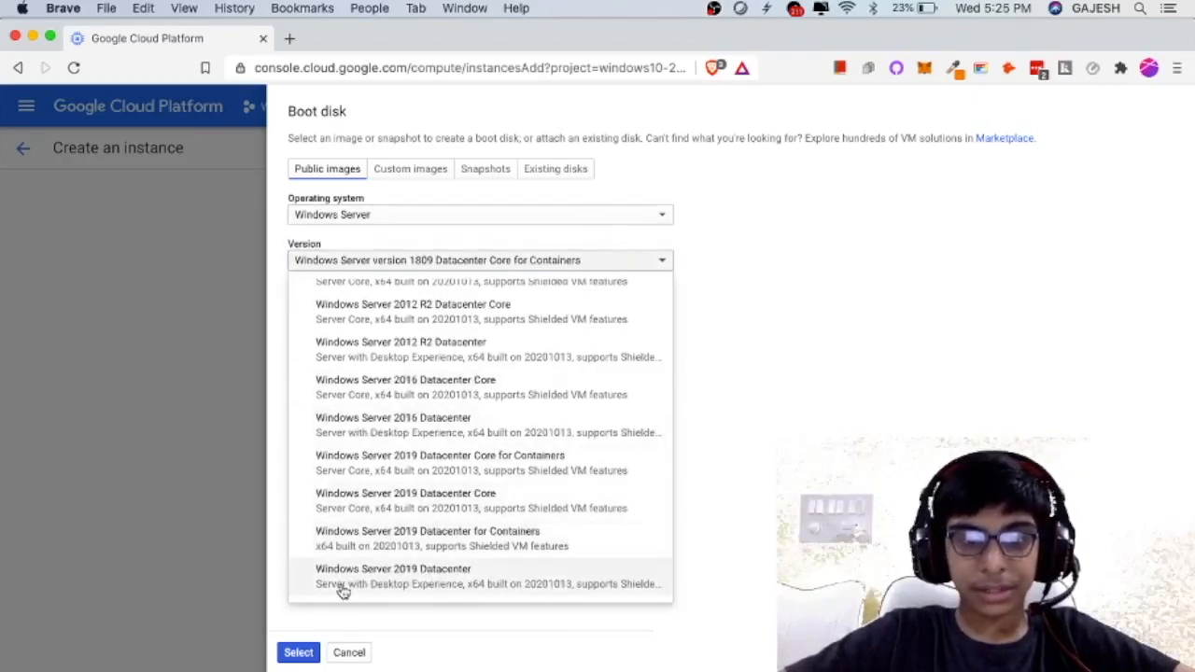
click(392, 567)
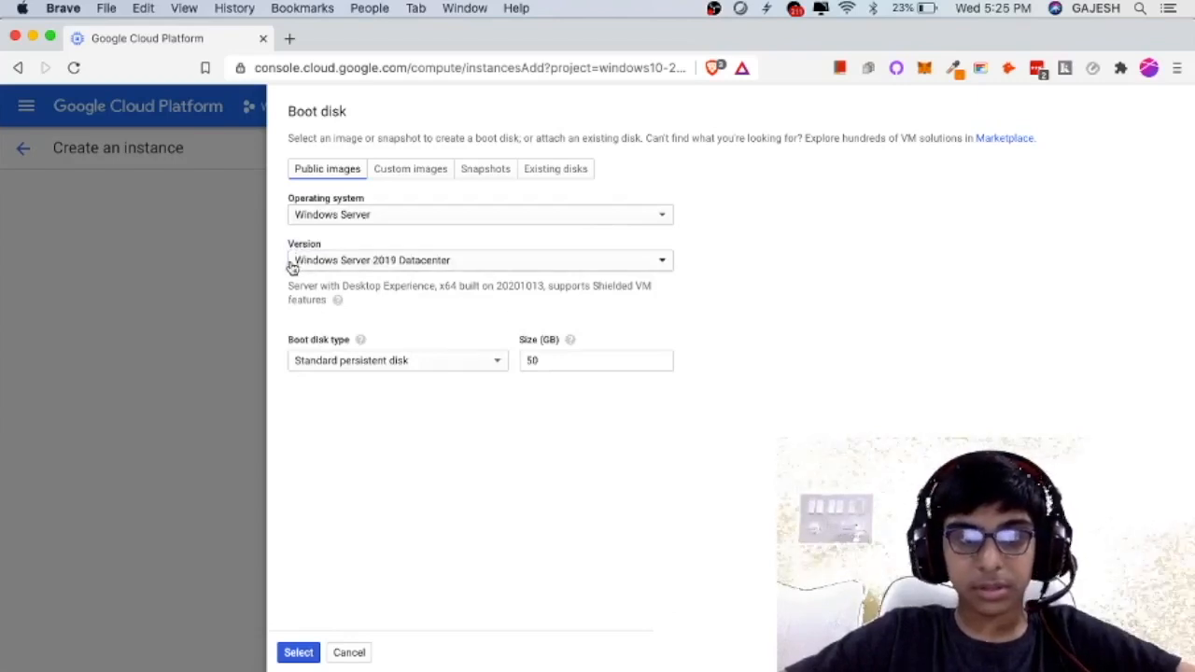
mouse_move(766, 295)
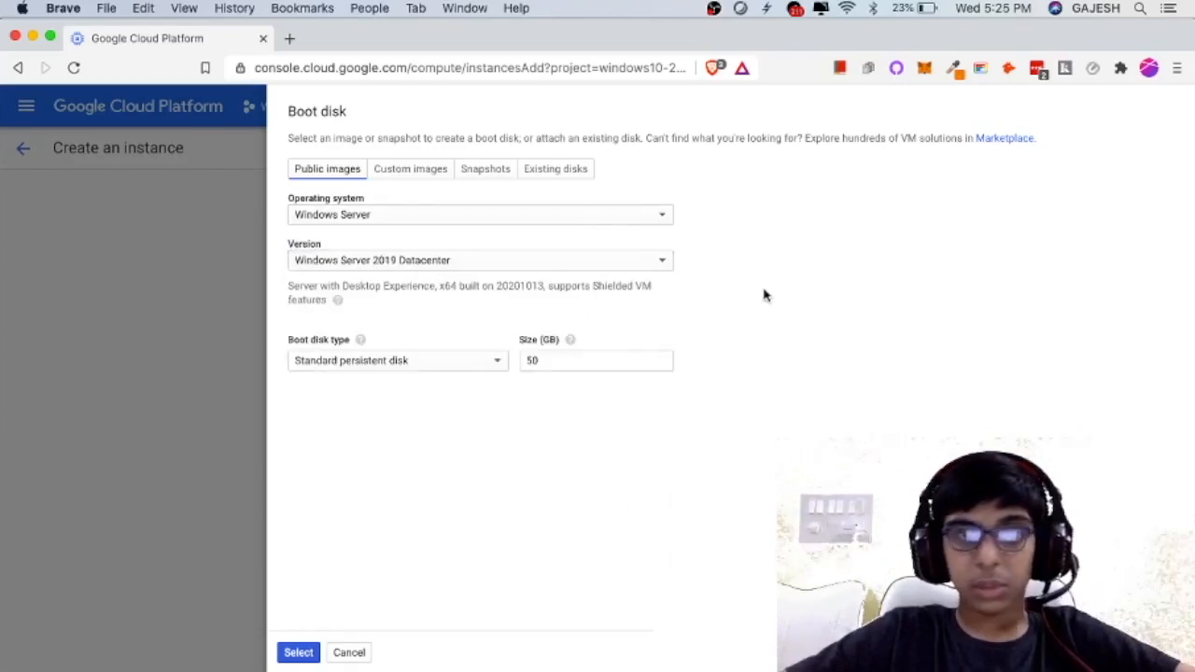
mouse_move(415, 403)
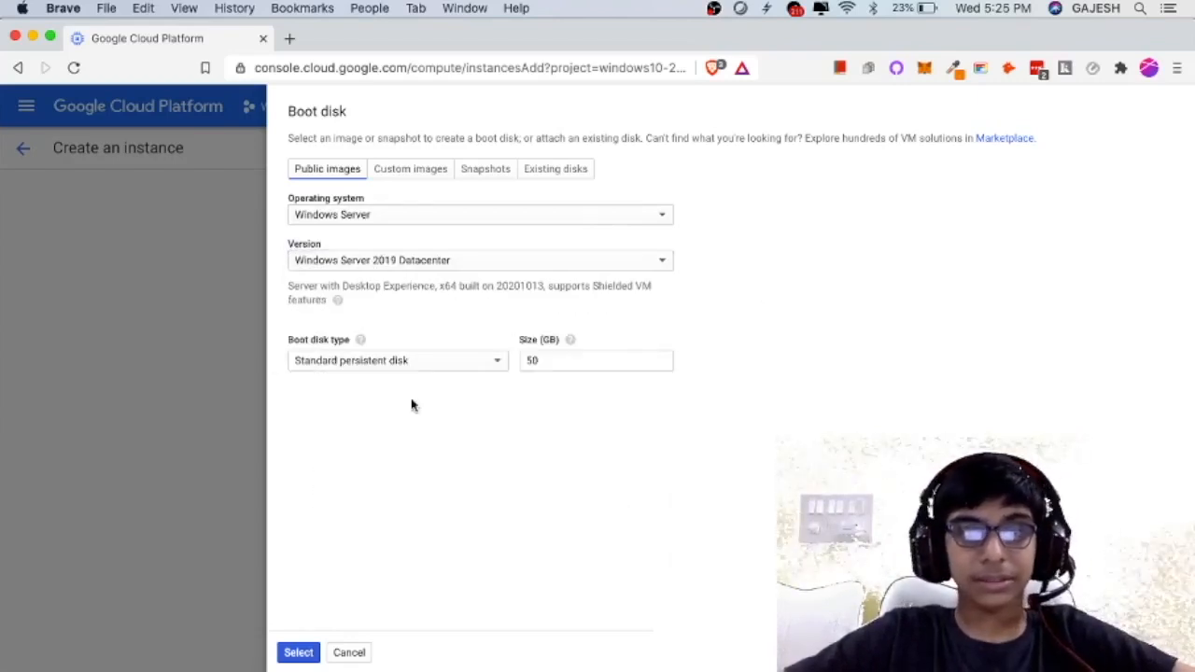
Edit the boot disk size in GB to a custom value.
click(598, 360)
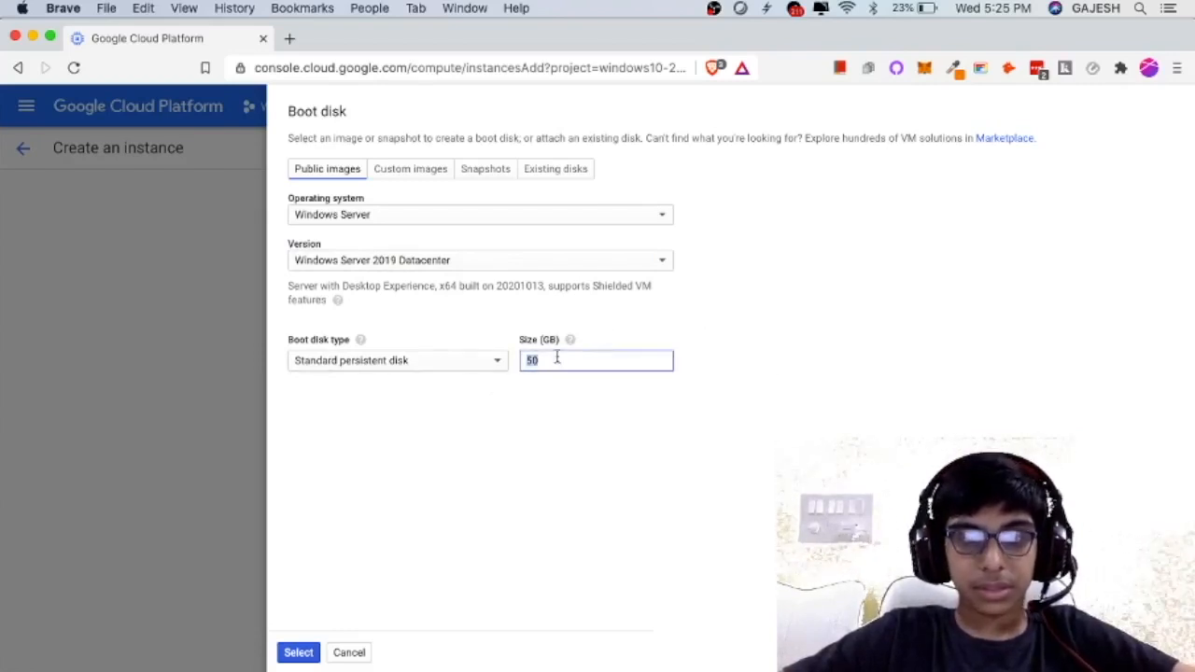
text(100)
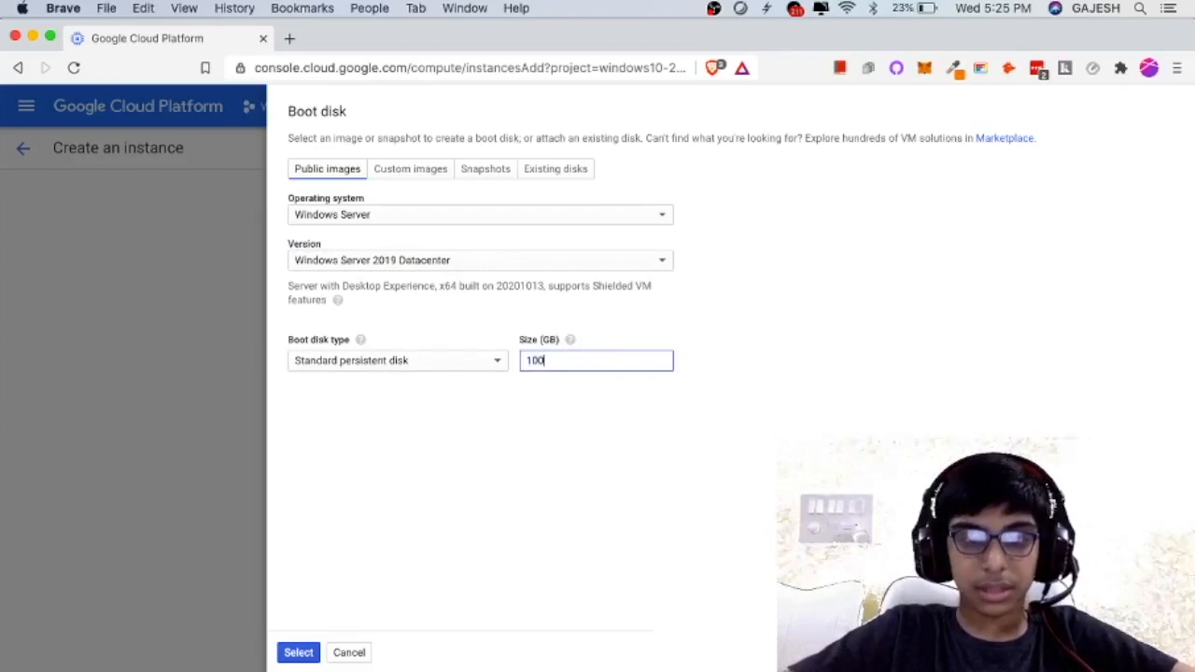
text(50)
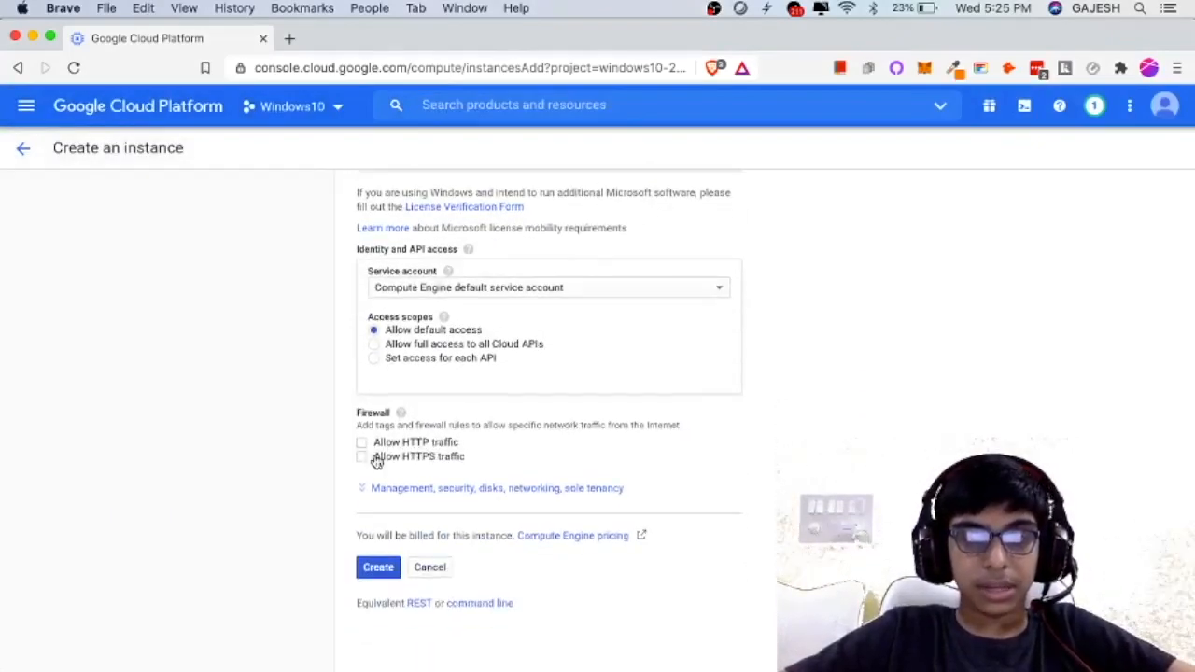
Leave the HTTPS firewall option unchecked and create the windows10-vm instance.
click(362, 456)
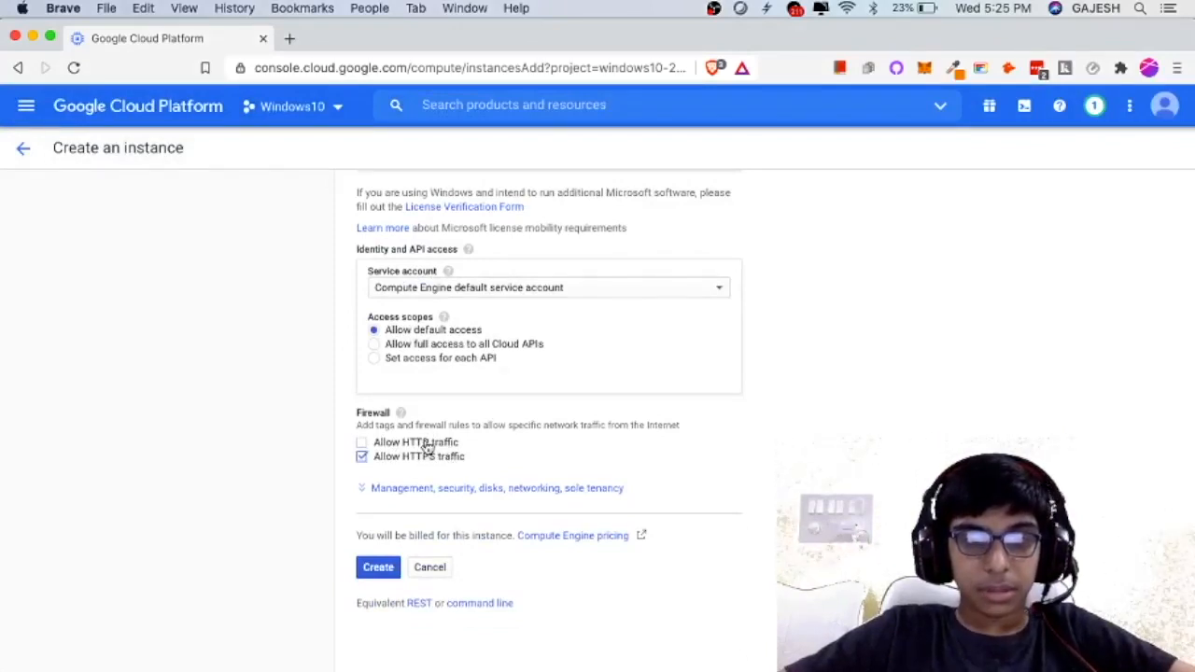
click(362, 456)
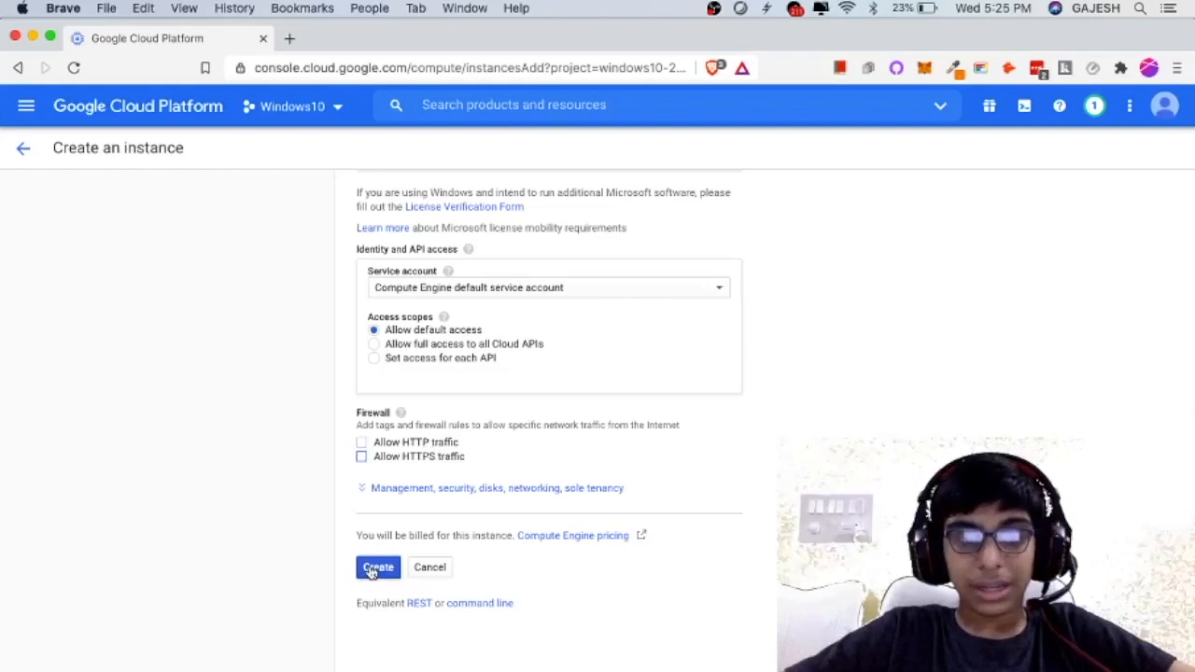
click(378, 568)
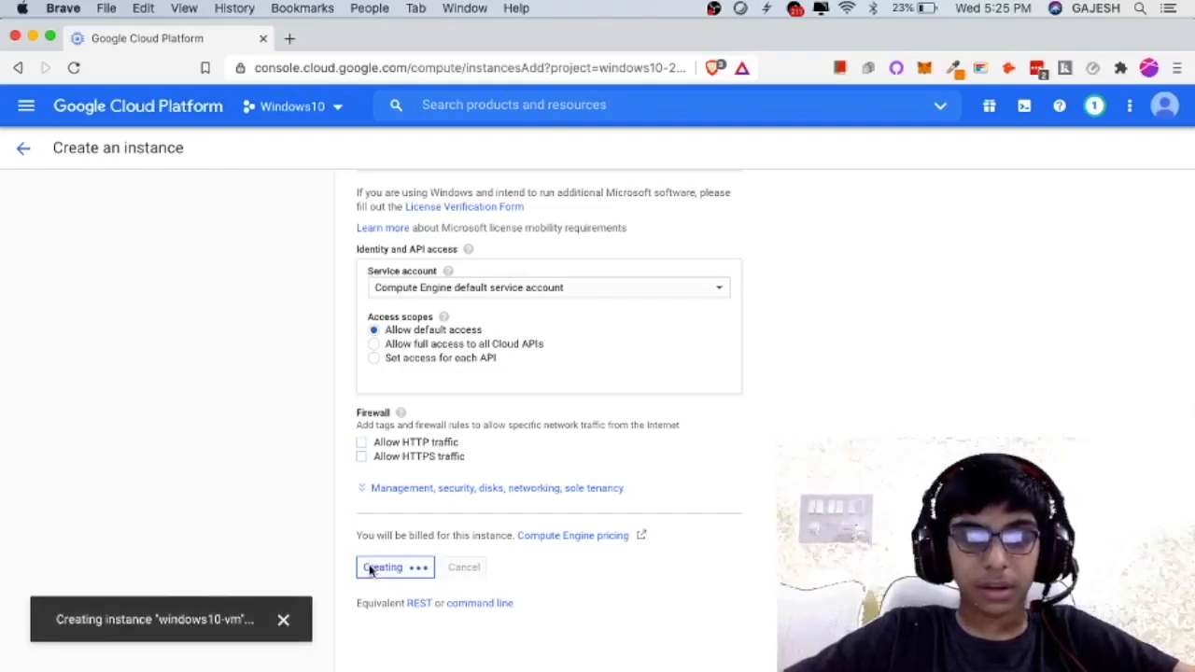
click(381, 567)
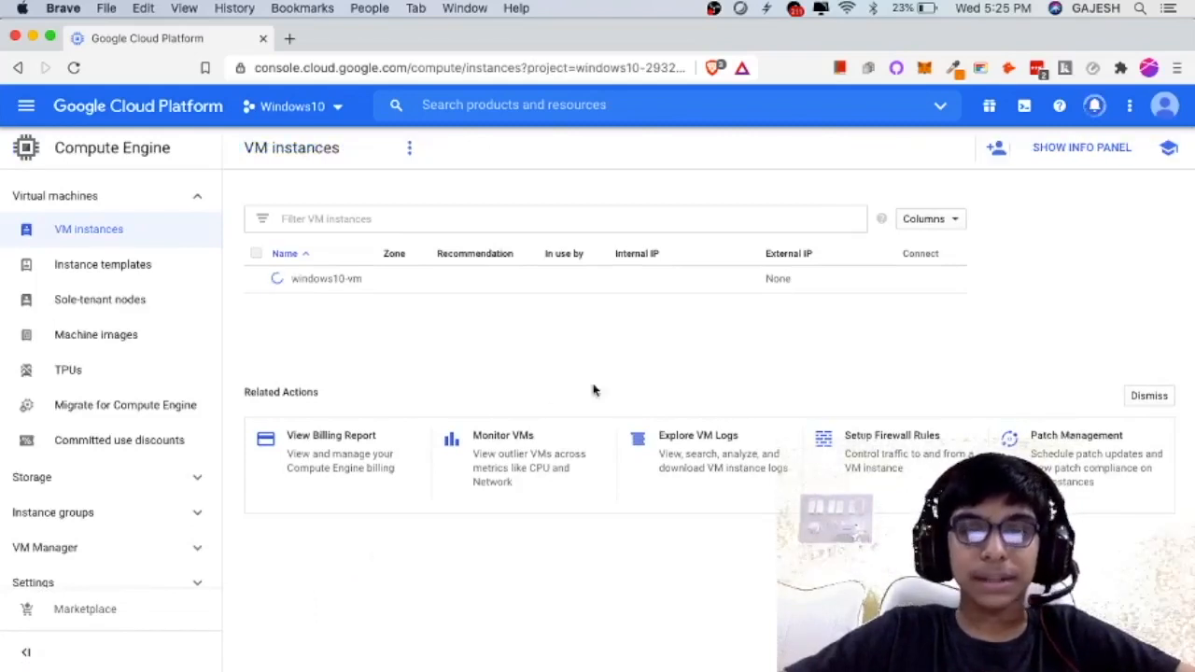
mouse_move(848, 321)
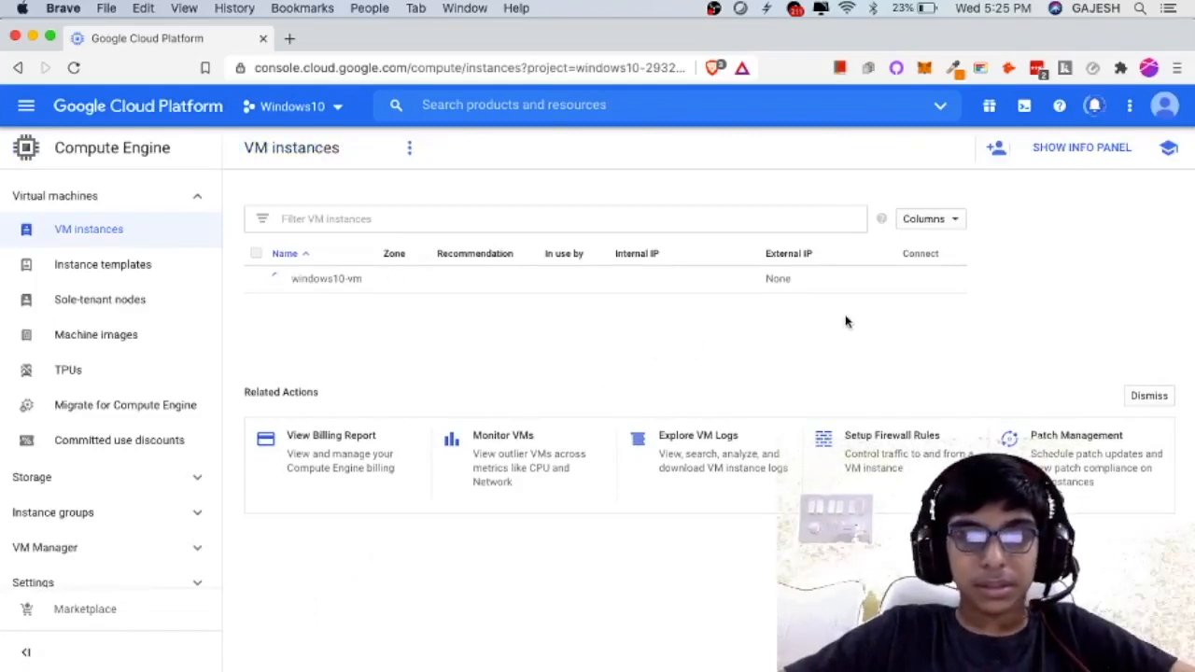
mouse_move(590, 345)
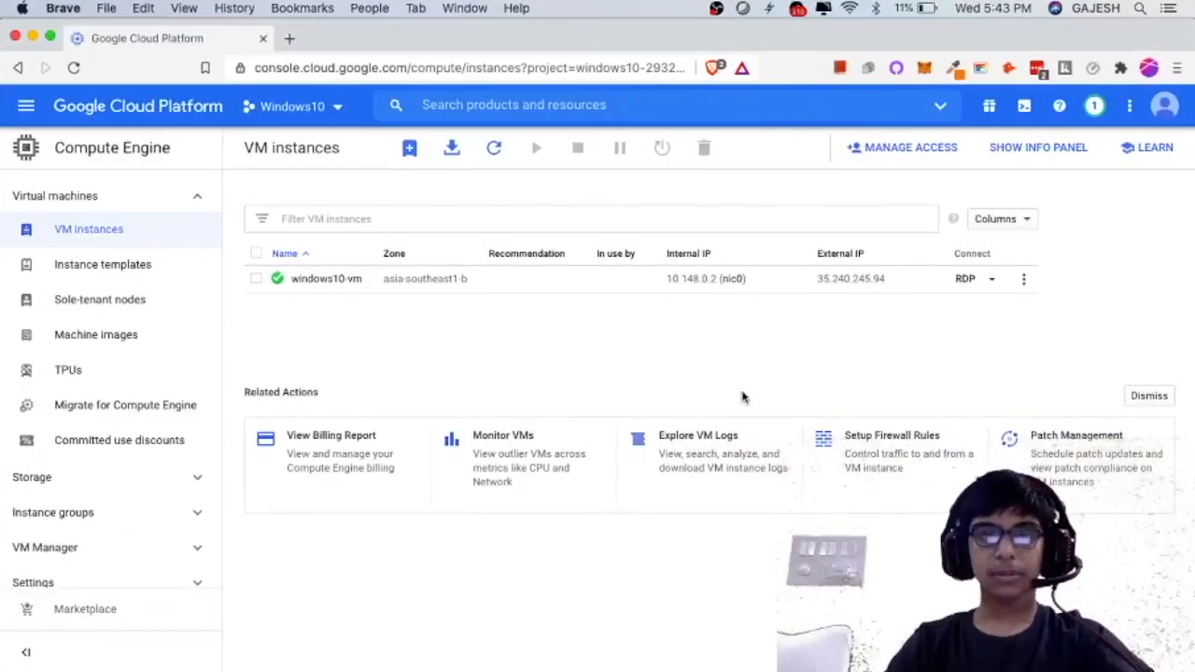
mouse_move(239, 301)
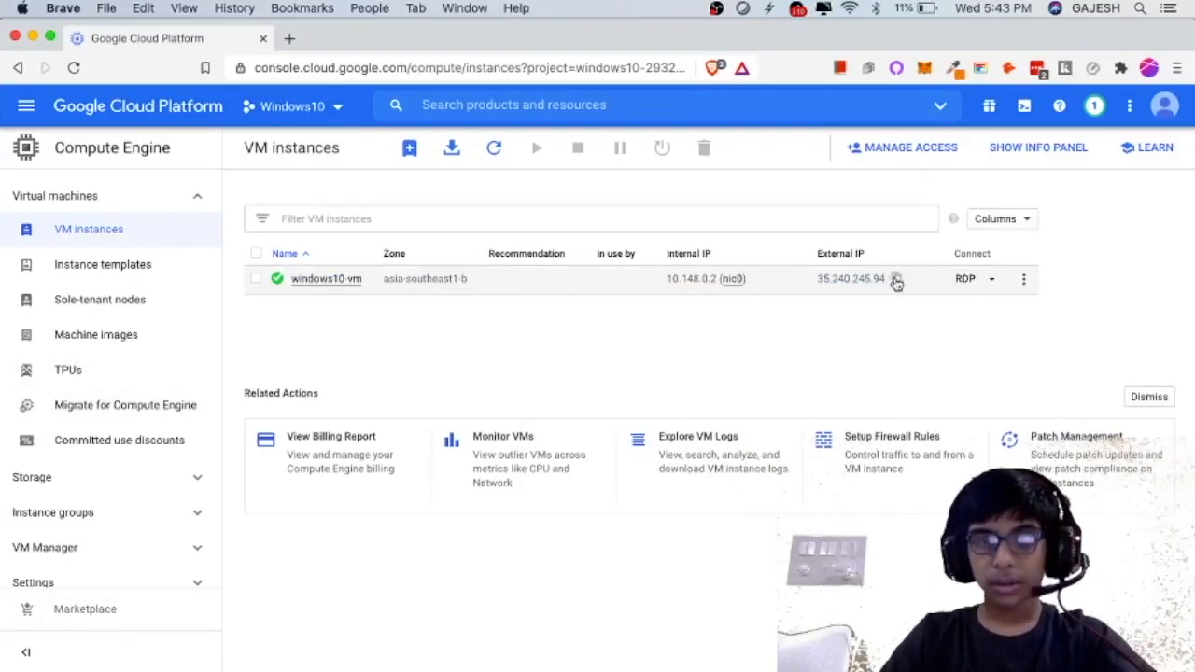
Copy windows10-vm's external IP from the VM instances list.
click(896, 278)
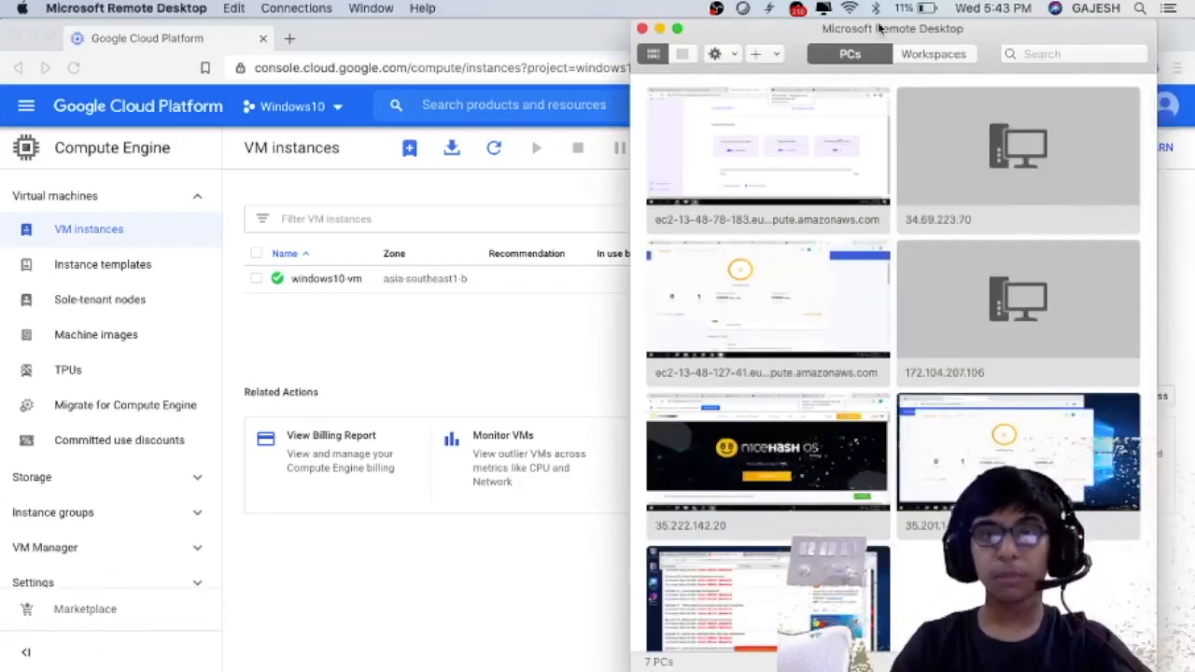
Begin a new PC entry with the address 35.240.245.94 as its name.
scroll(down, 3)
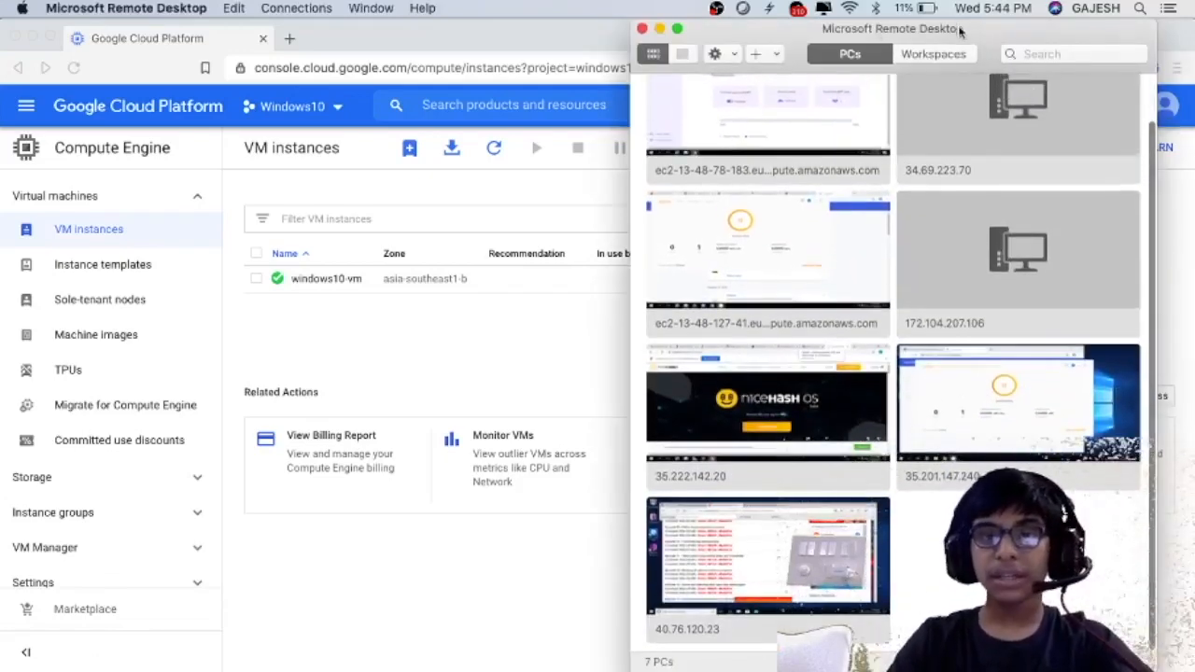
drag(888, 28, 646, 28)
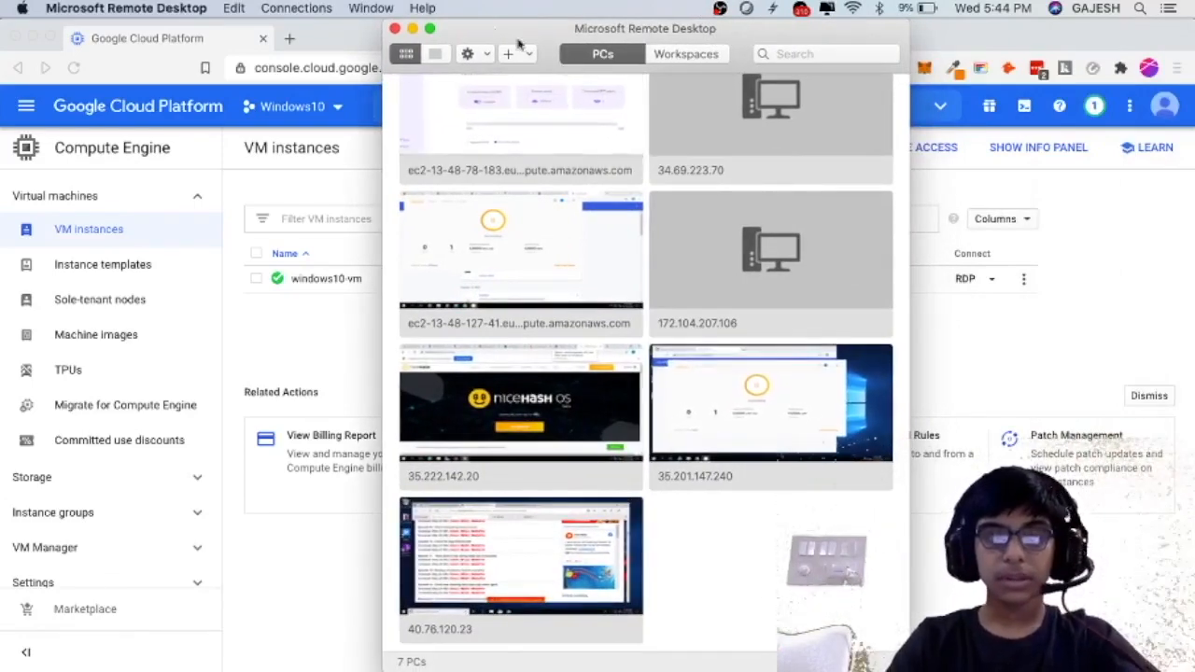
click(508, 52)
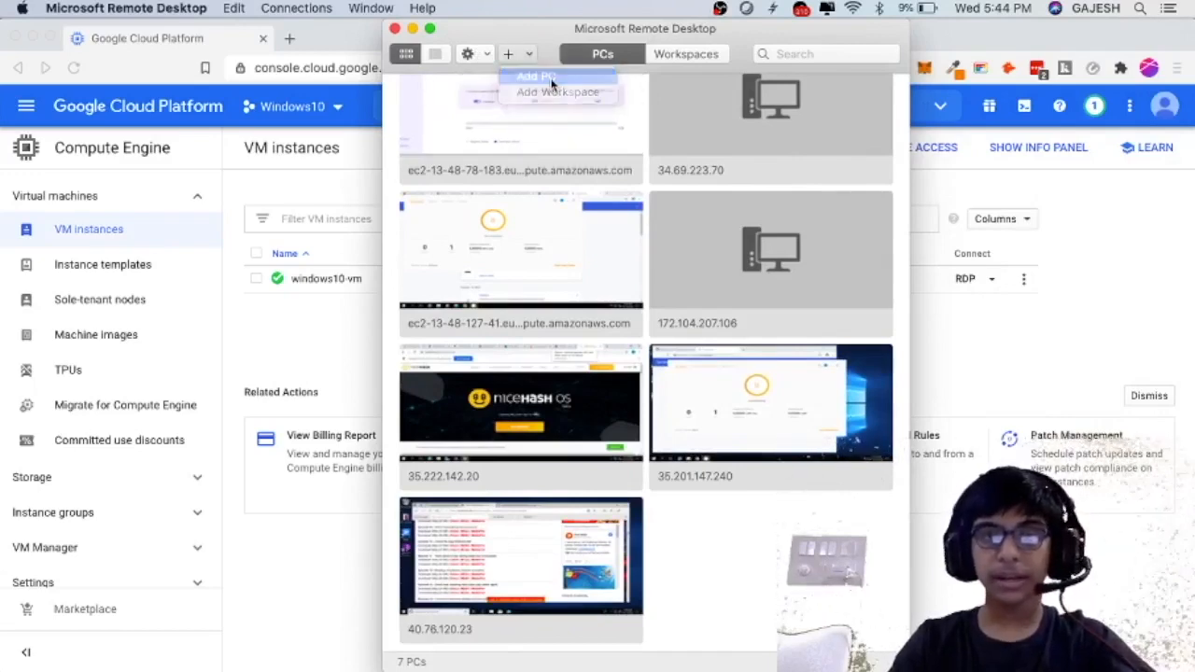
click(538, 75)
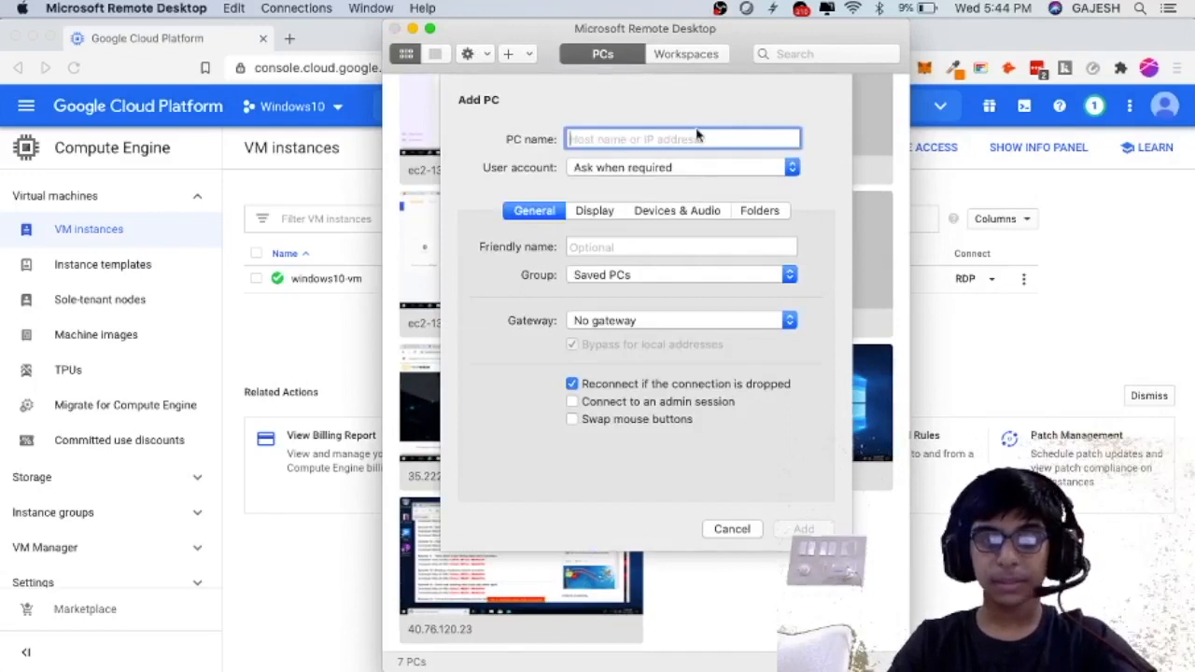
text(35.240.245.94)
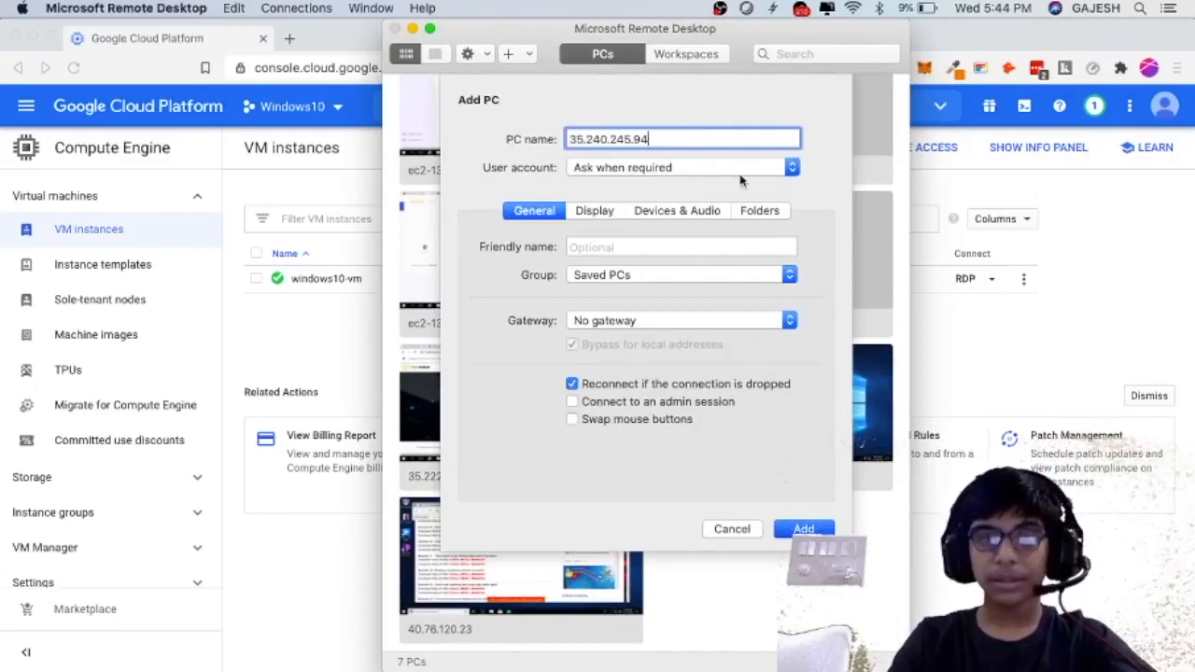
Choose Add User Account from the PC's user account list.
click(790, 168)
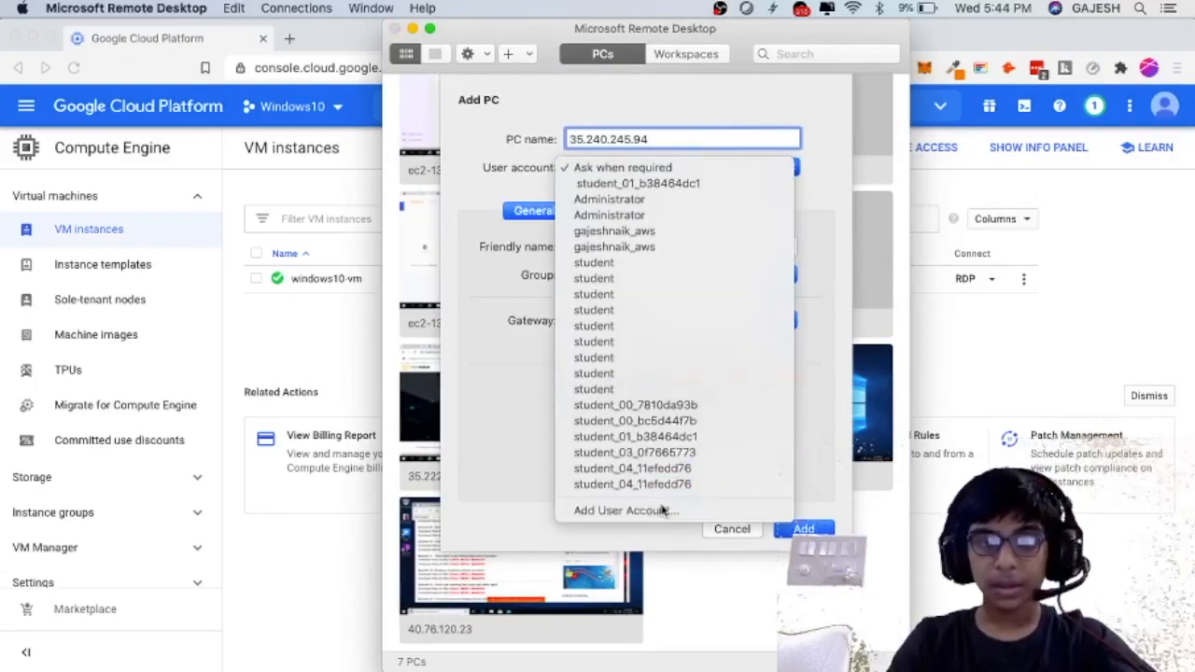
click(623, 510)
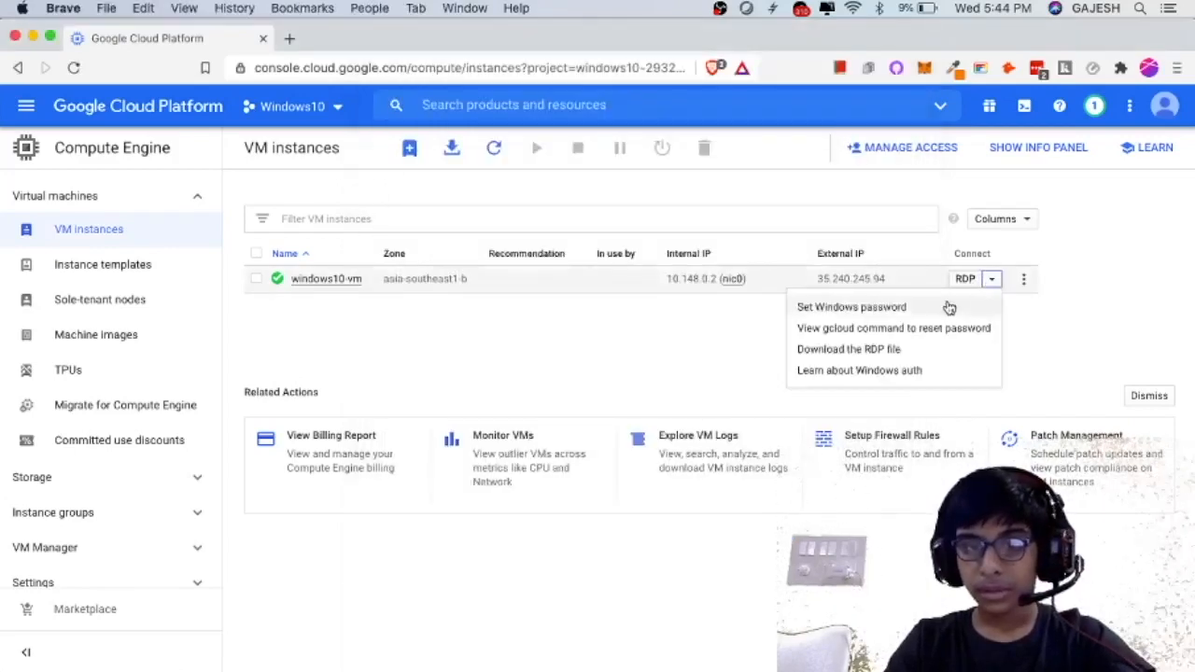
Generate a Windows password for the VM via Set Windows password and copy it.
click(949, 308)
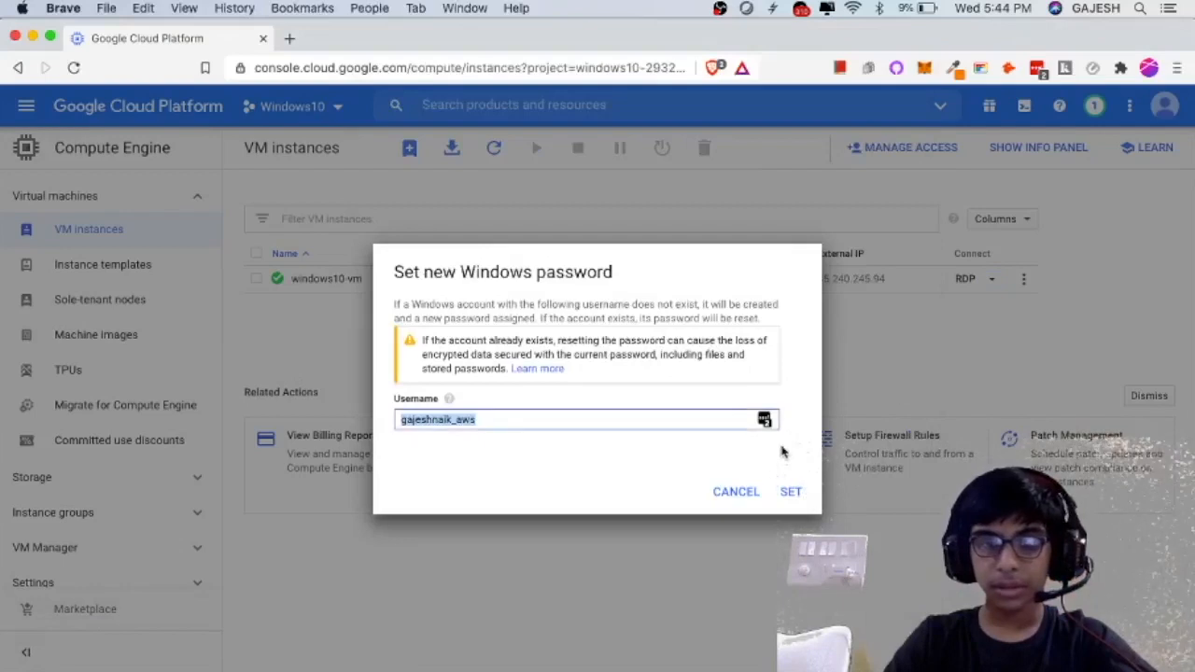
click(789, 491)
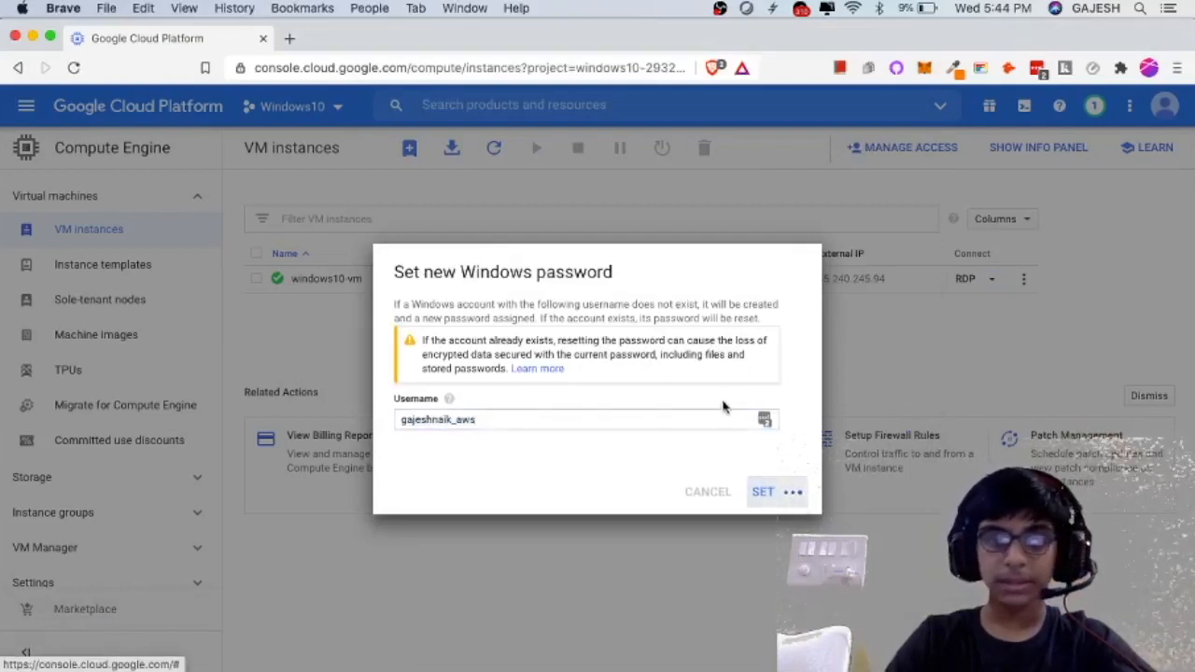
mouse_move(793, 428)
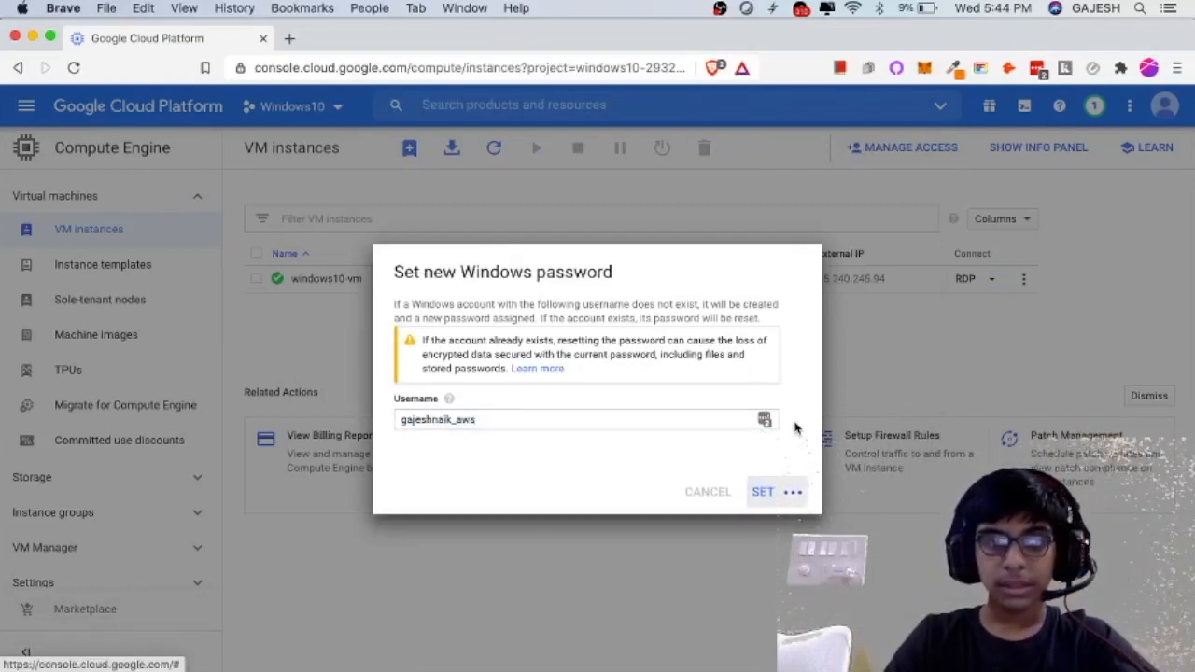
mouse_move(625, 433)
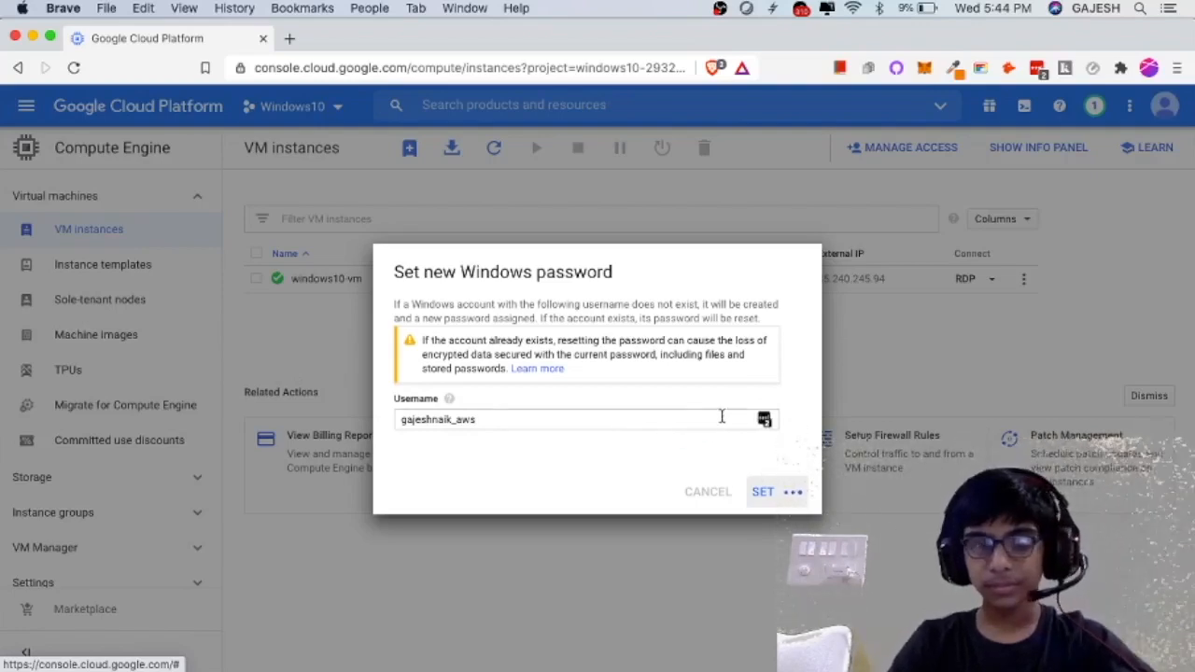
click(761, 492)
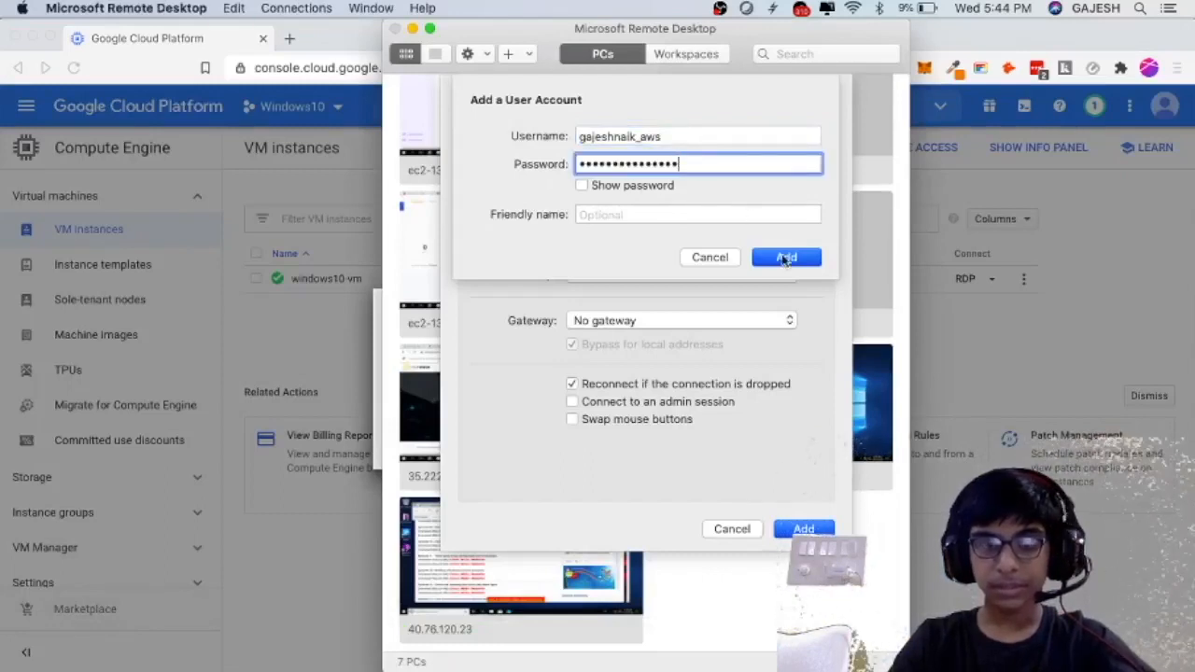
Save the user account credentials and the 35.240.245.94 PC entry.
click(785, 258)
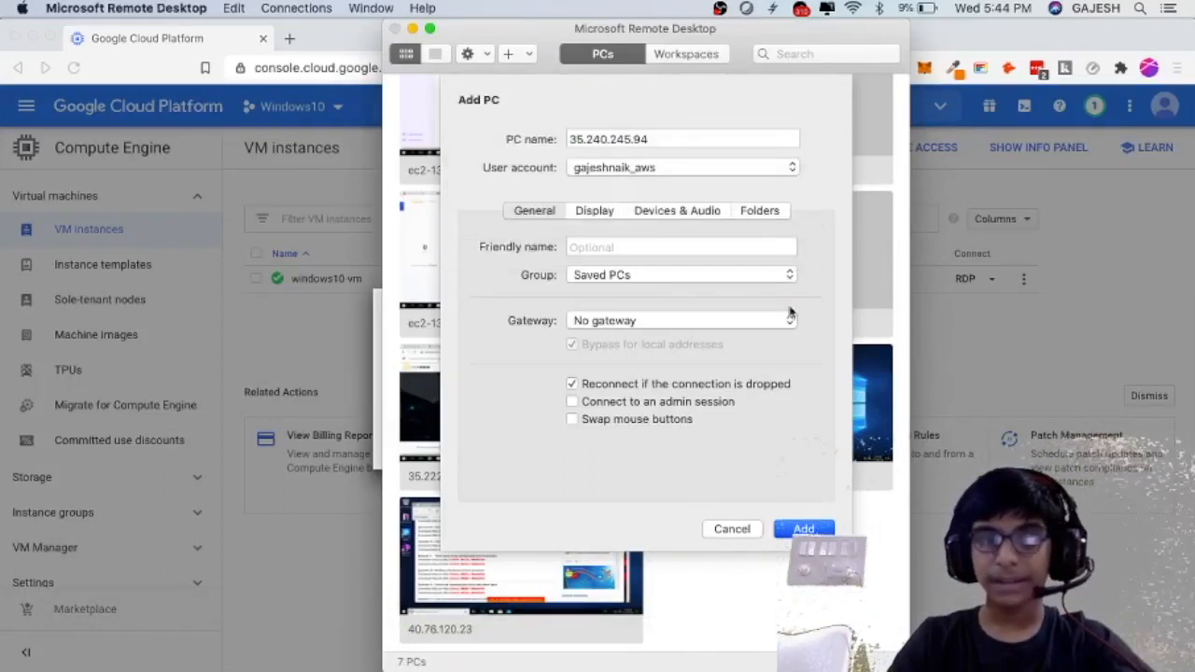
click(682, 139)
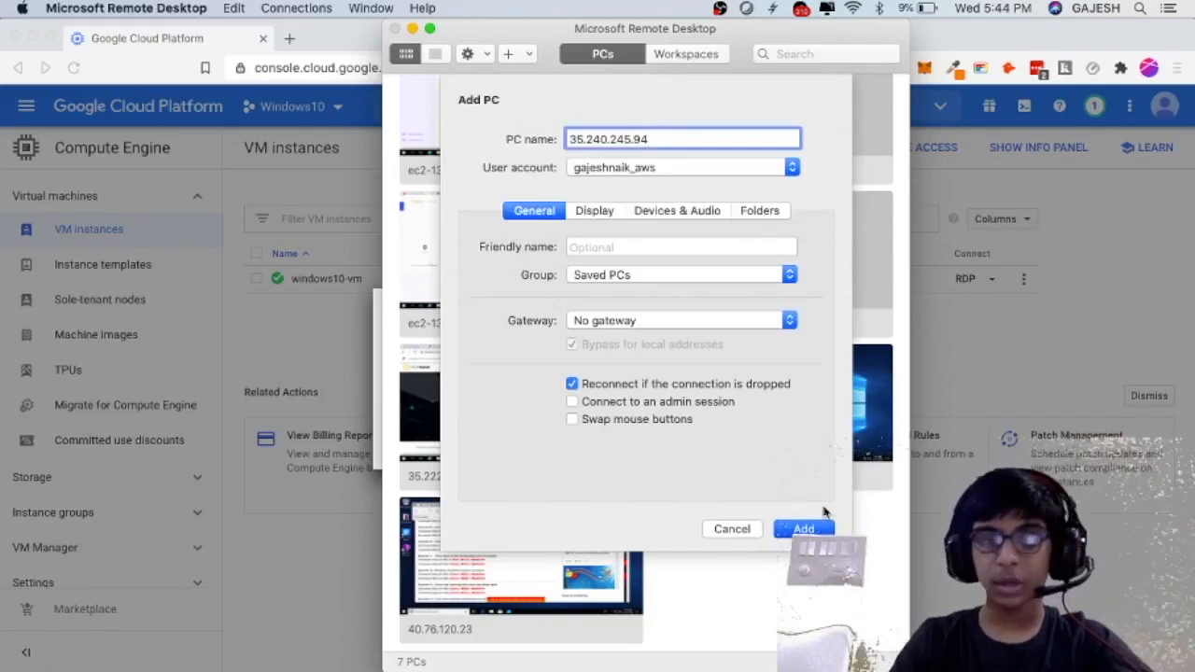
click(802, 530)
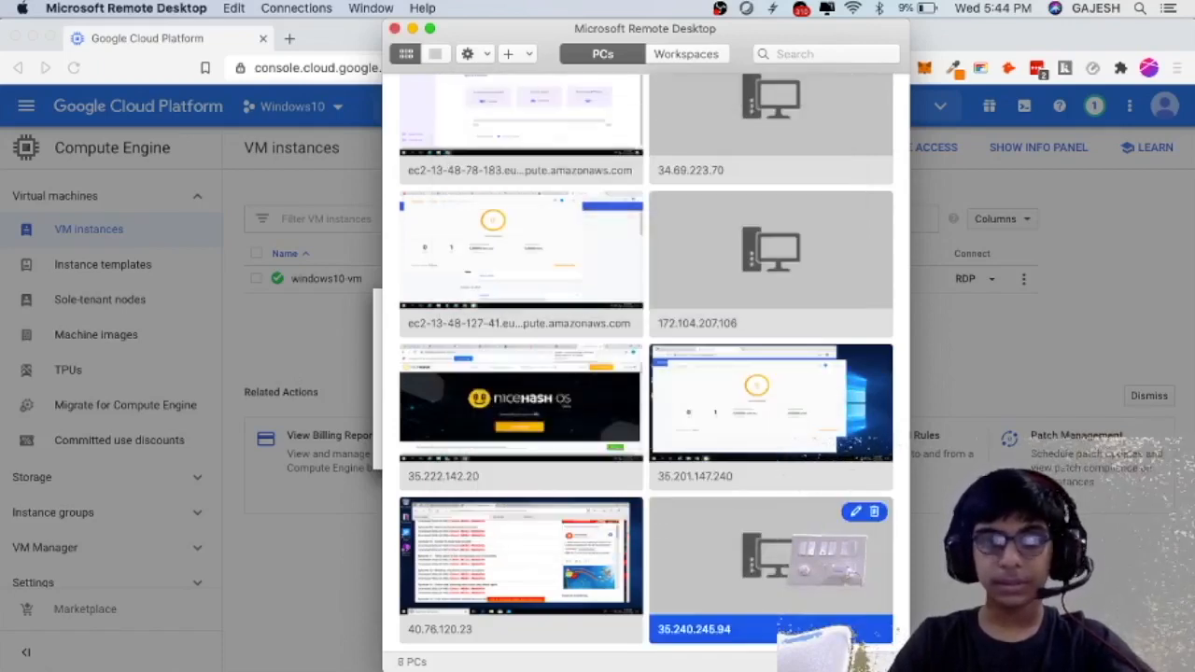
Connect to the 35.240.245.94 PC, continuing past the unverified certificate.
right_click(769, 560)
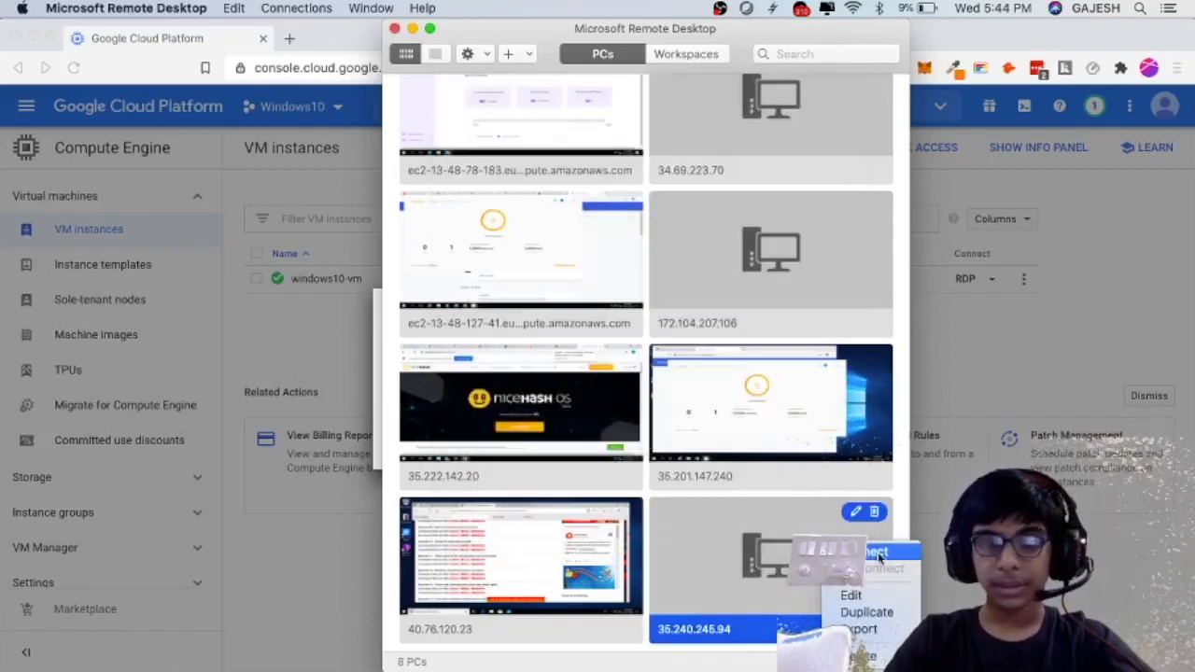
click(876, 552)
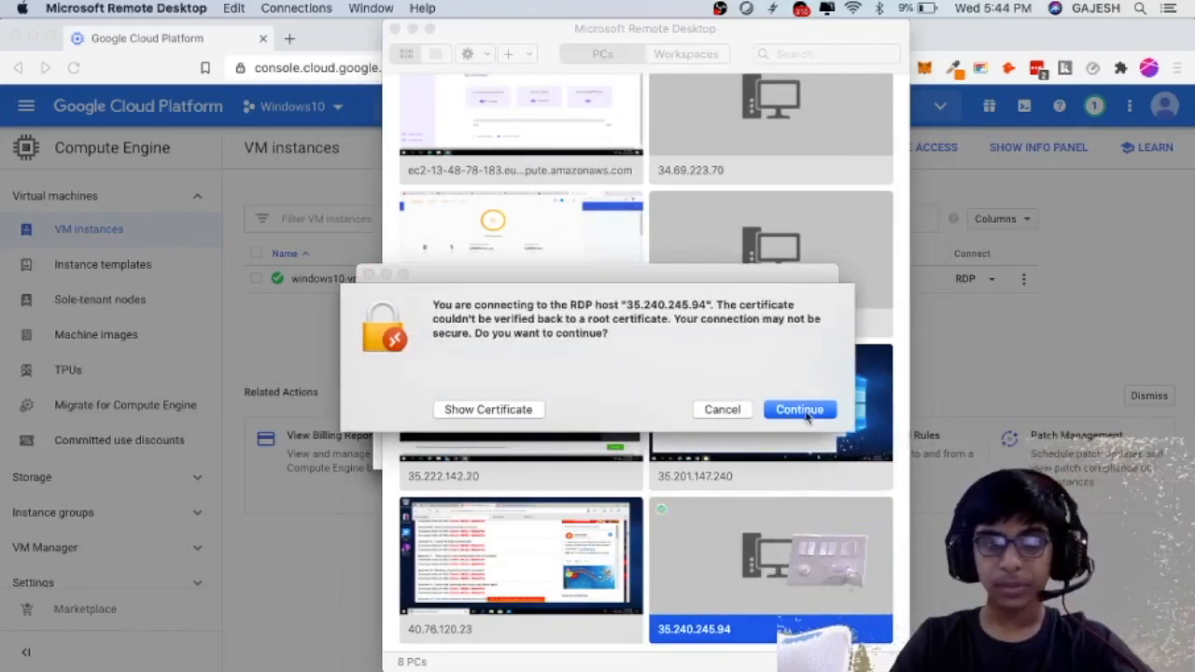
click(799, 409)
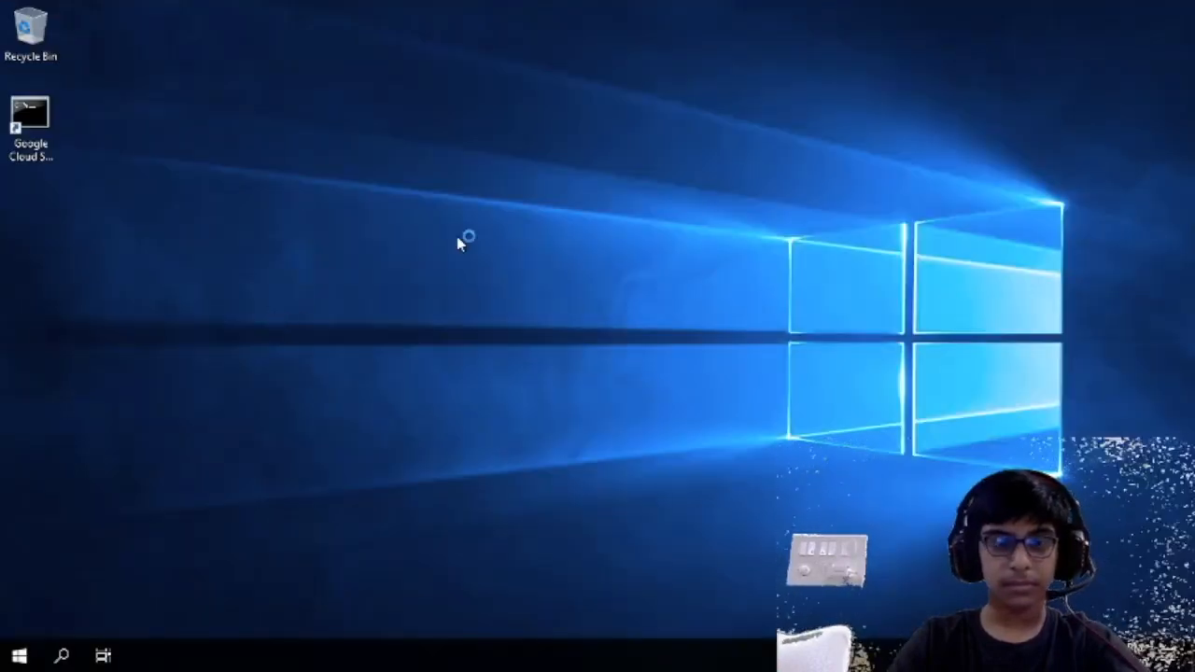
Dismiss the network discoverability prompt as the remote Windows desktop loads Server Manager.
right_click(463, 244)
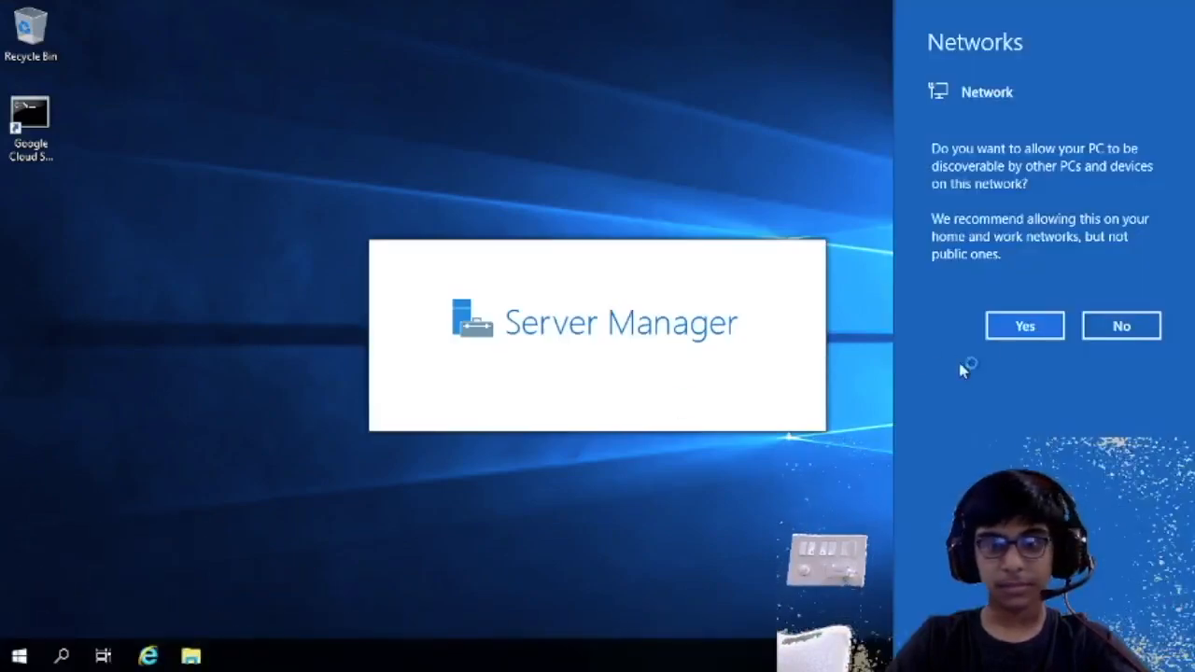
mouse_move(687, 172)
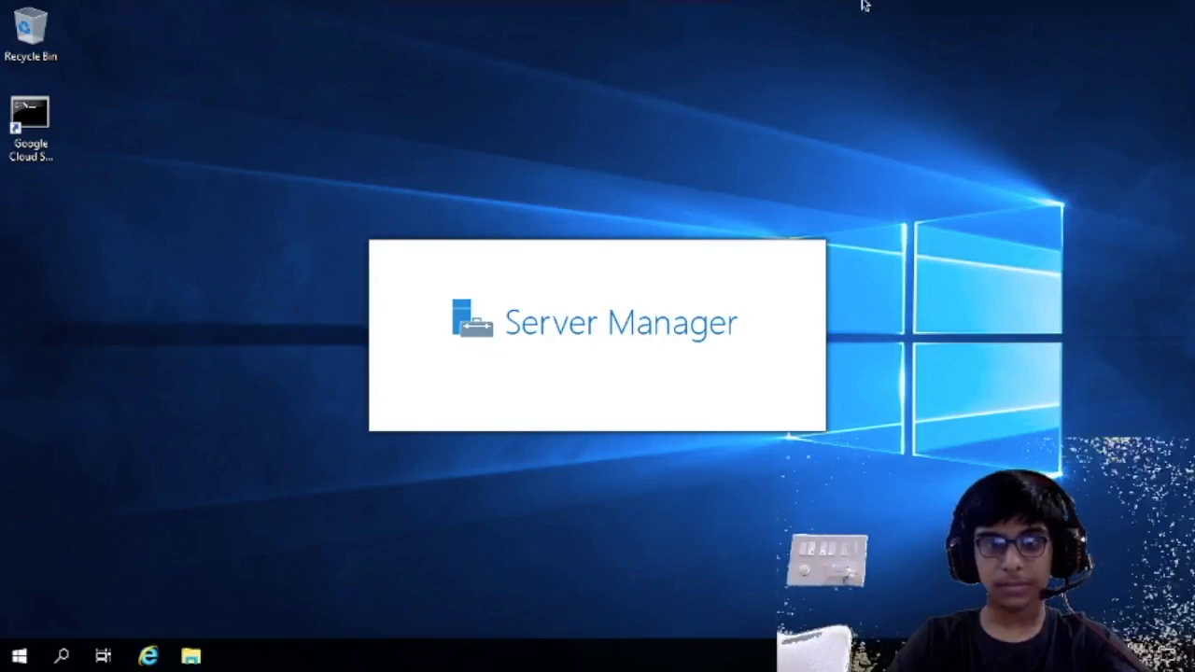
click(719, 8)
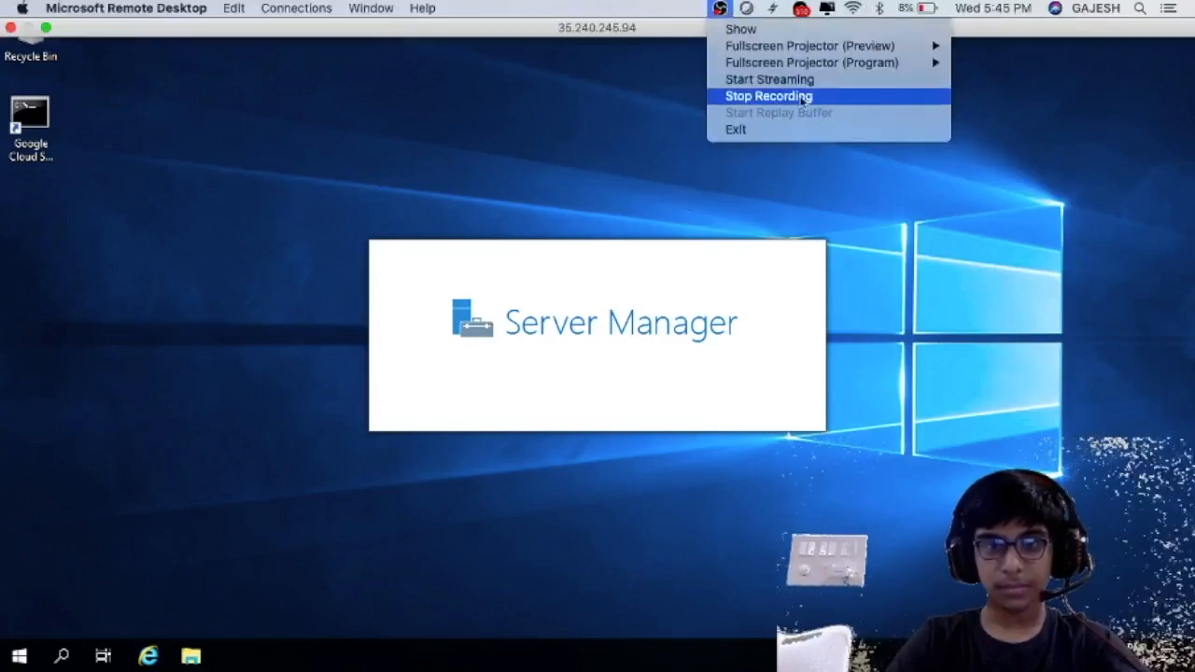